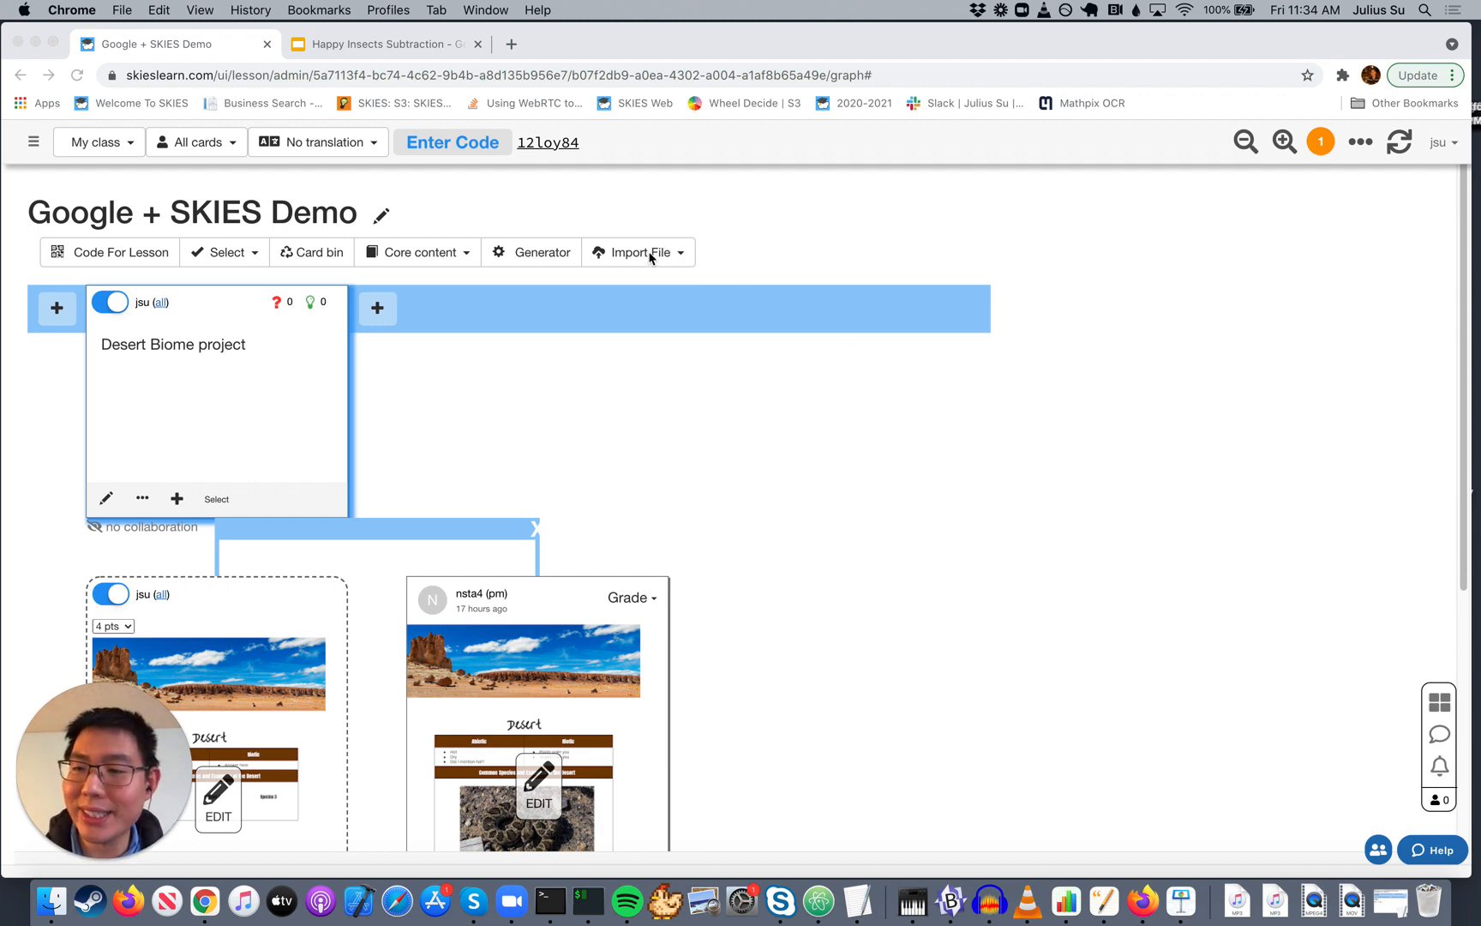
Step: Start importing a file from Google Drive and focus the Drive search box
left_click(638, 253)
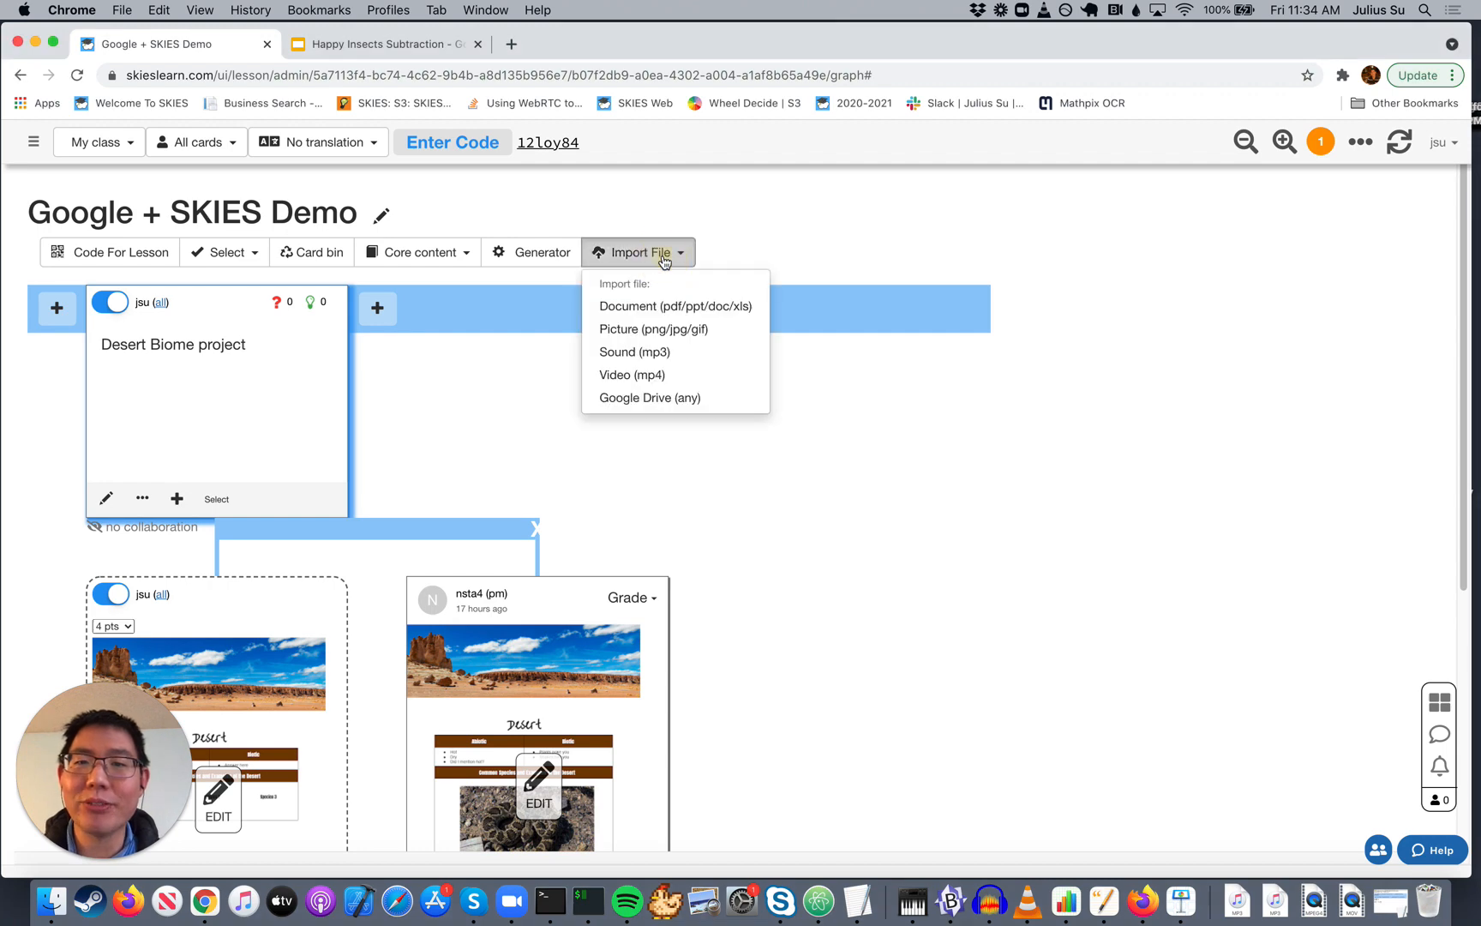
left_click(650, 396)
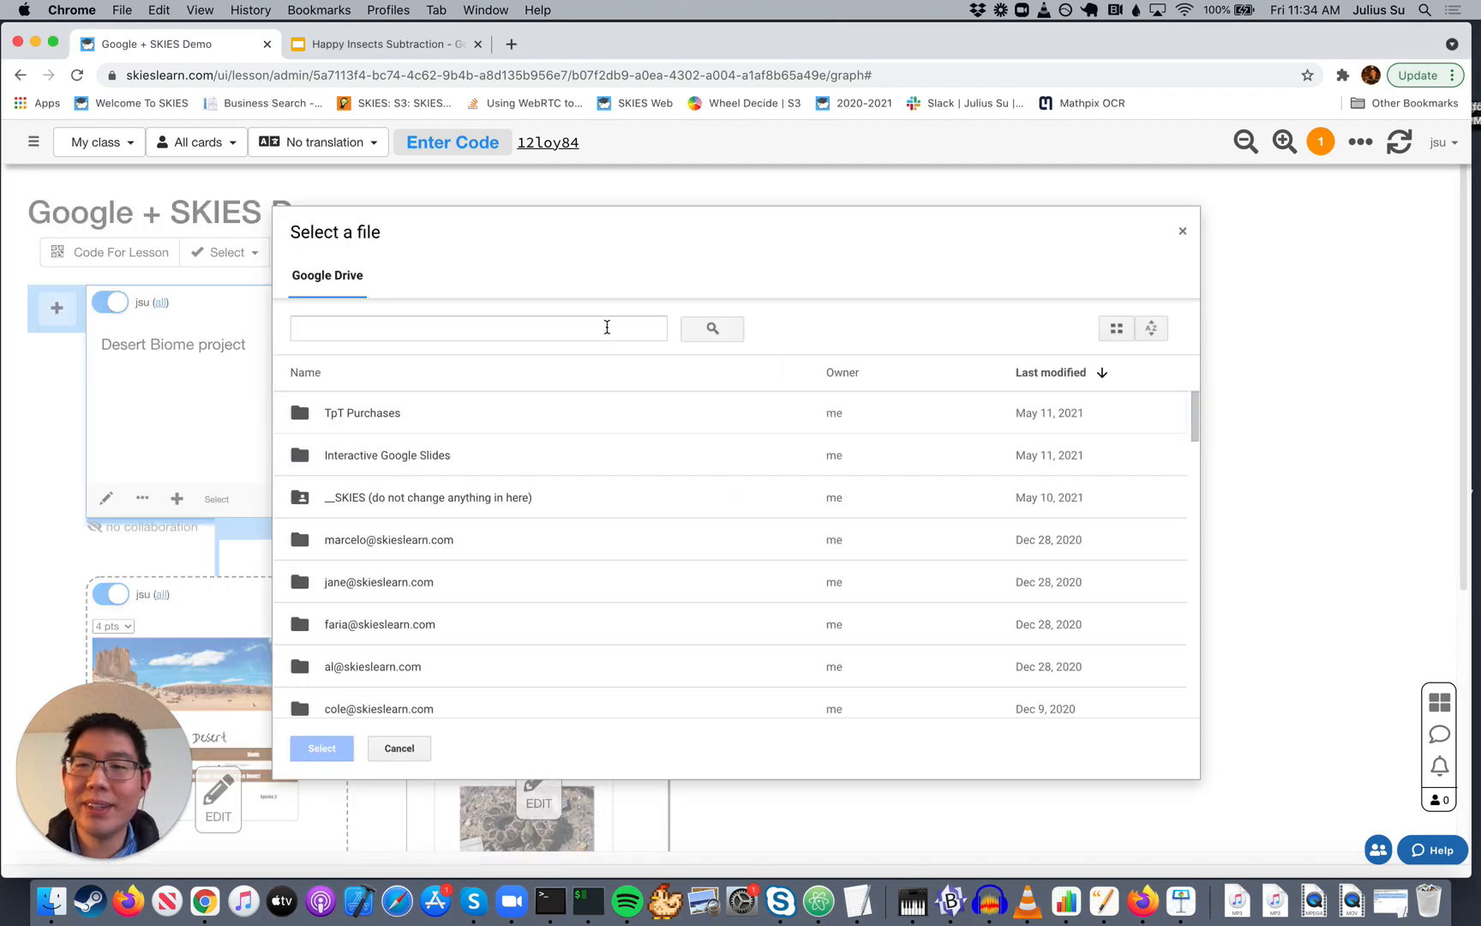
left_click(477, 328)
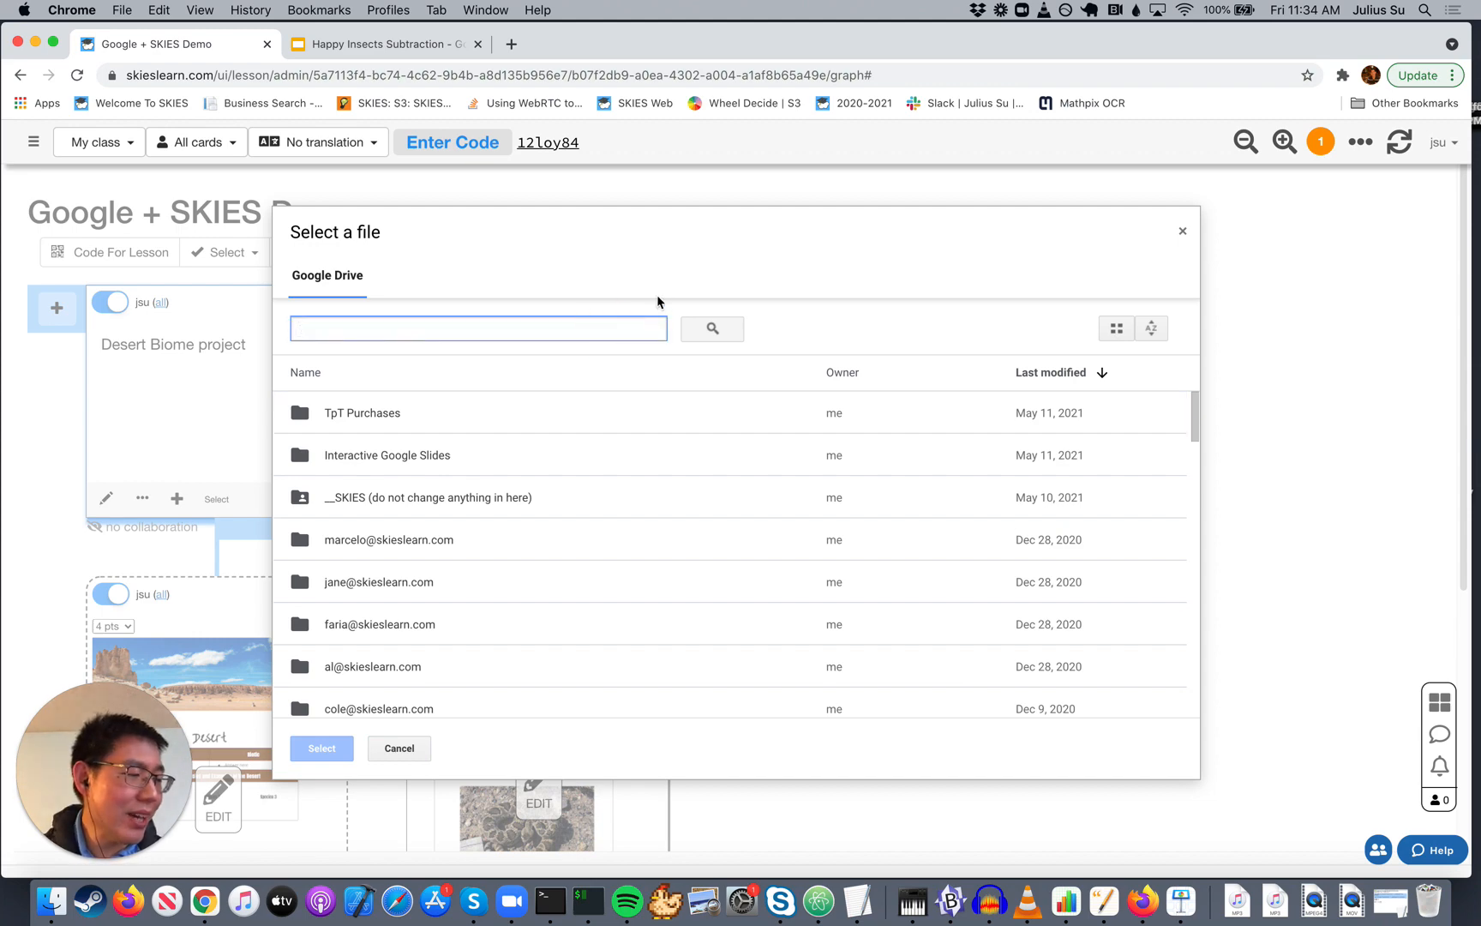
Step: Search Drive for 'earth day' and pick a Copy of Earth Day Escape Room
type("earth da")
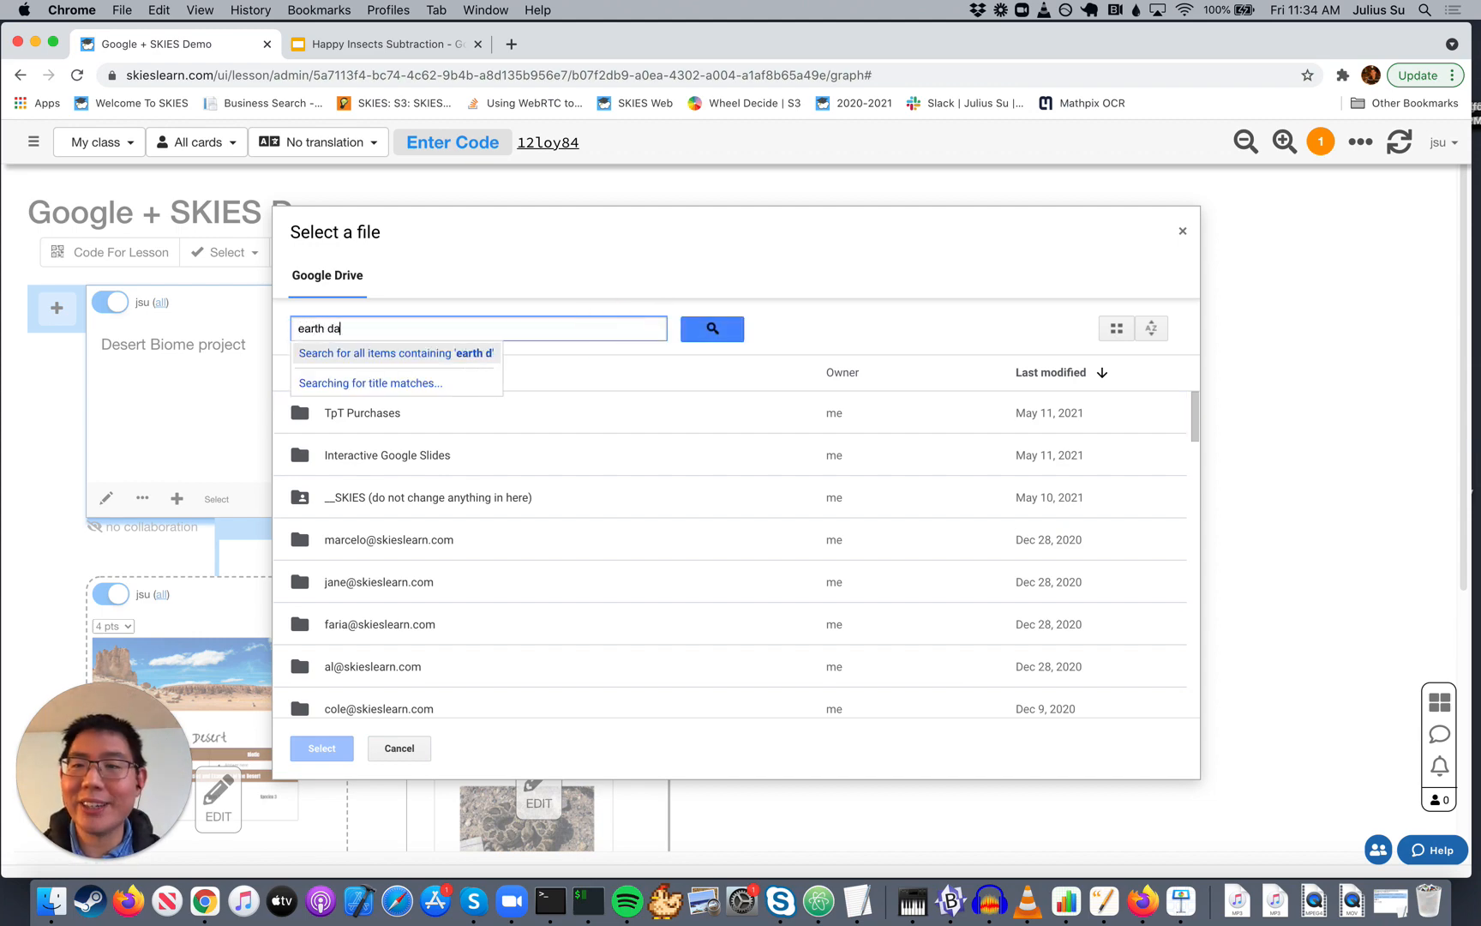
left_click(711, 329)
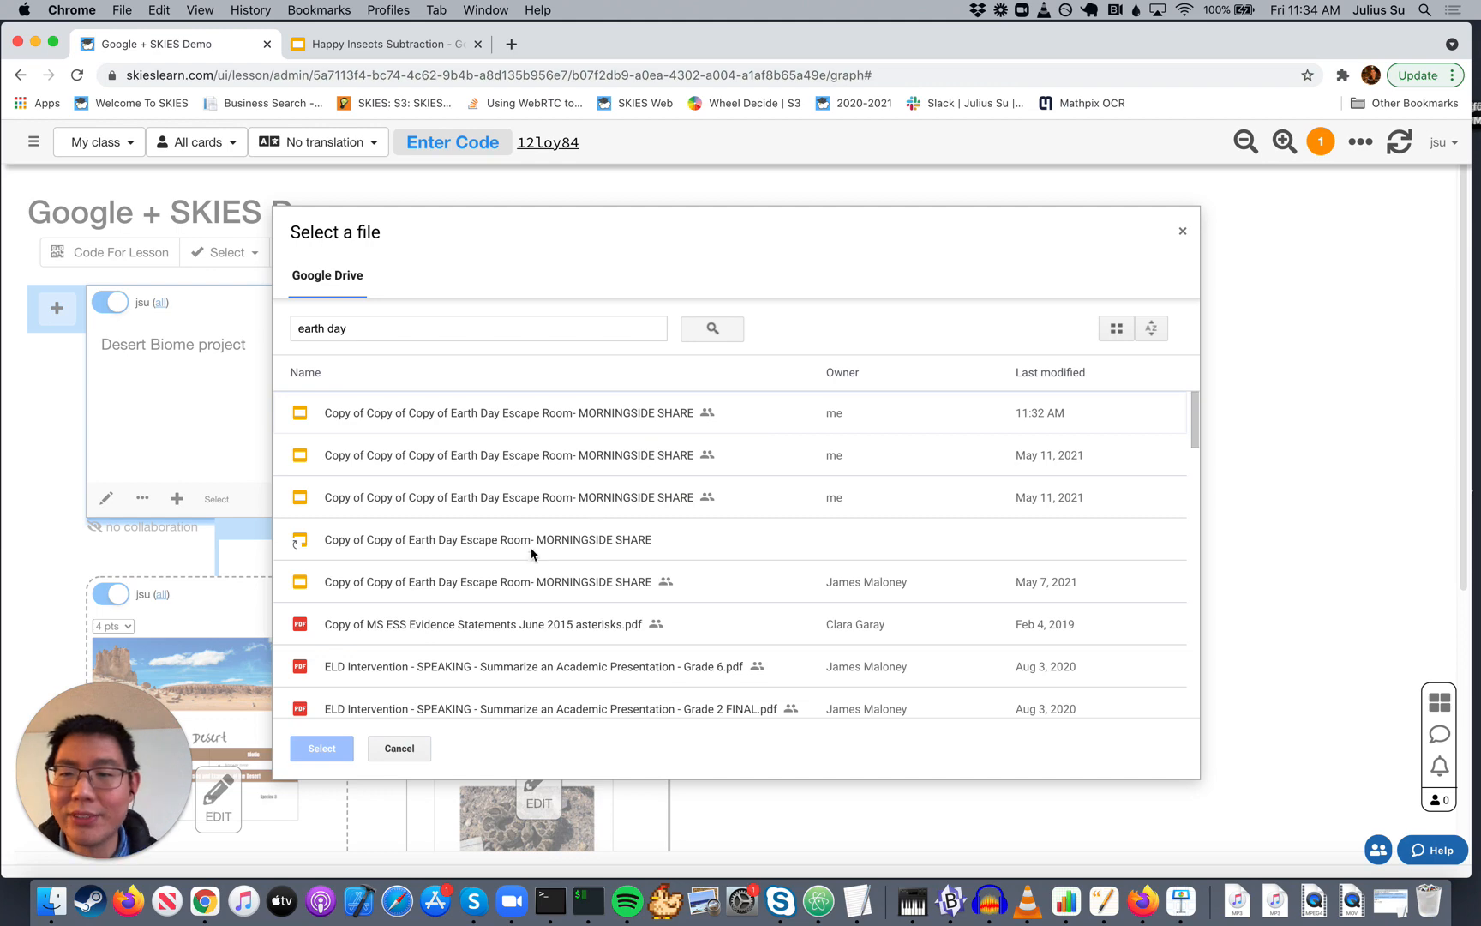
left_click(487, 581)
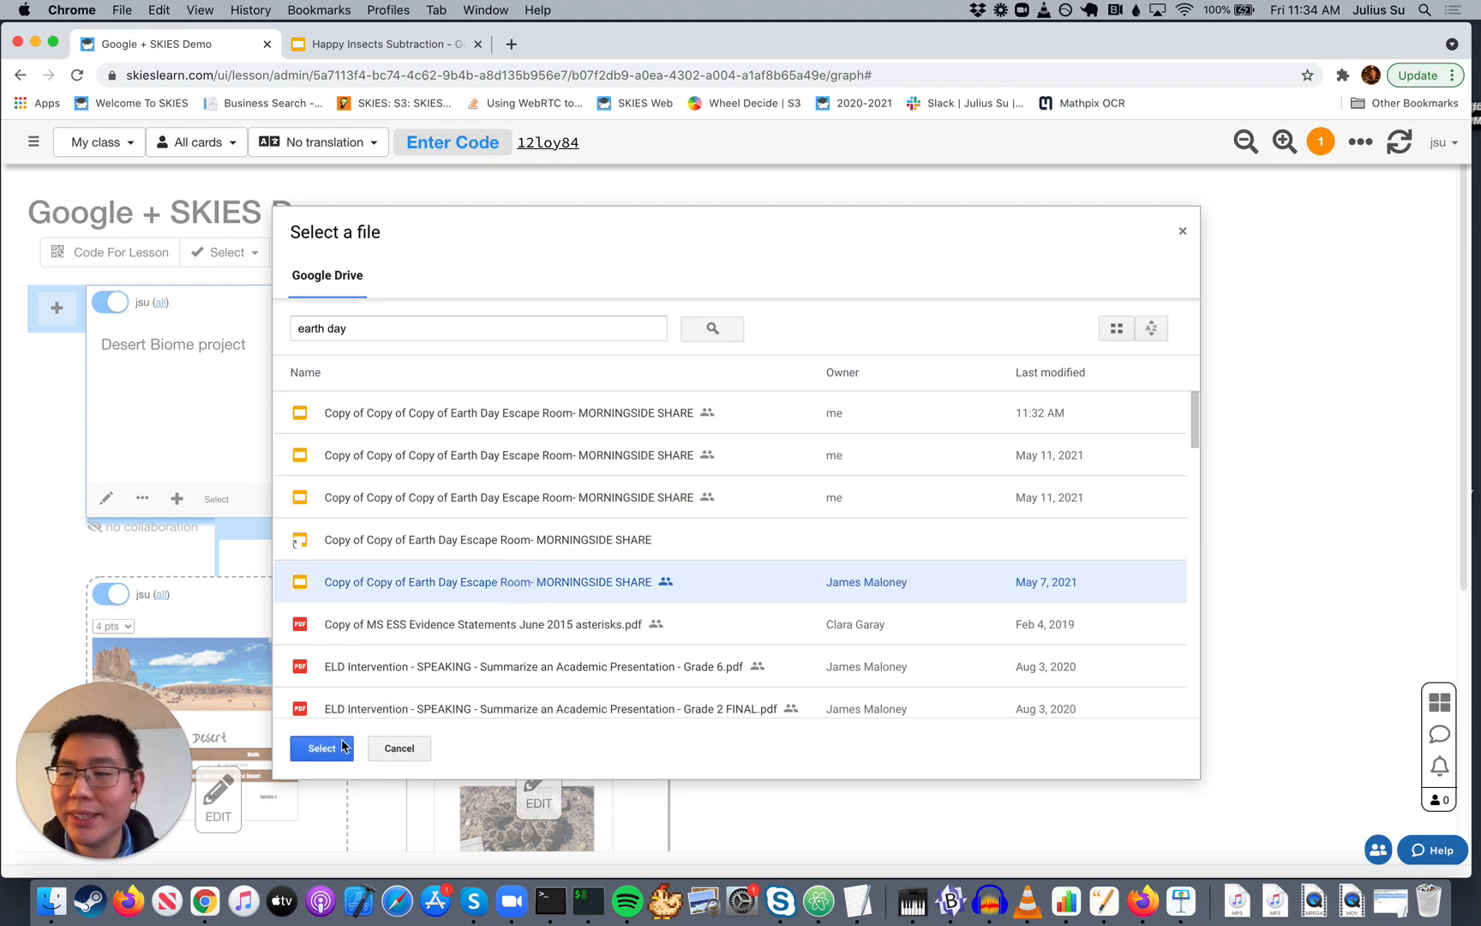
Step: Confirm the deck, try Custom range and Separate pages, then import all pages as a single document
left_click(320, 748)
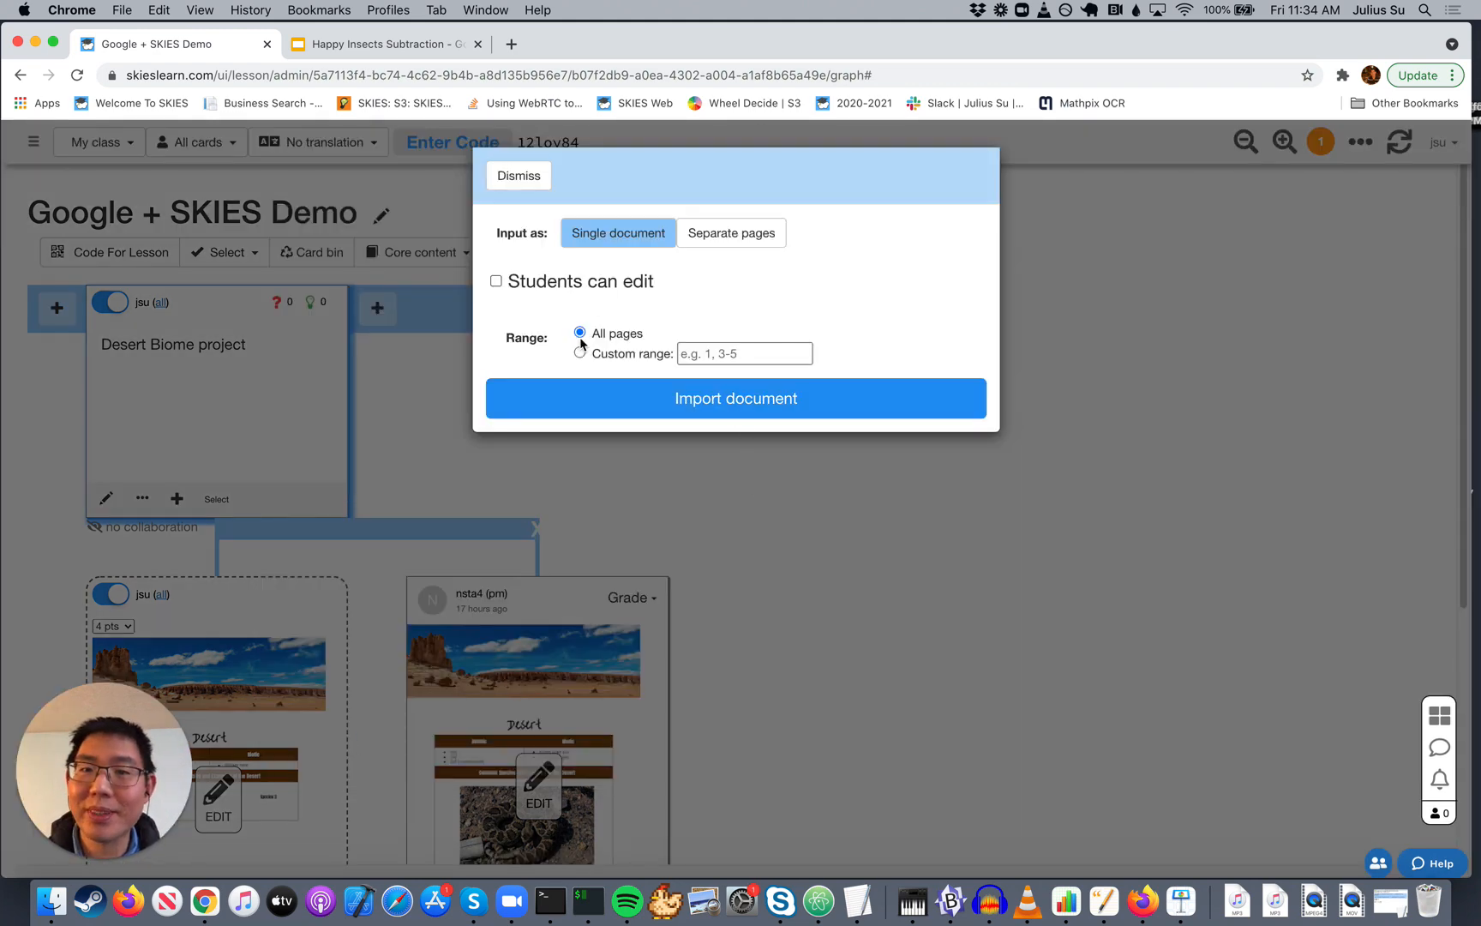
left_click(579, 353)
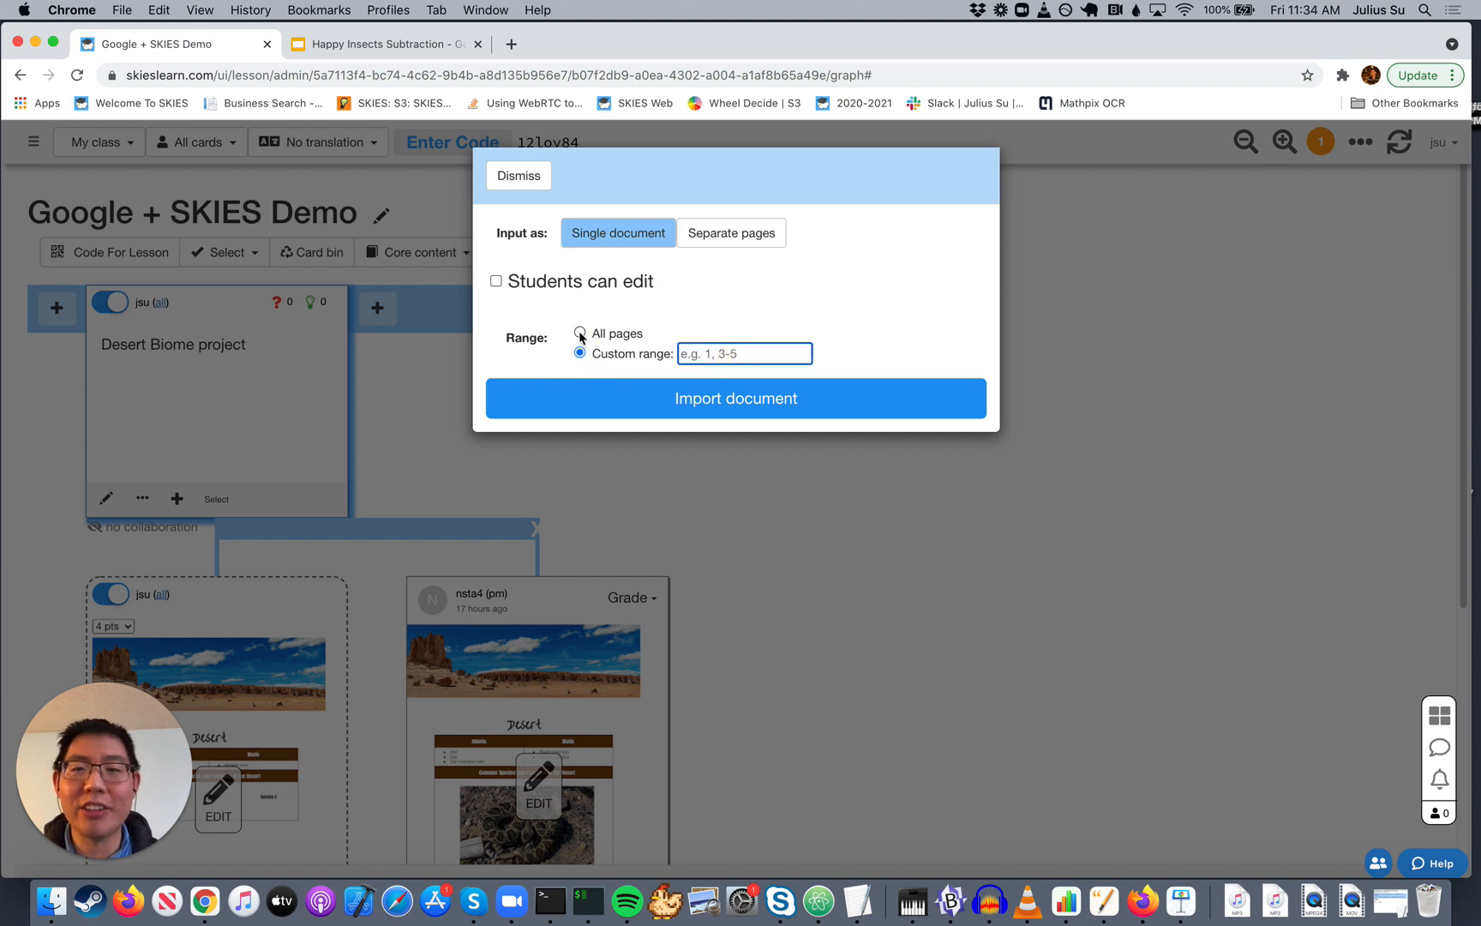
left_click(580, 333)
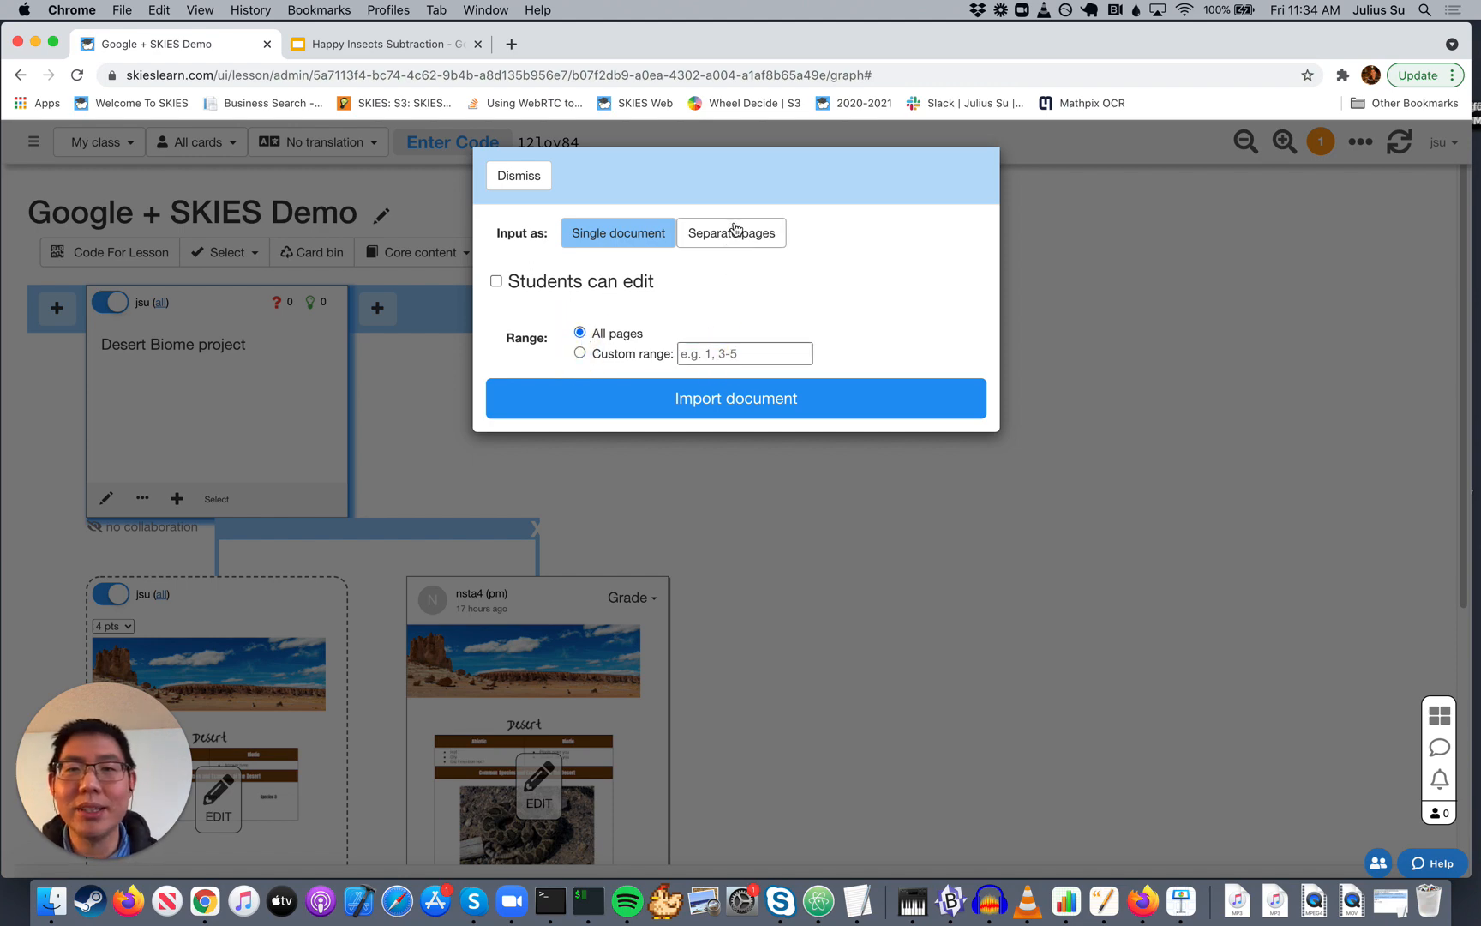
left_click(728, 233)
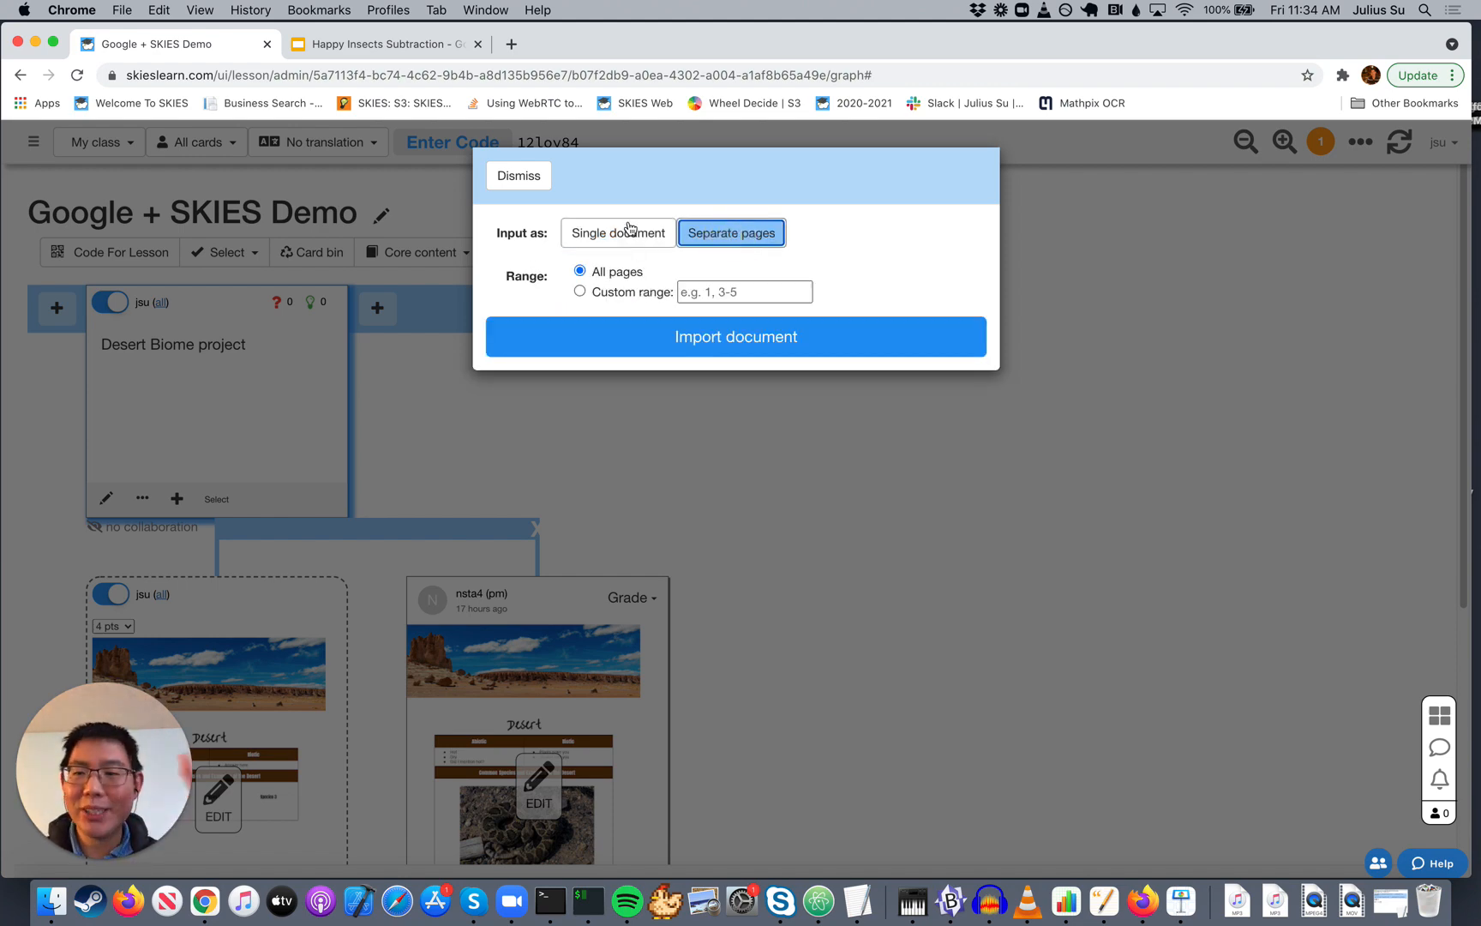
left_click(618, 233)
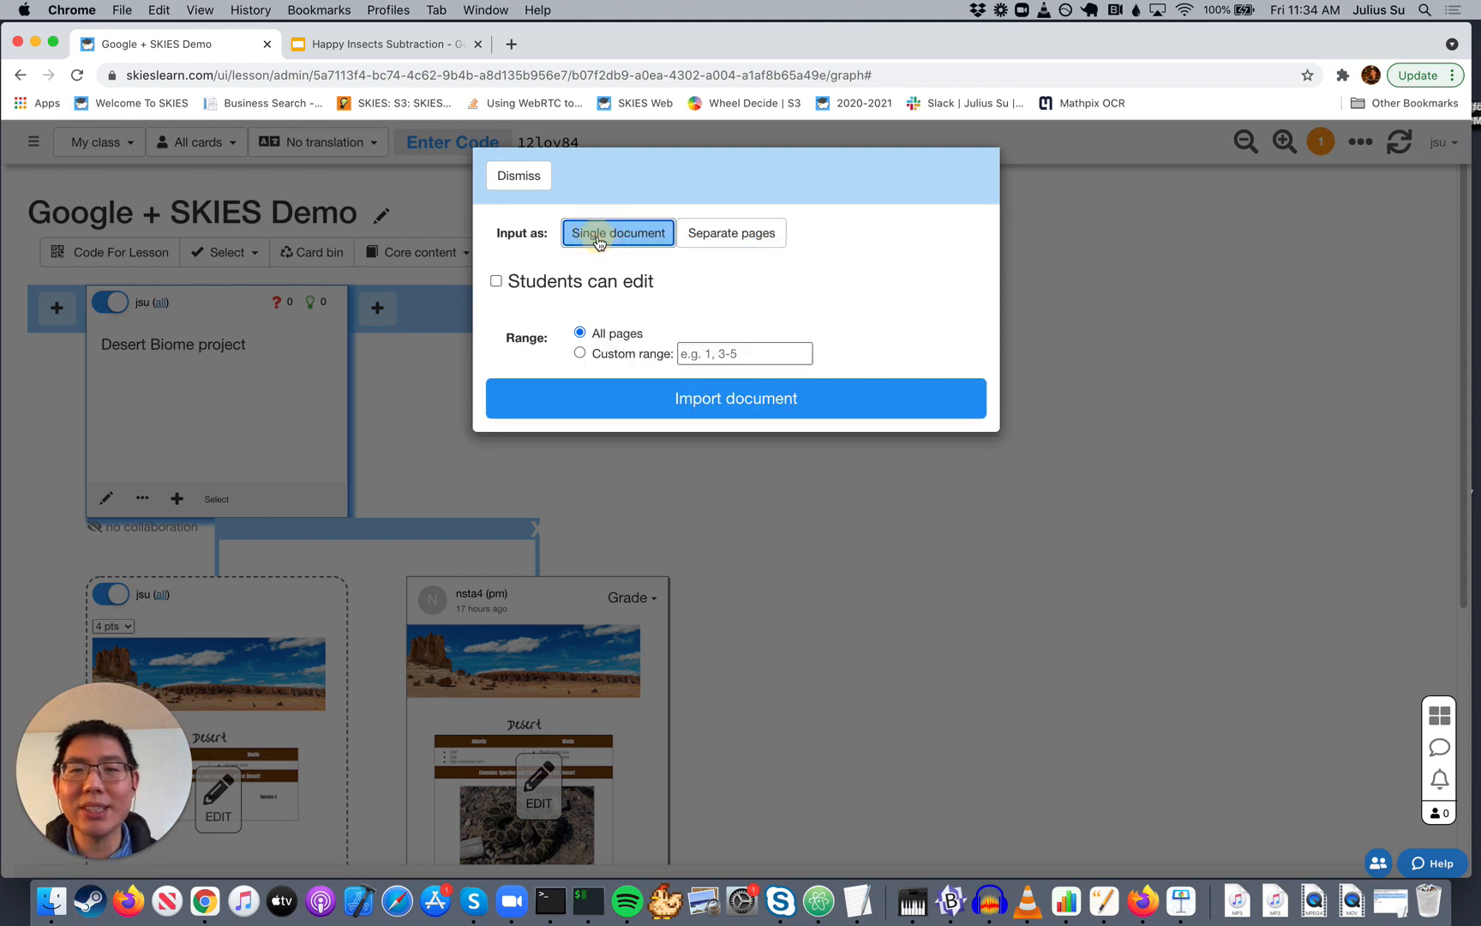
mouse_move(735, 398)
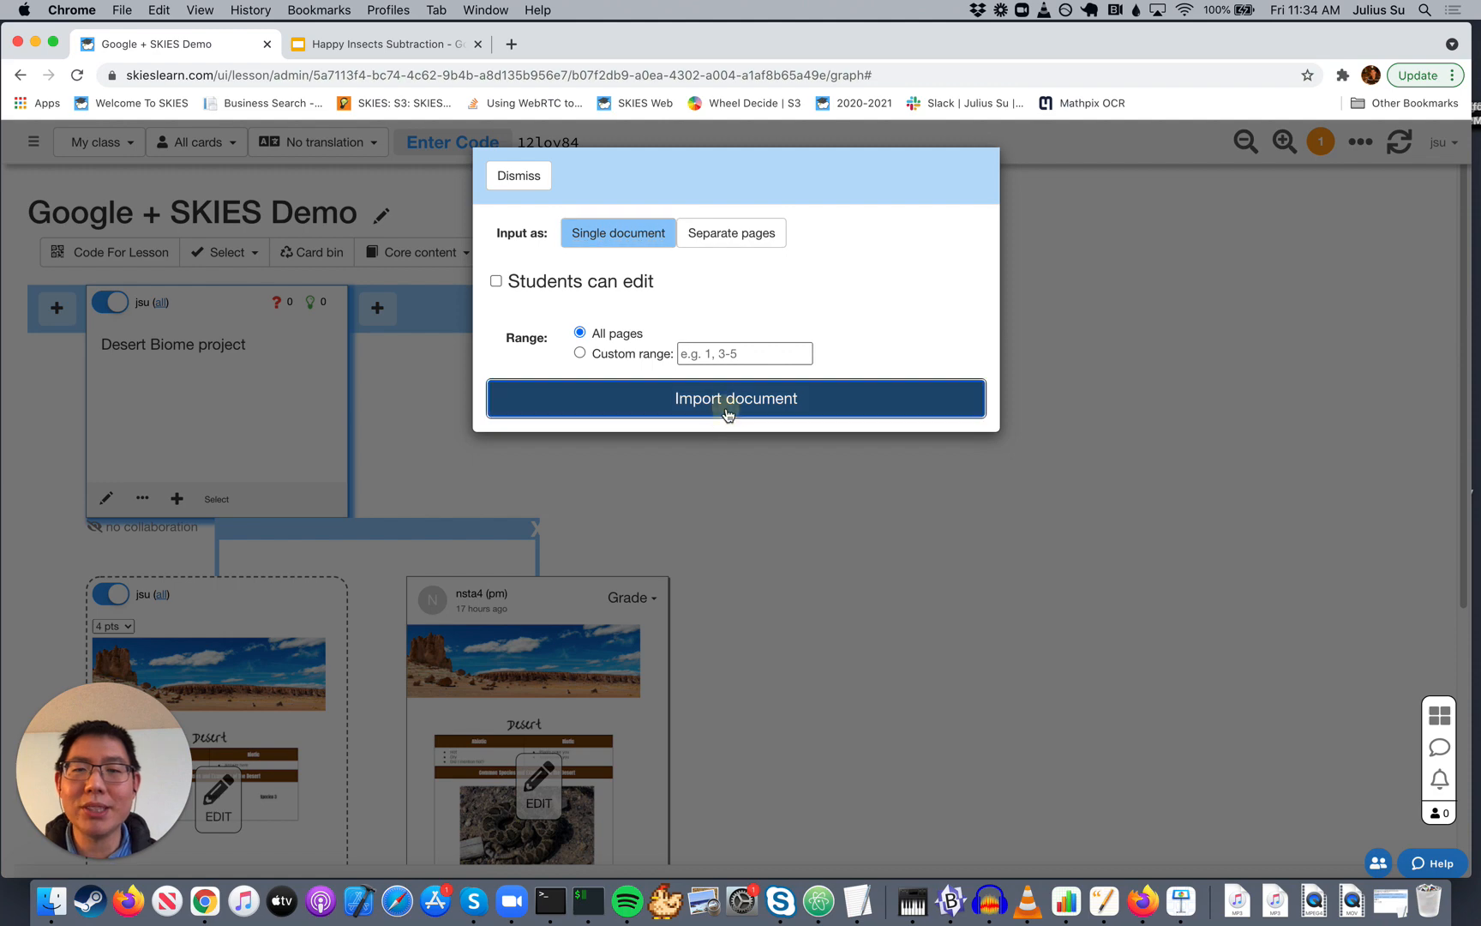
left_click(735, 398)
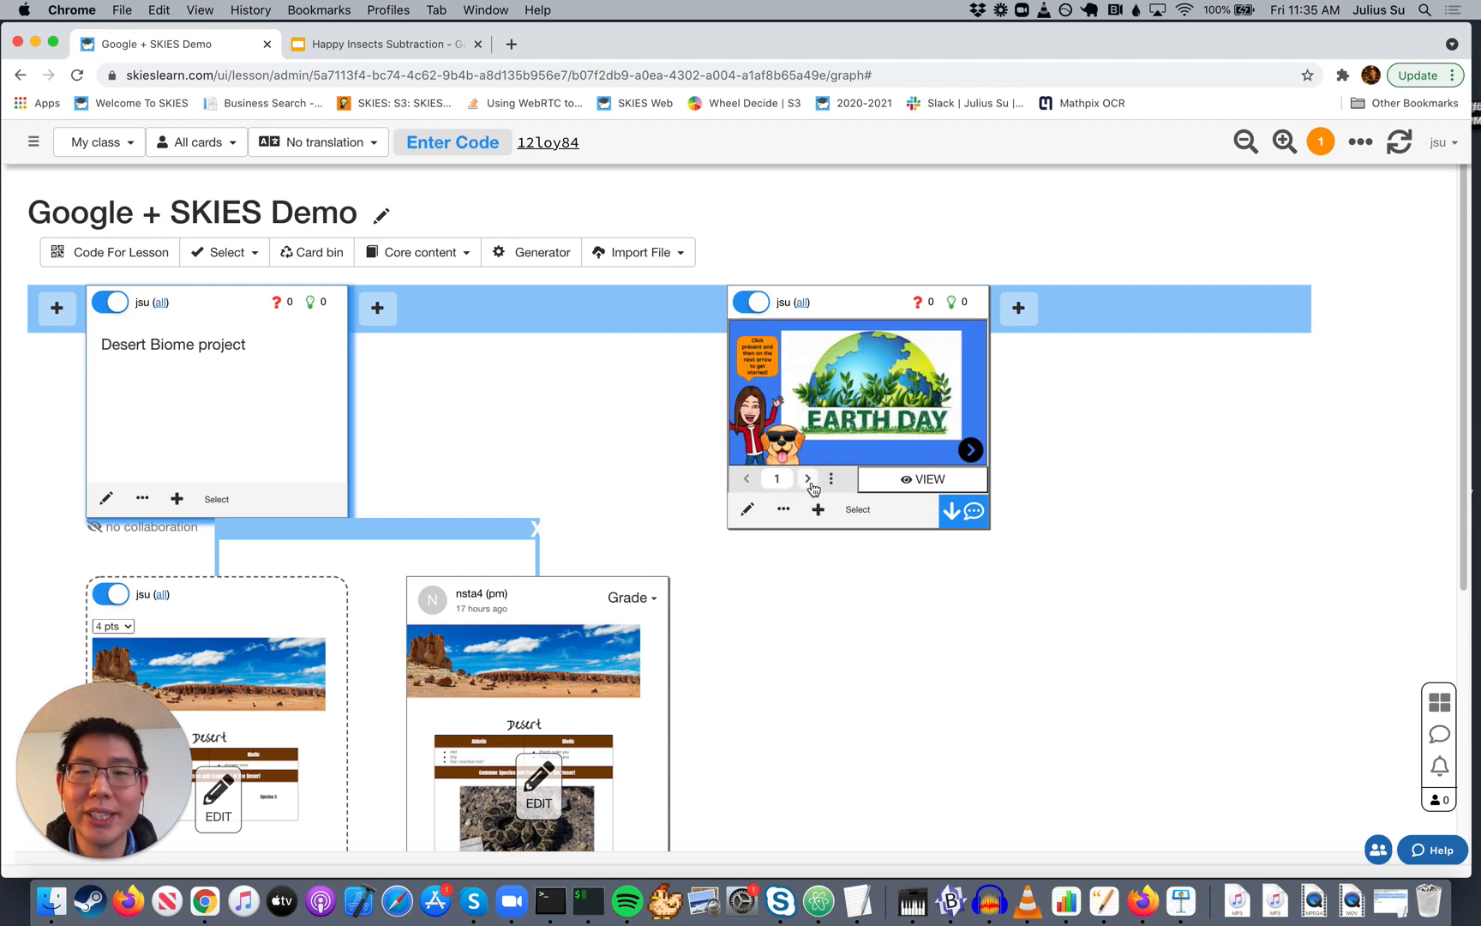
Step: Page the Earth Day card to slide 6, play and pause its video, and close the player options
left_click(807, 479)
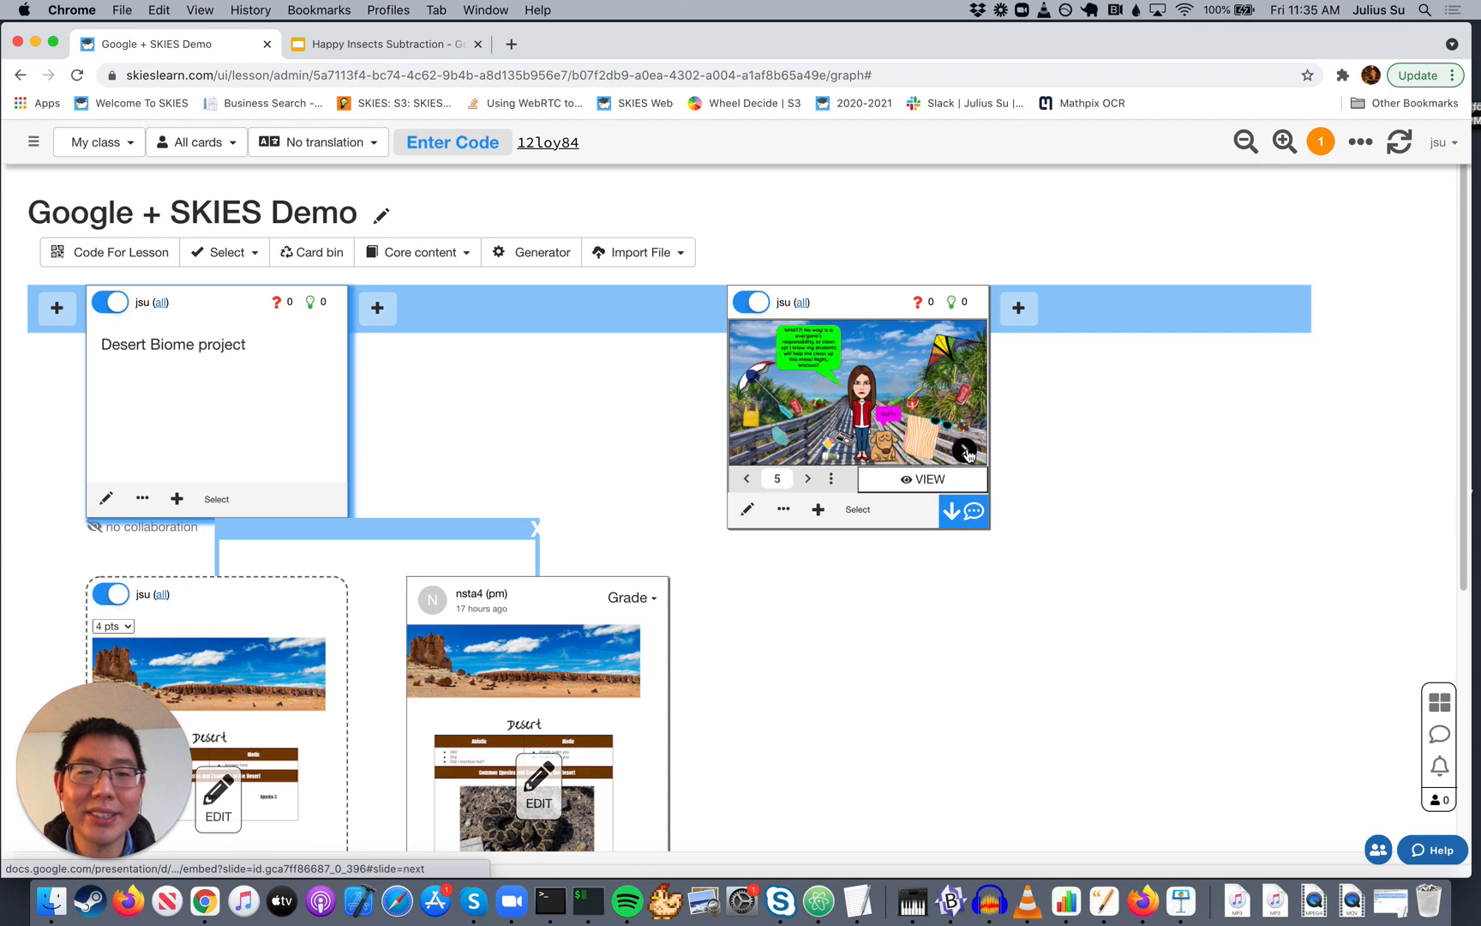
left_click(808, 478)
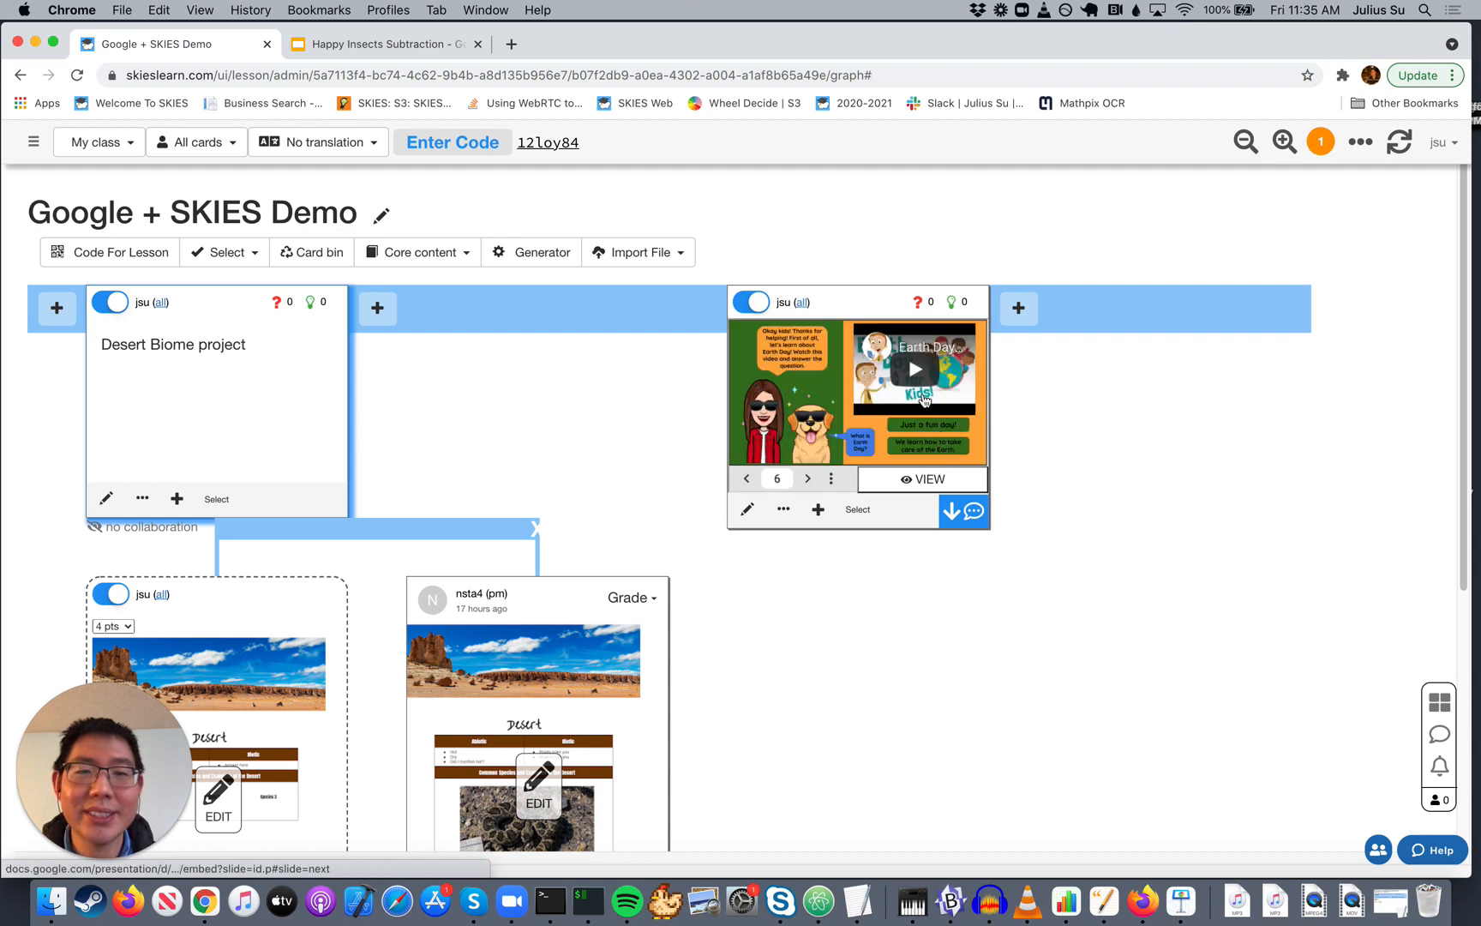
left_click(914, 367)
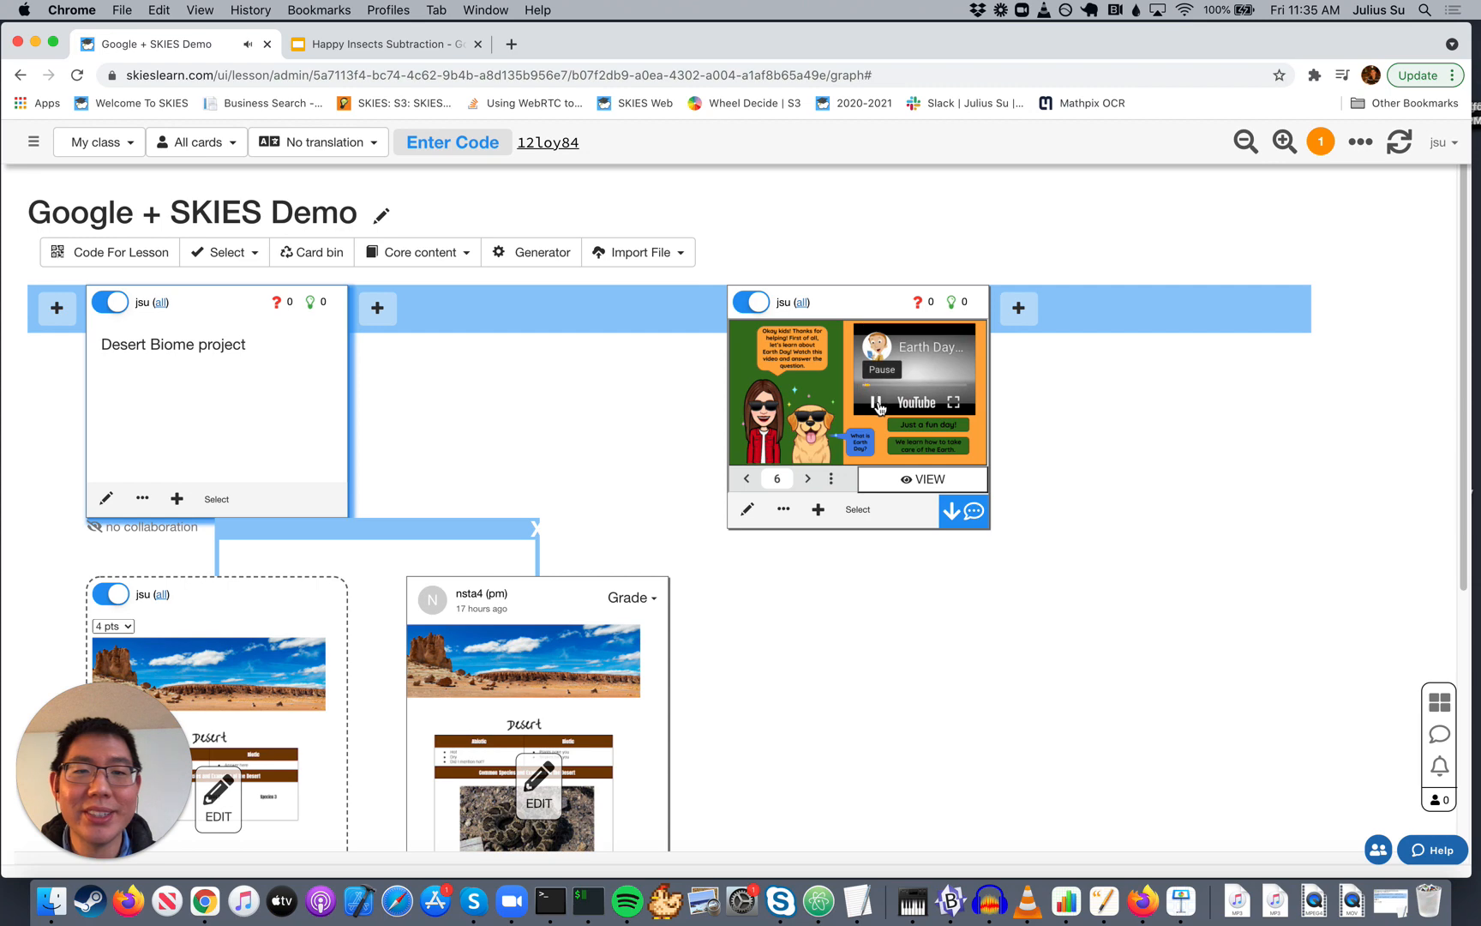
left_click(807, 479)
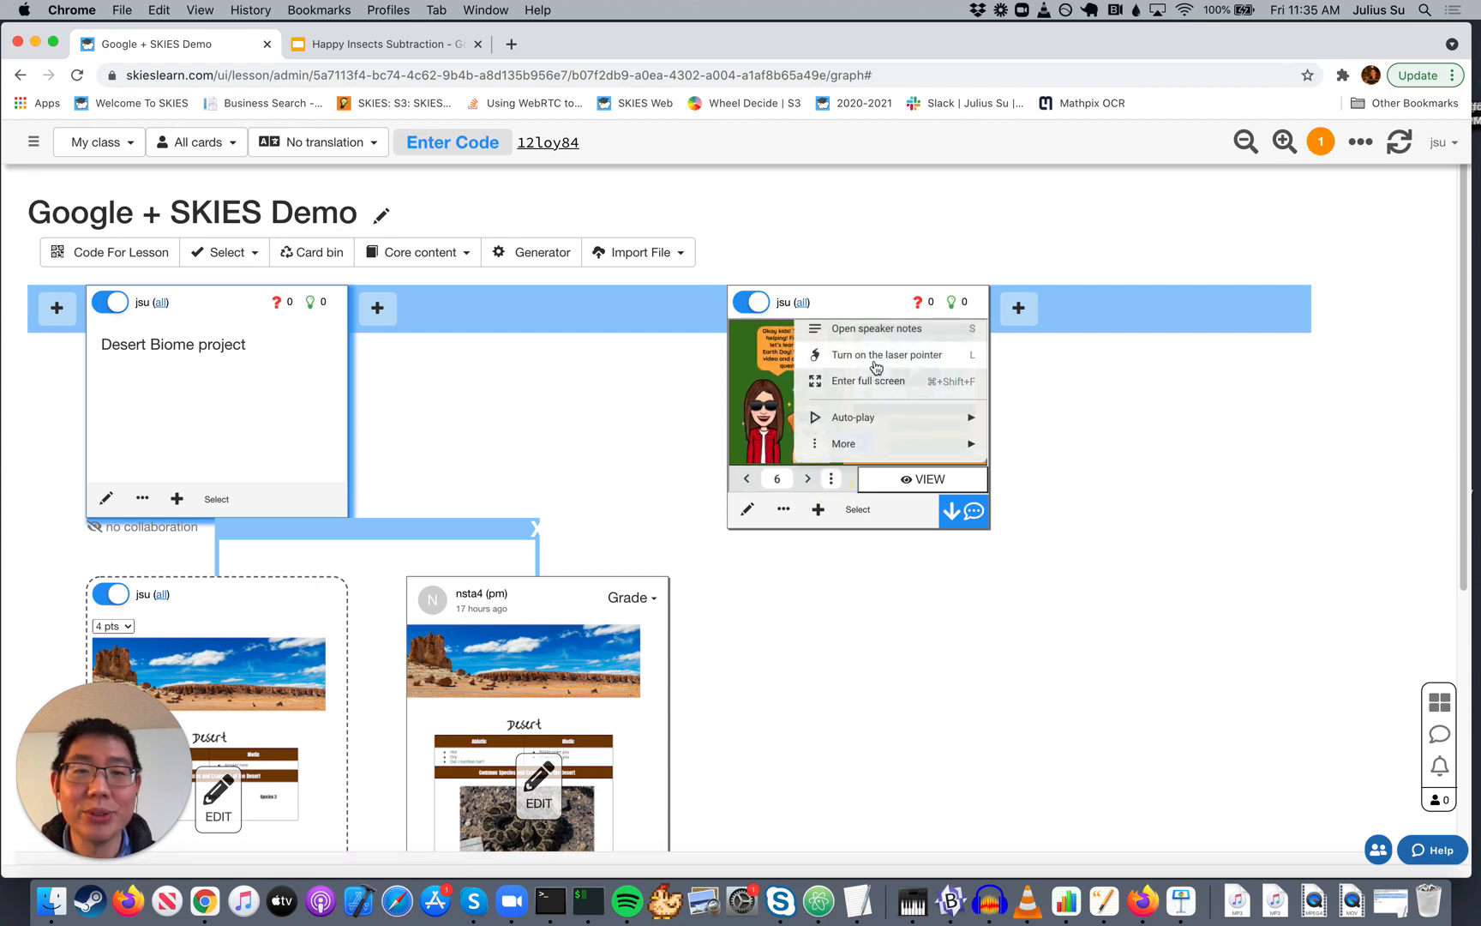
left_click(866, 381)
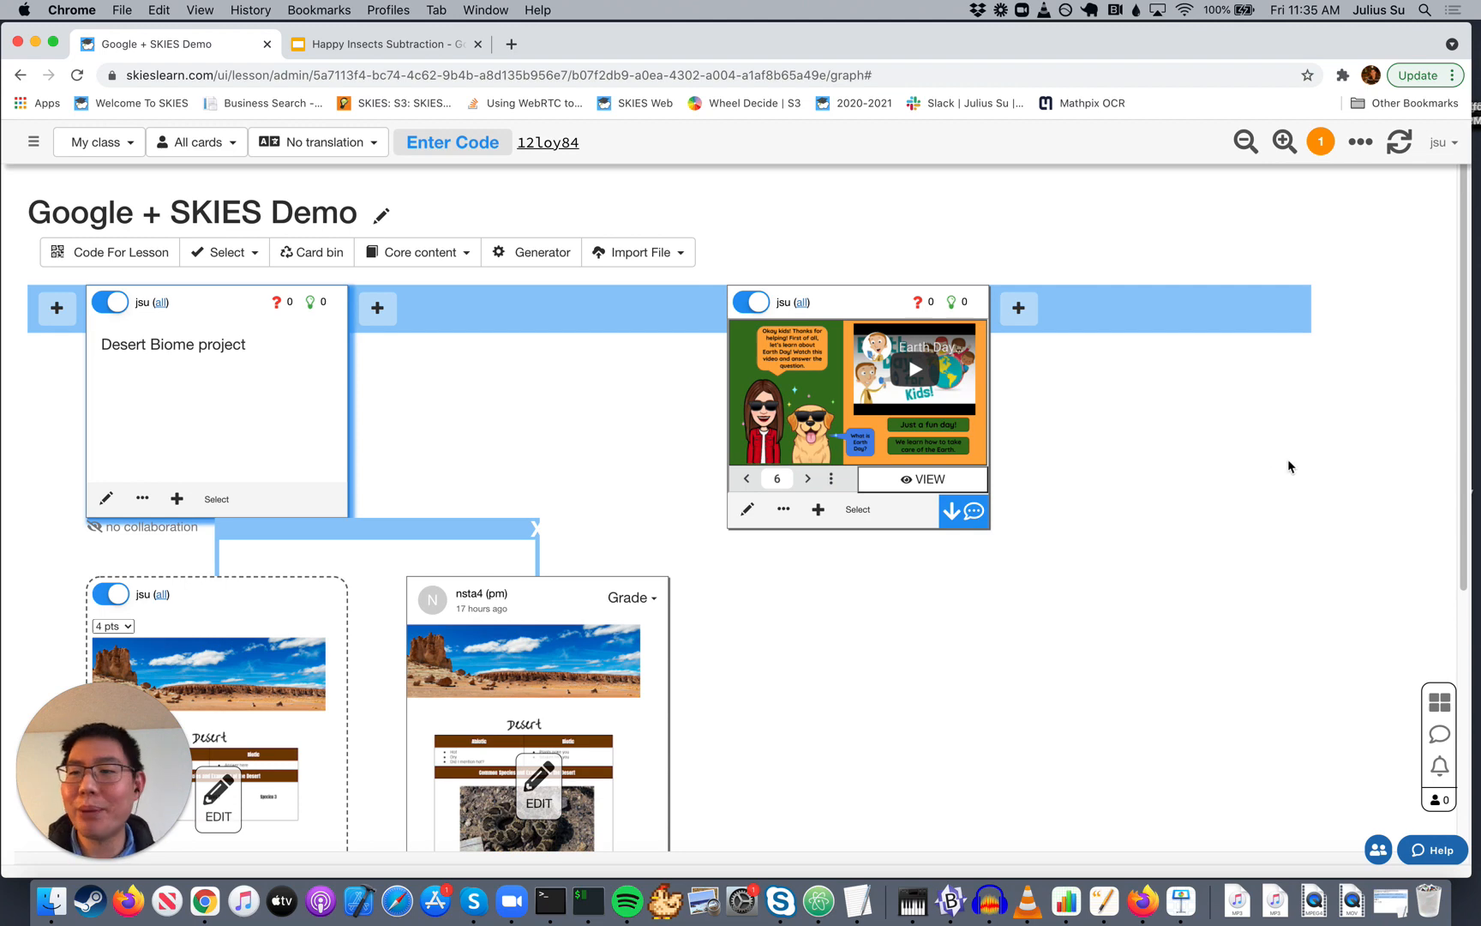
mouse_move(1101, 303)
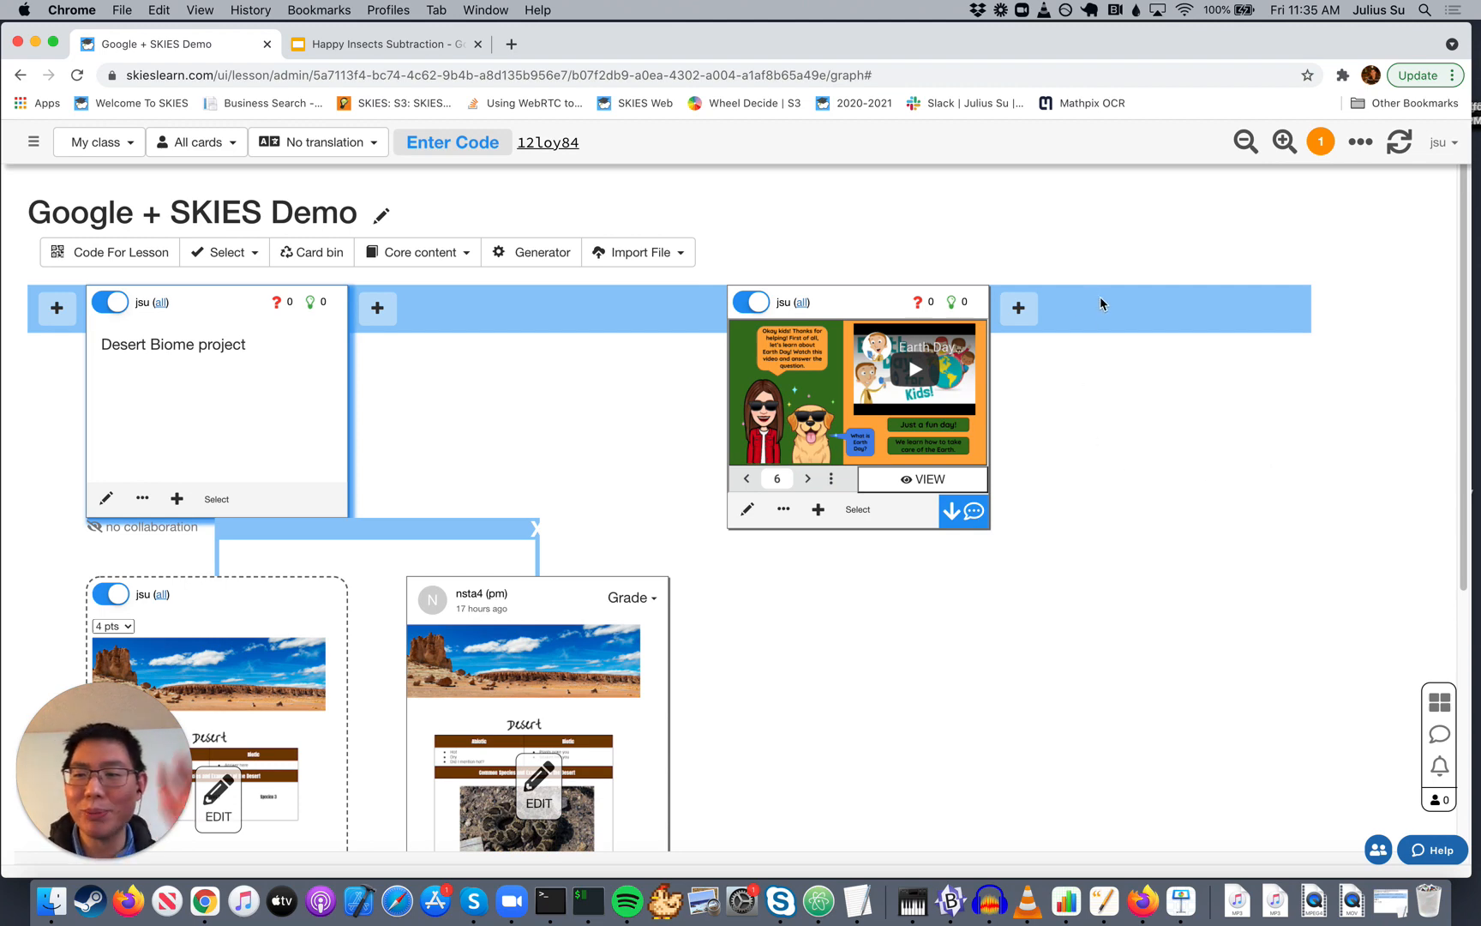
mouse_move(1051, 325)
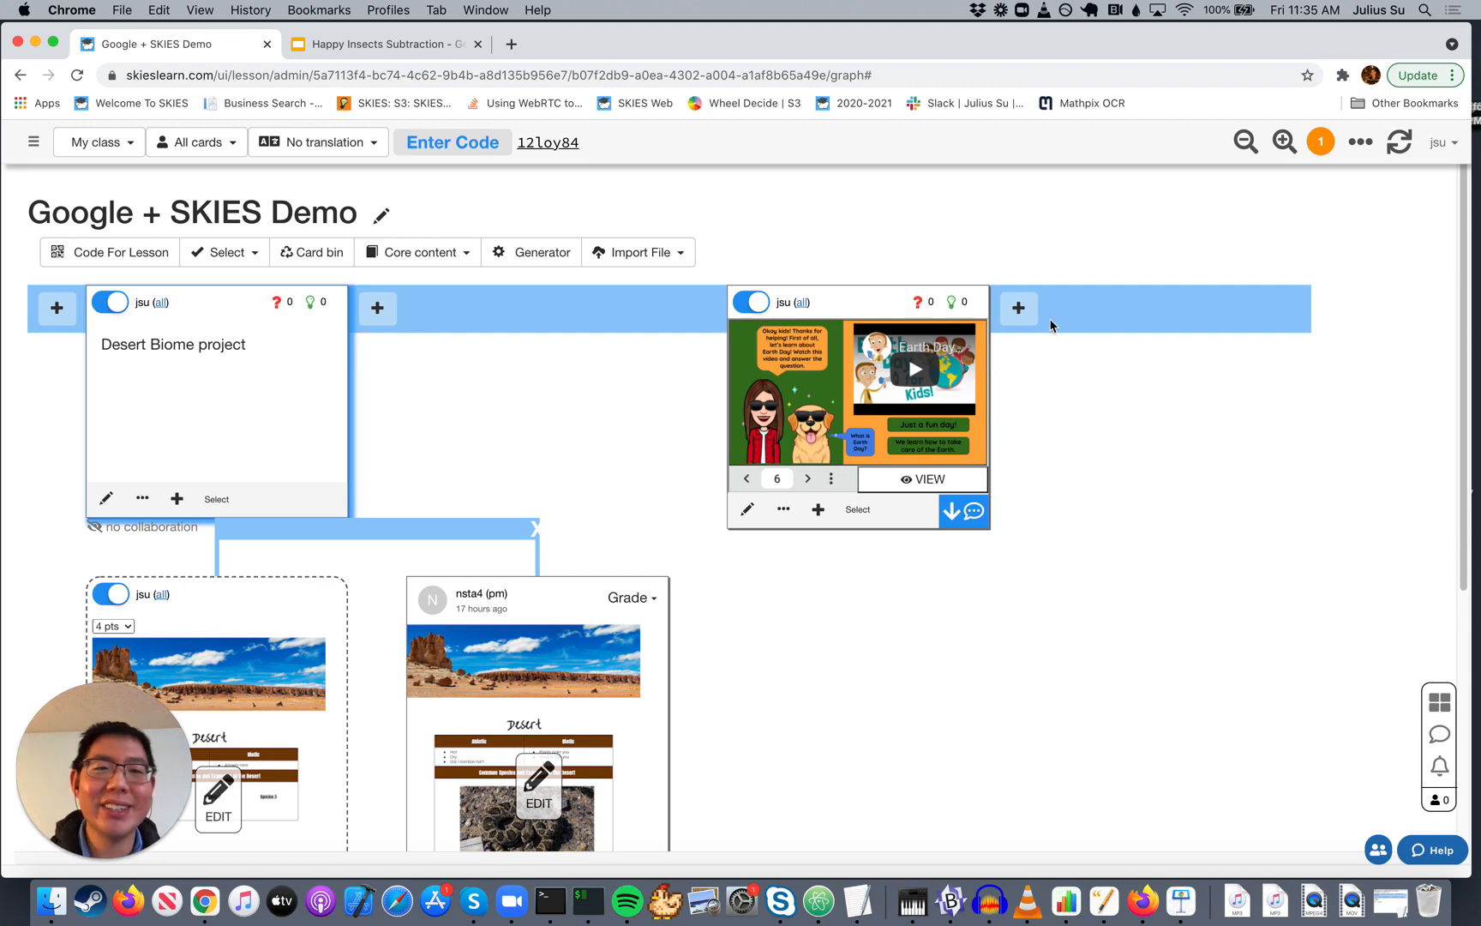
Step: Add a Google doc card after the Earth Day slides and create a new Sheet for it
left_click(1018, 308)
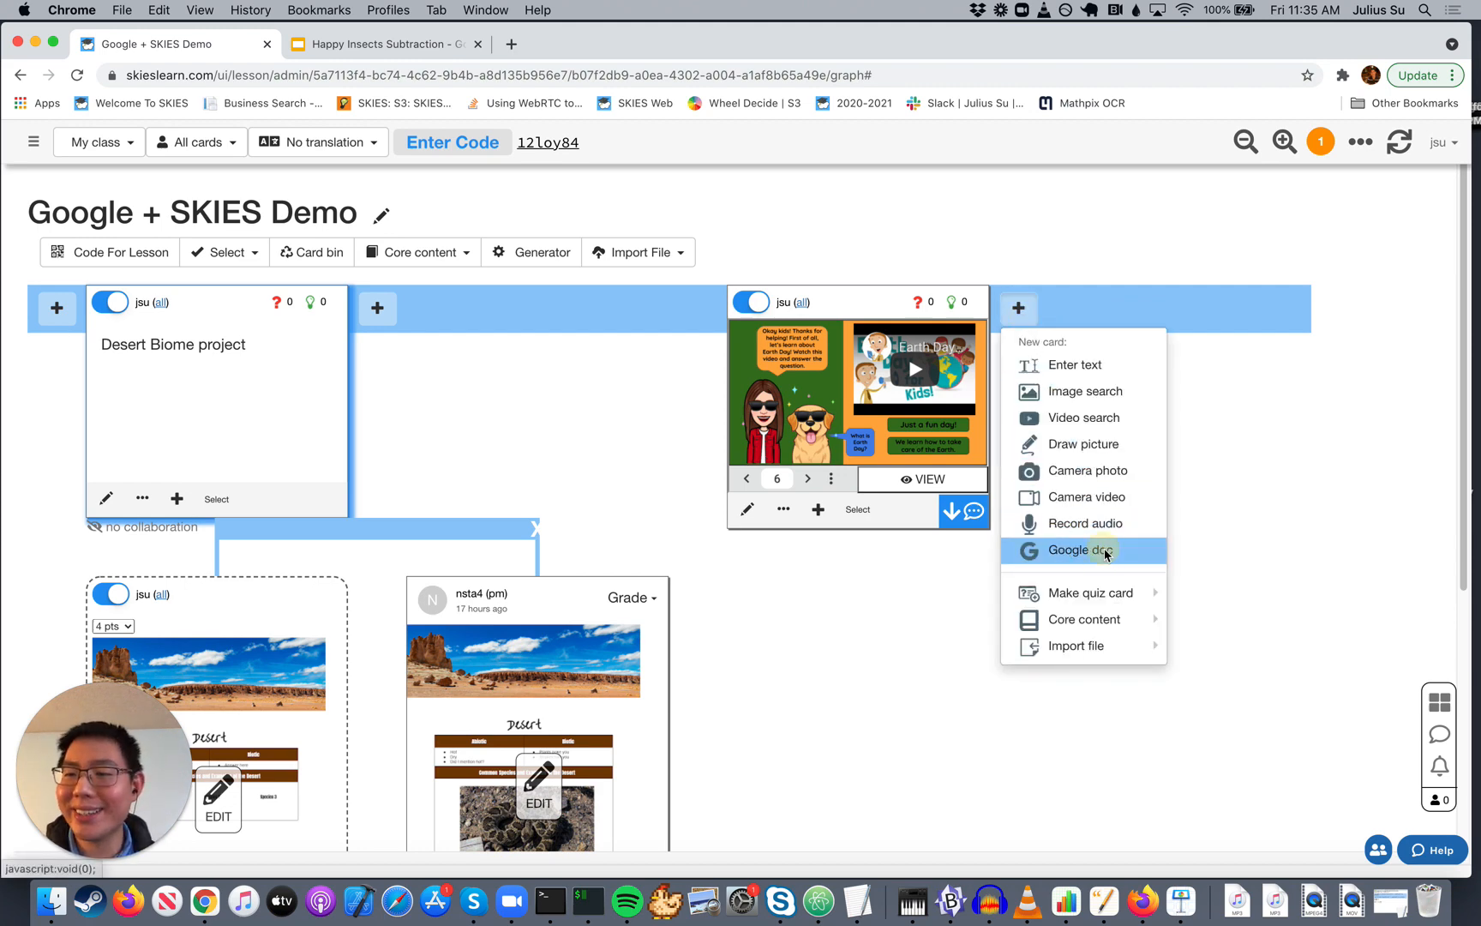
left_click(1076, 550)
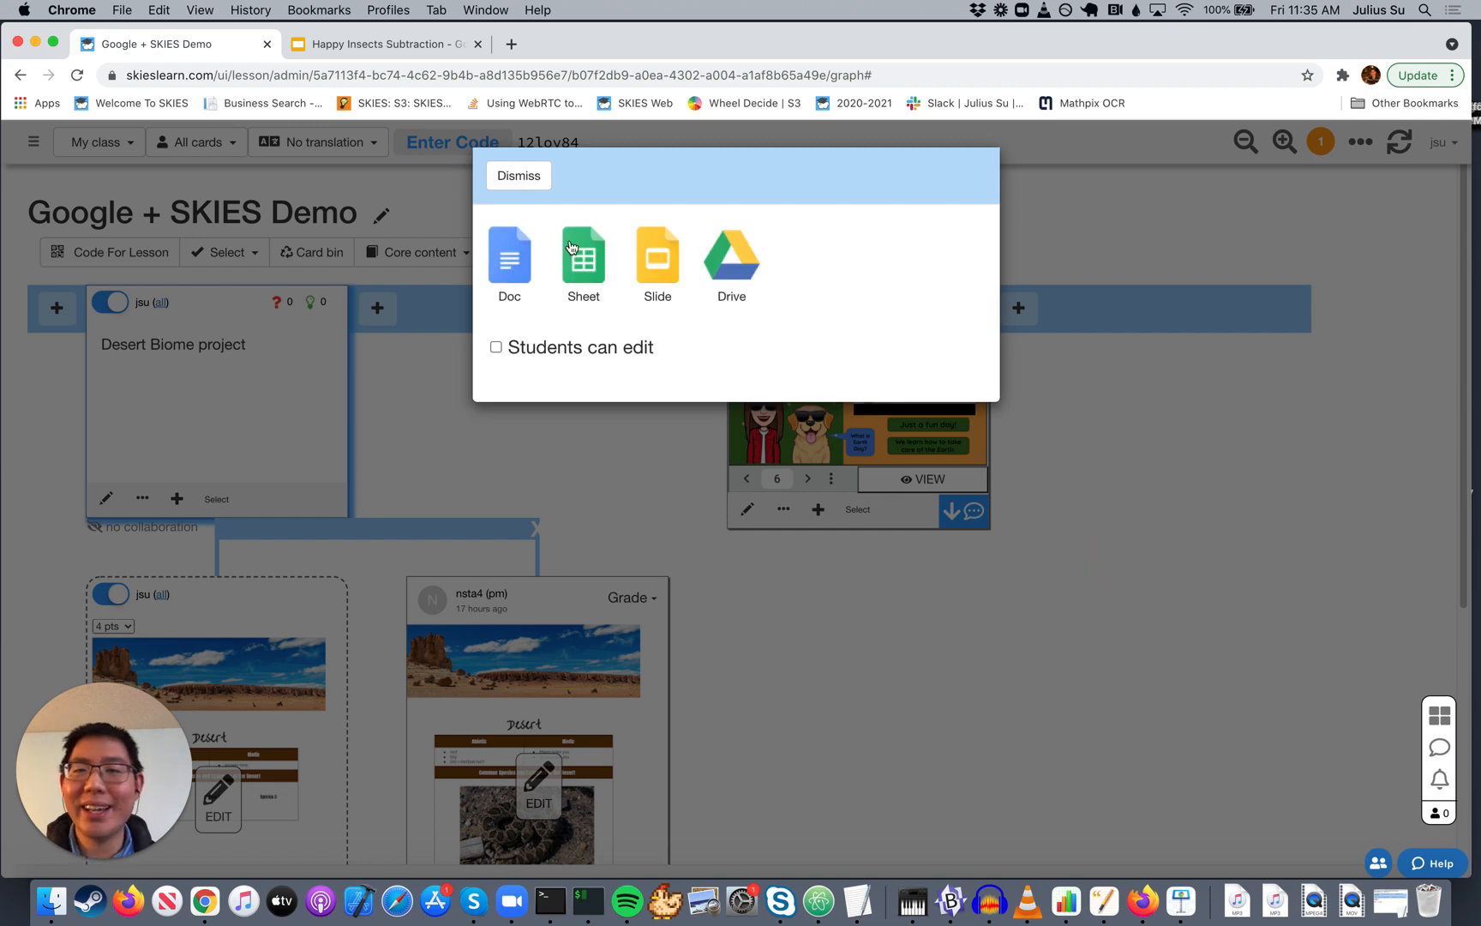
mouse_move(593, 264)
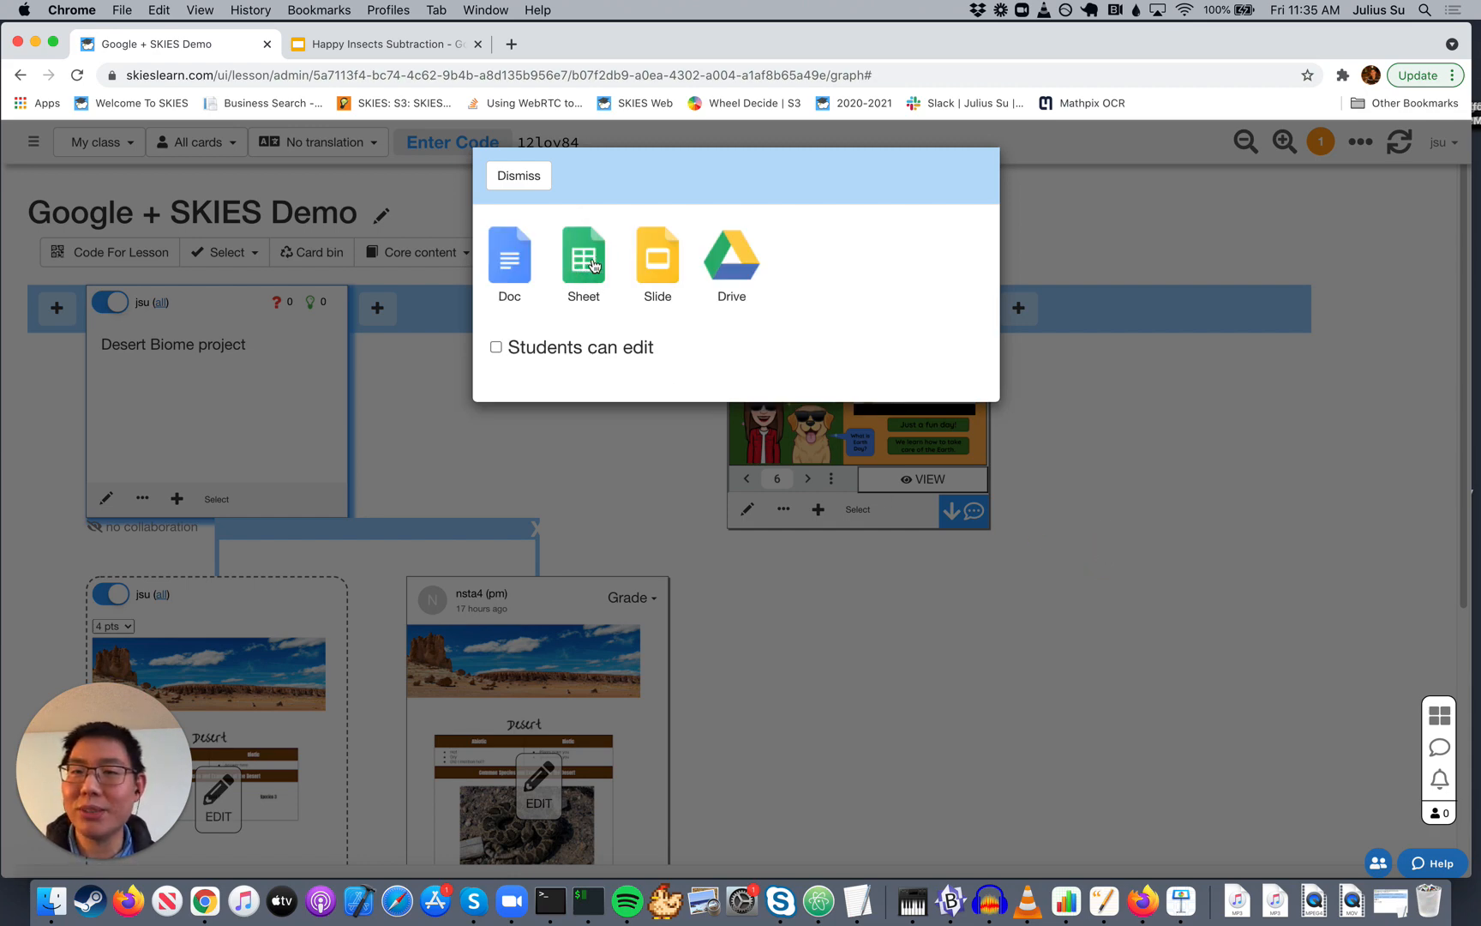
left_click(496, 346)
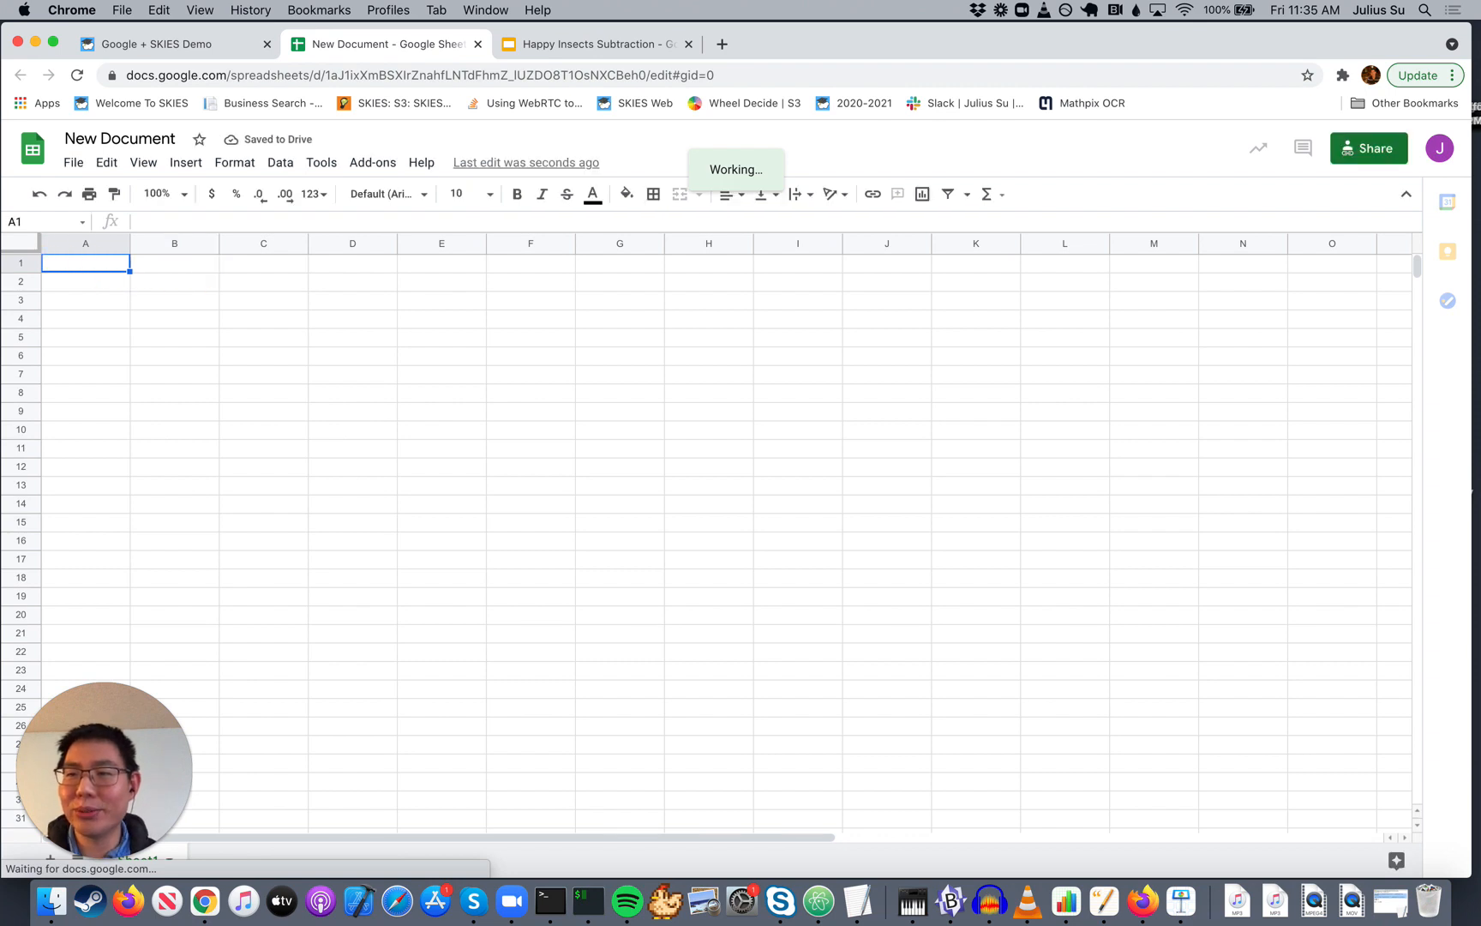
Step: Enter the column headers Group name and Height of plant in the new sheet
type("Height of plant")
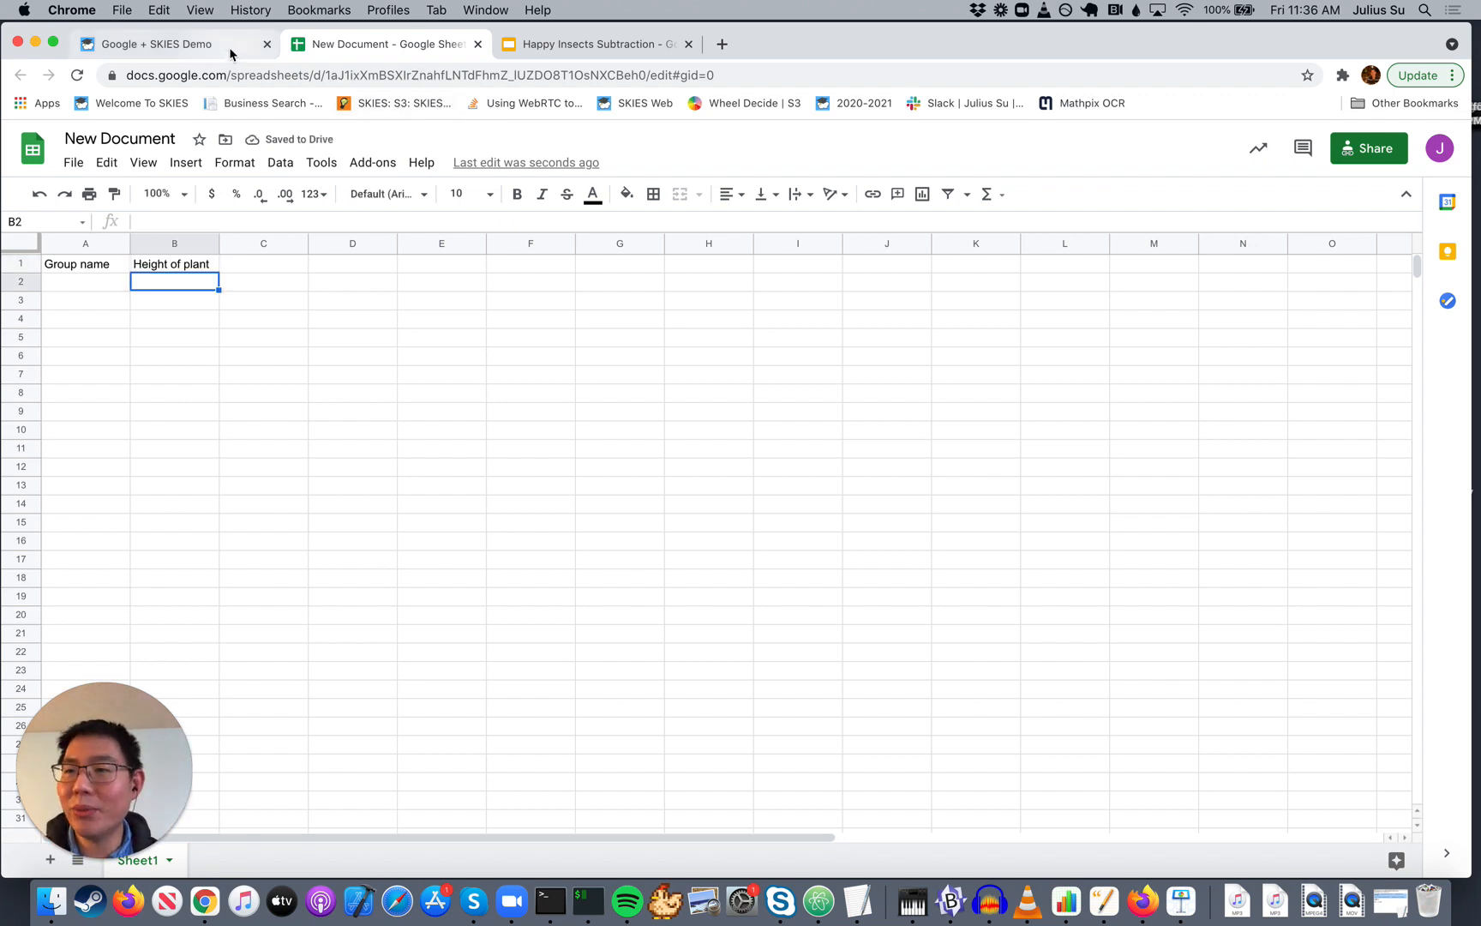
Step: Back in SKIES, edit the spreadsheet card and uncheck 'Students can edit Google Doc'
left_click(153, 43)
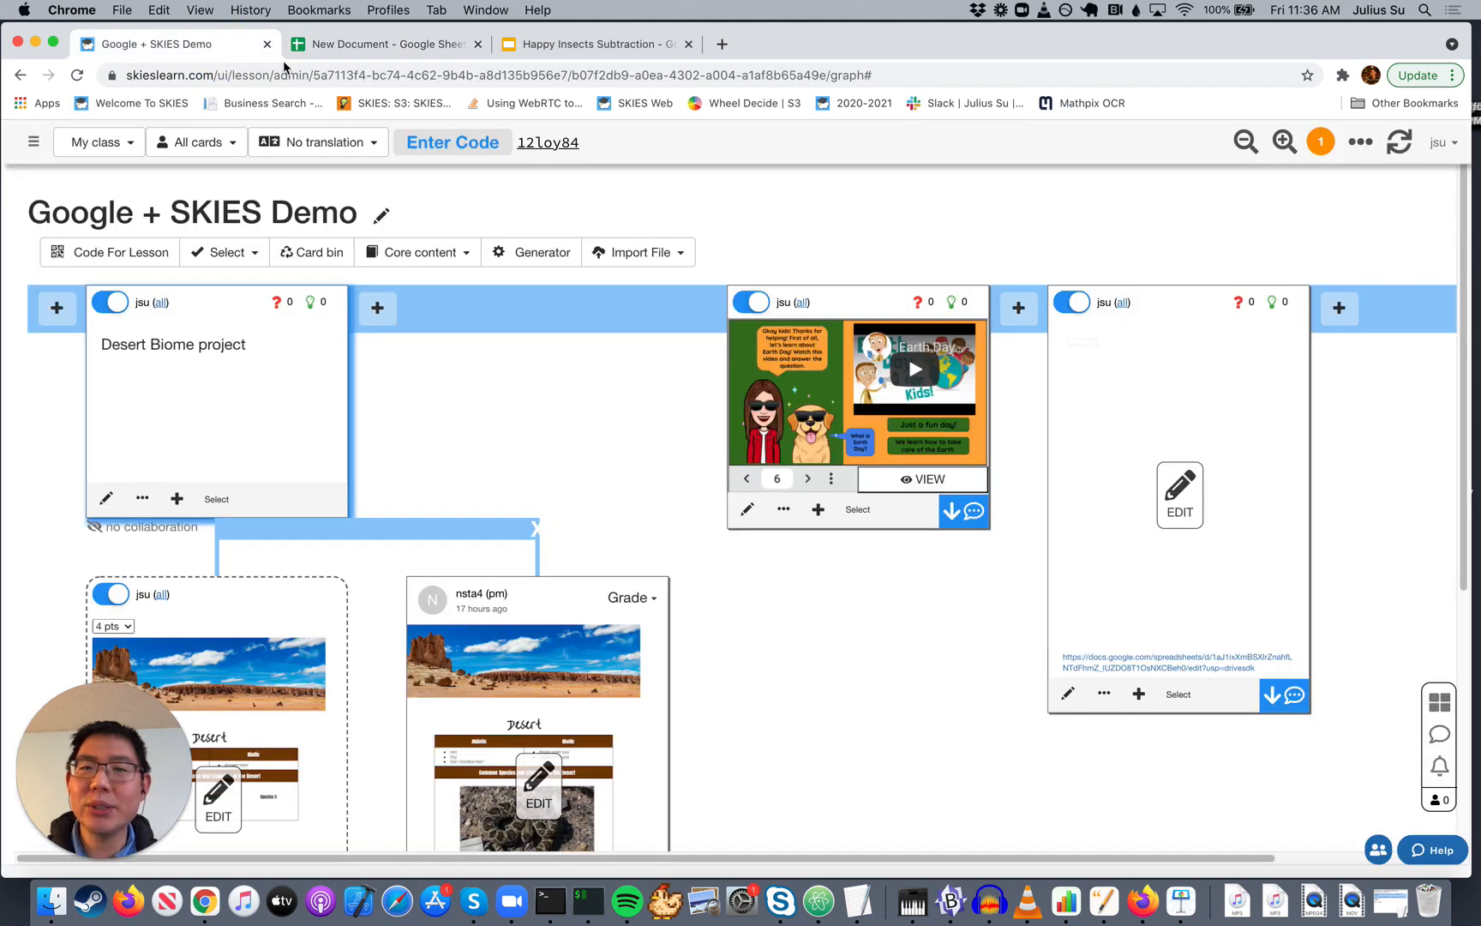
mouse_move(1071, 706)
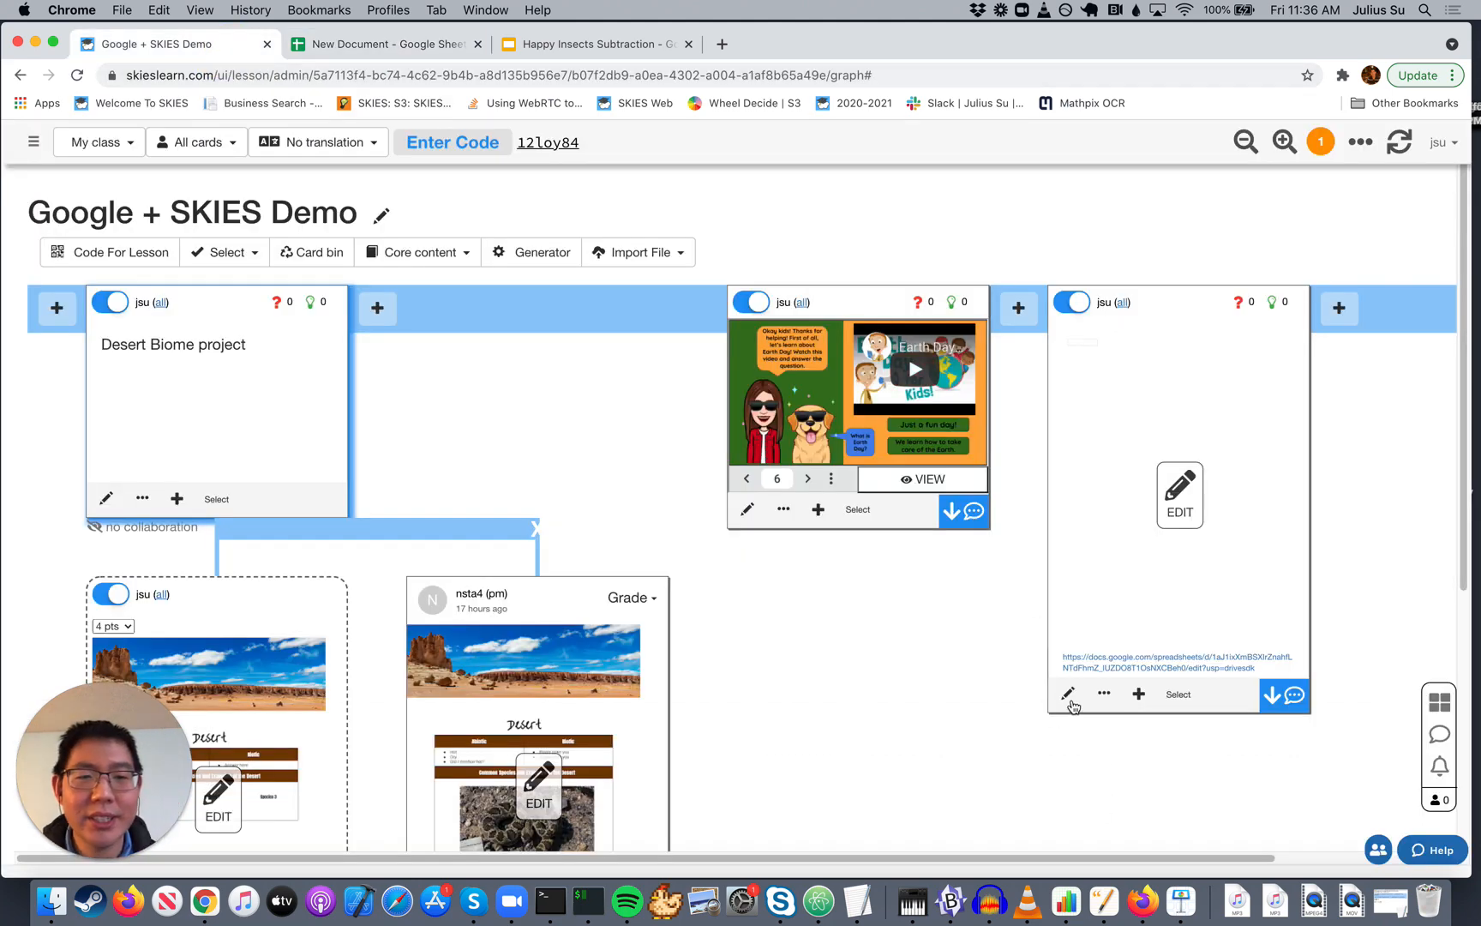
left_click(1068, 693)
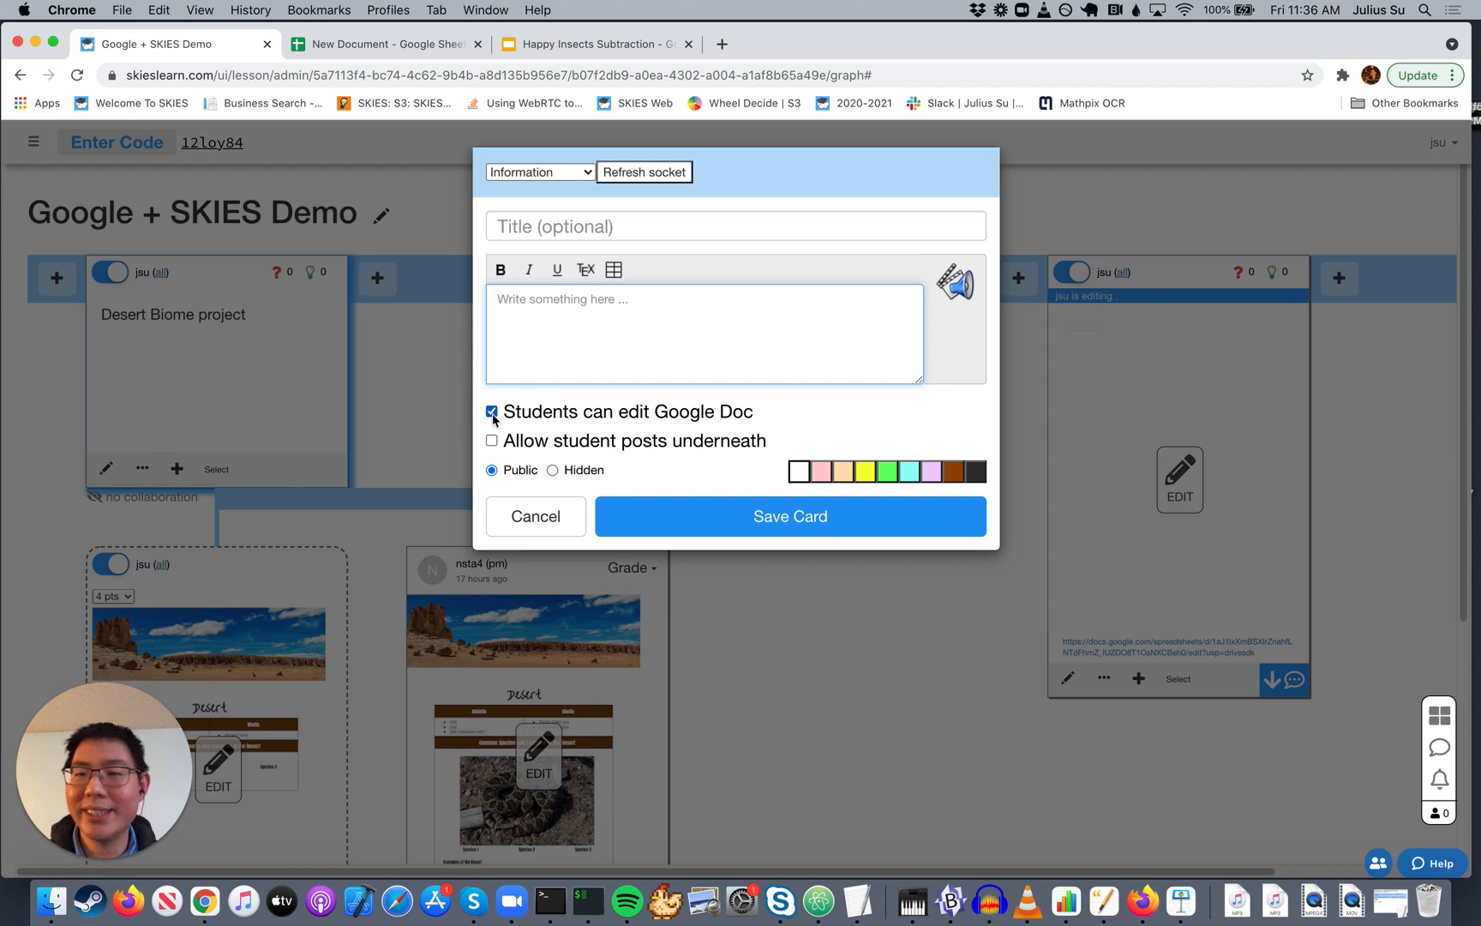
left_click(492, 413)
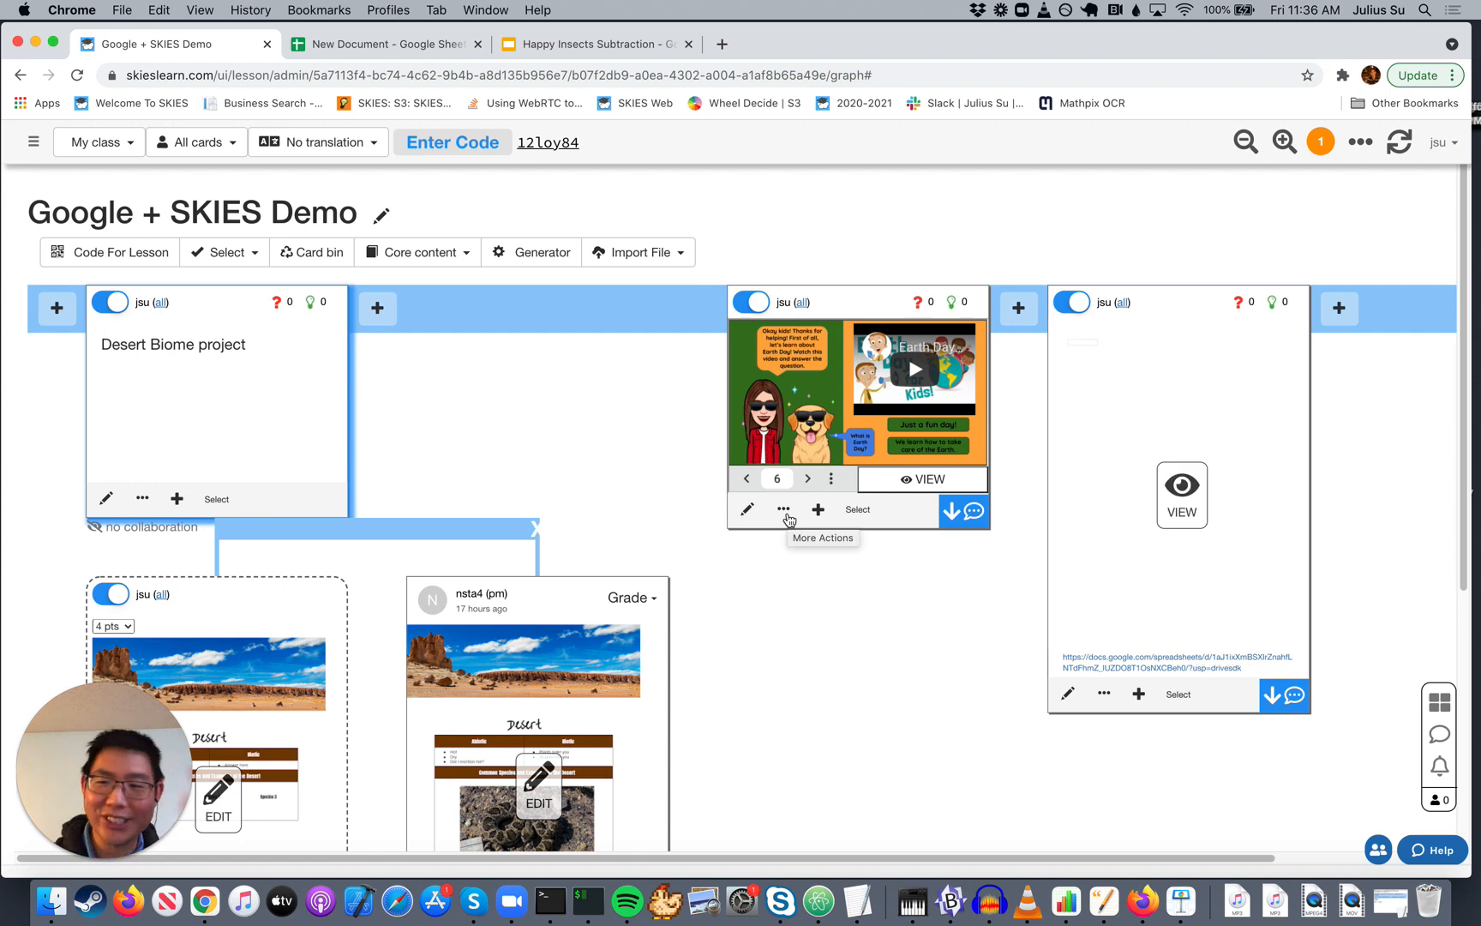
mouse_move(1154, 458)
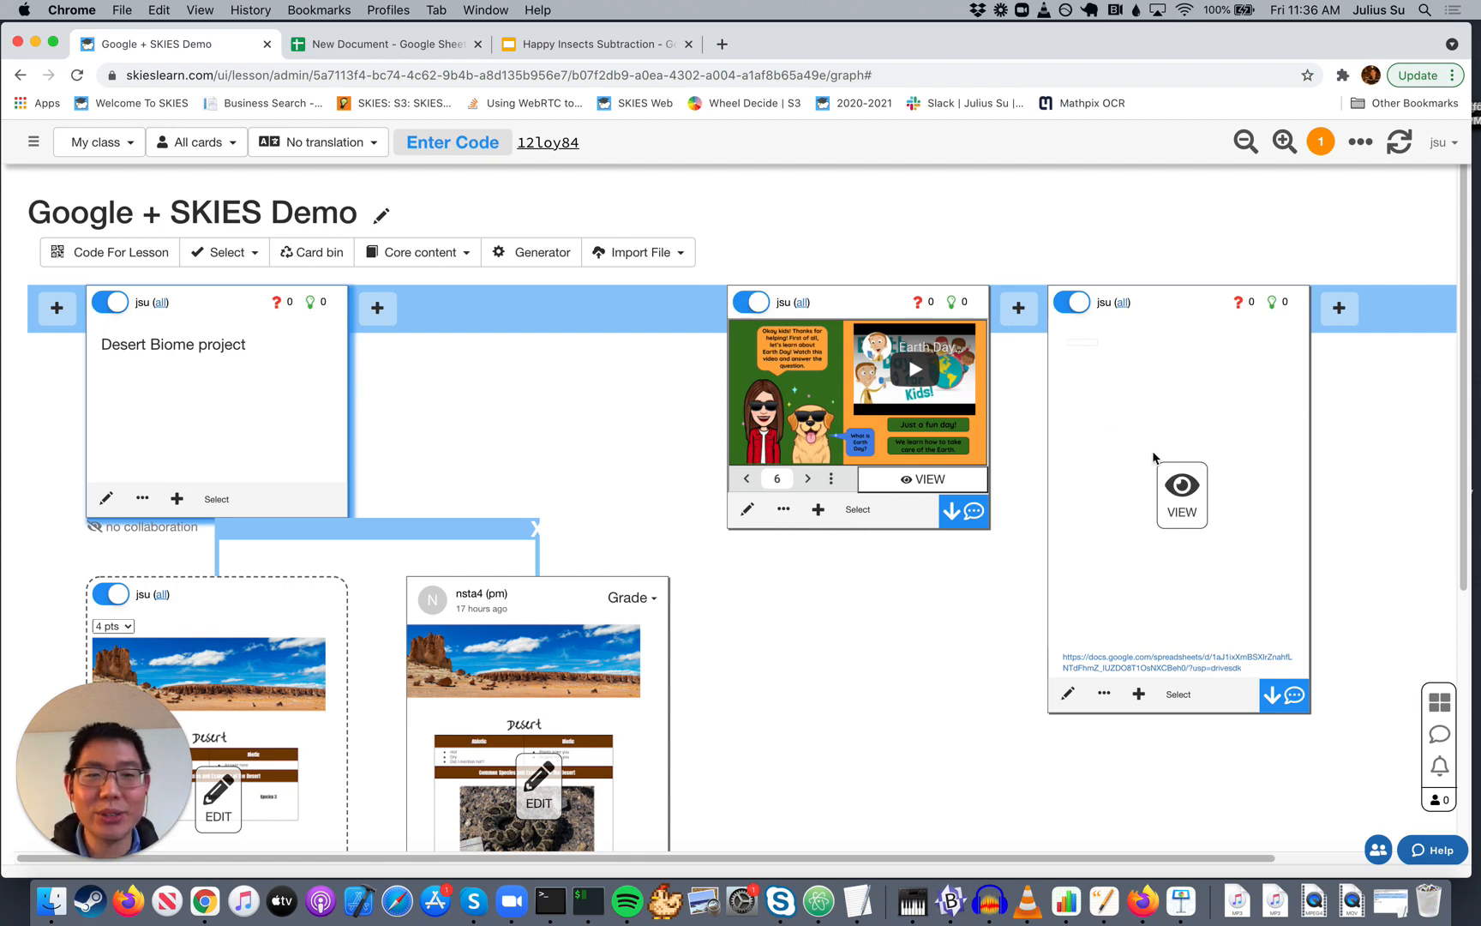
mouse_move(828, 624)
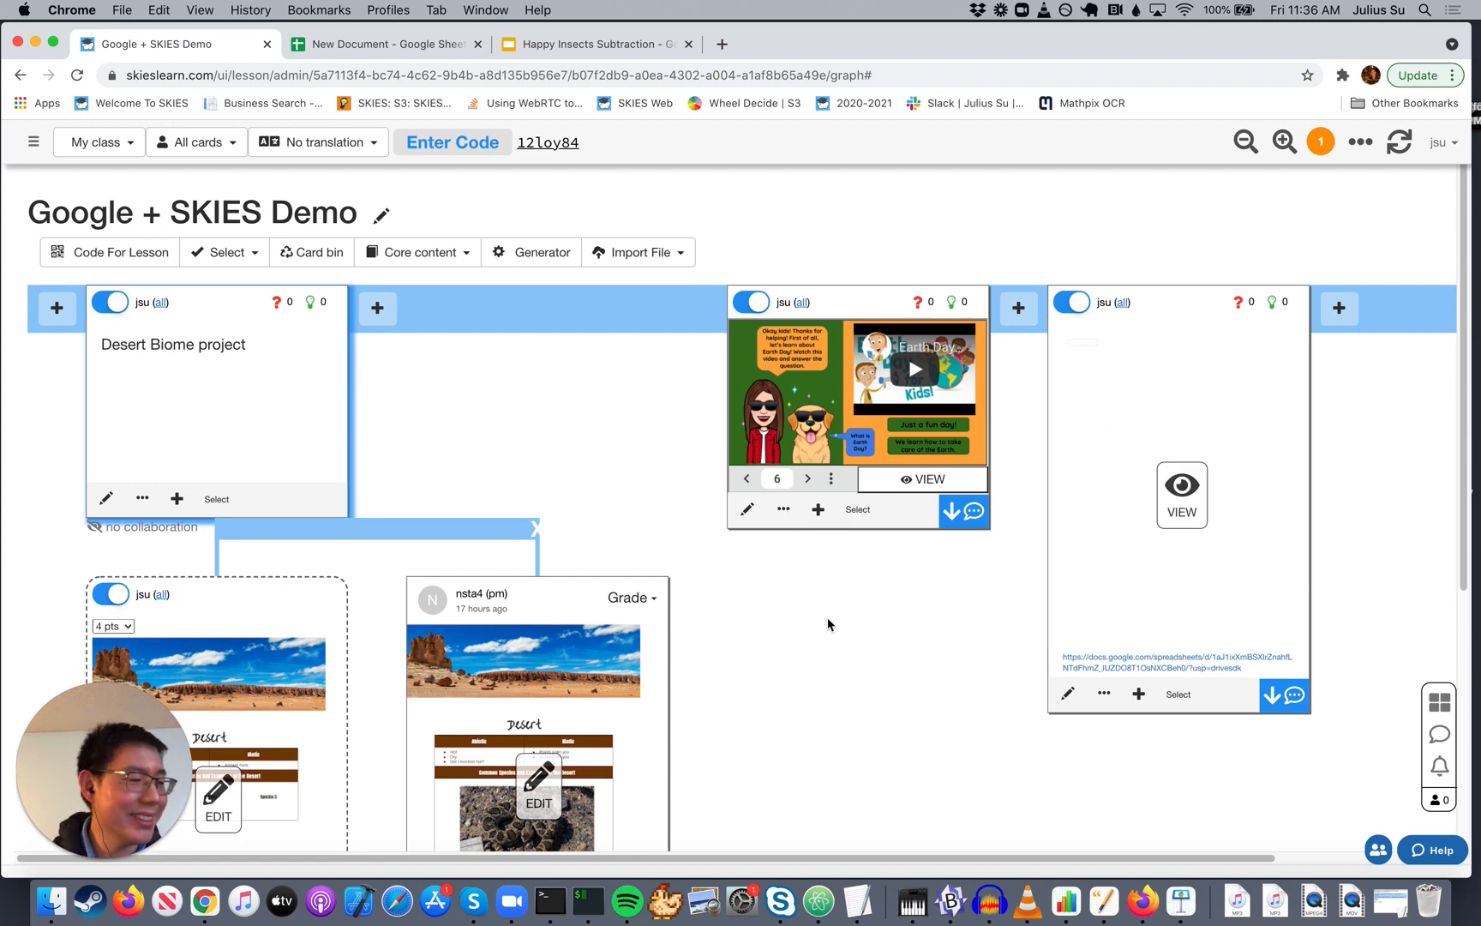
mouse_move(1142, 527)
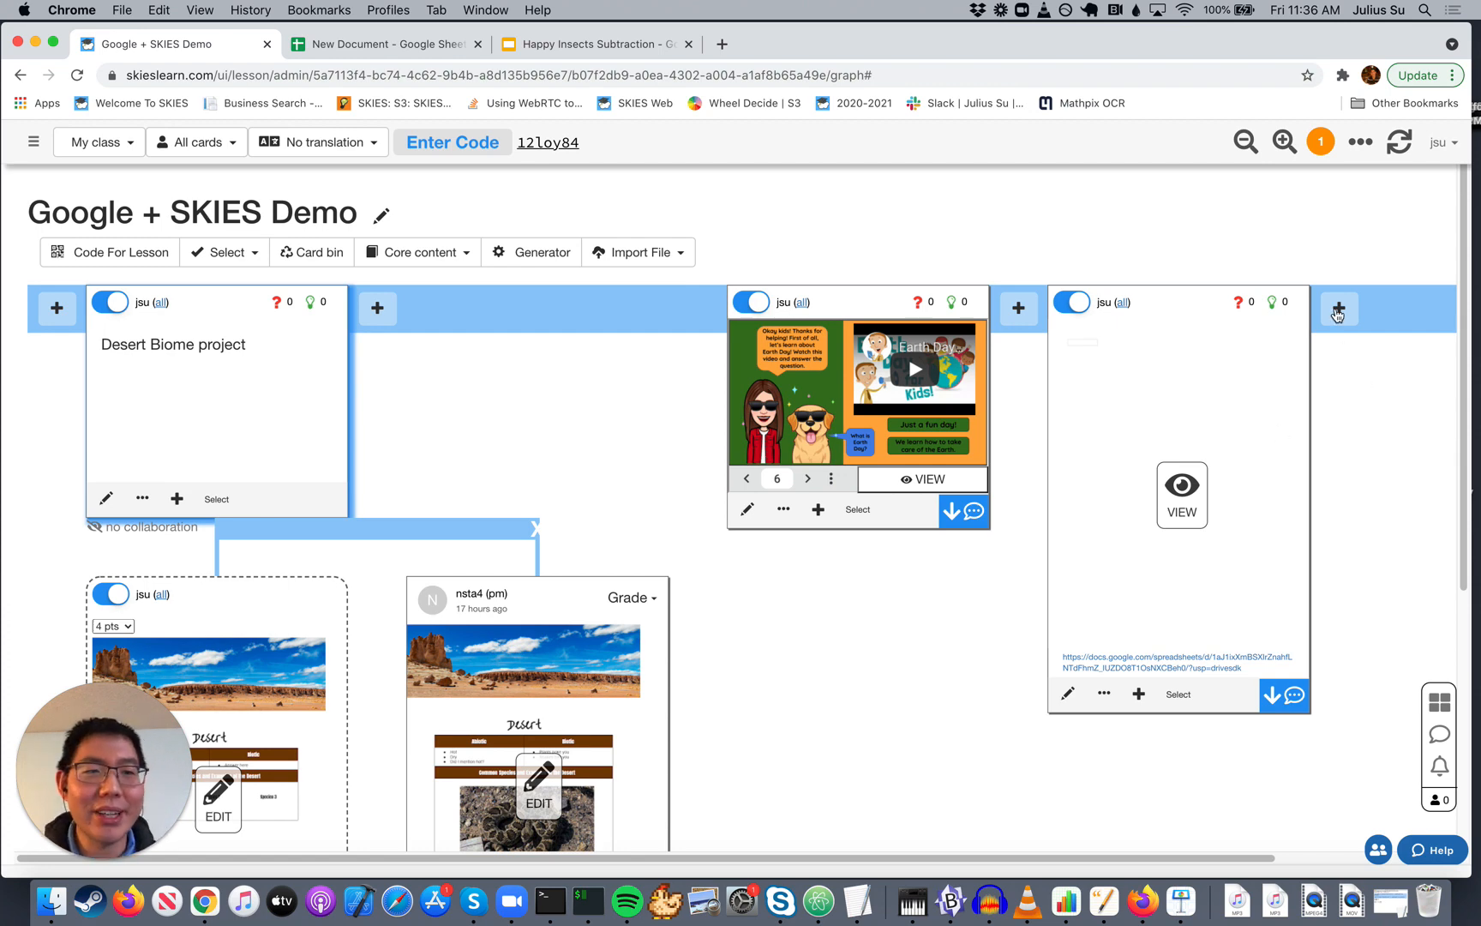
Step: Add a text card 'Subtraction activity' at the end of the top row and save it
left_click(1339, 308)
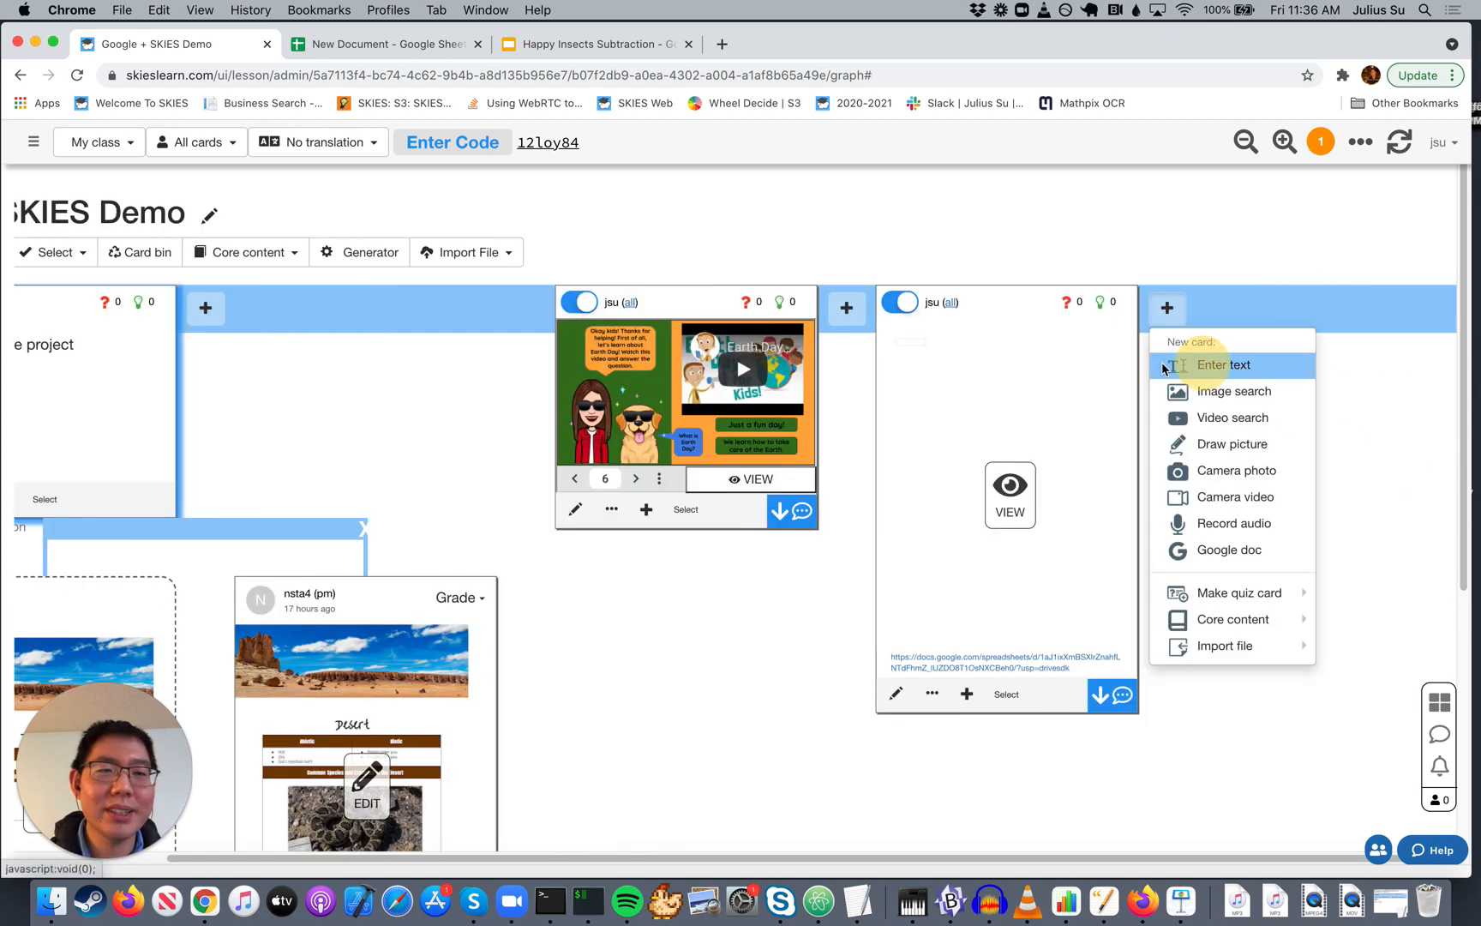
left_click(1224, 365)
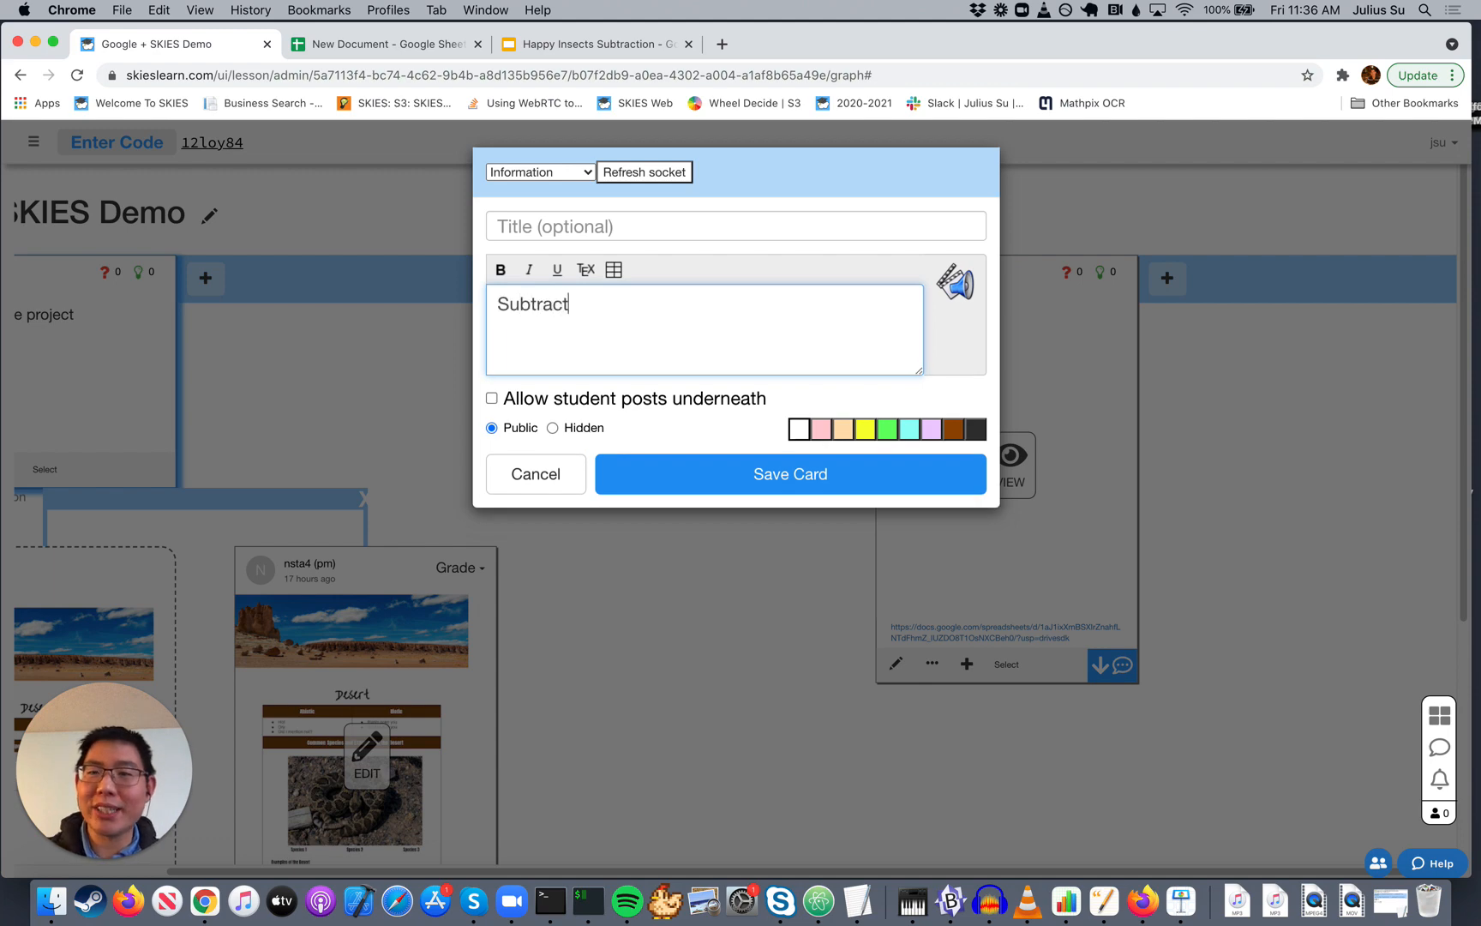
type("ion activity")
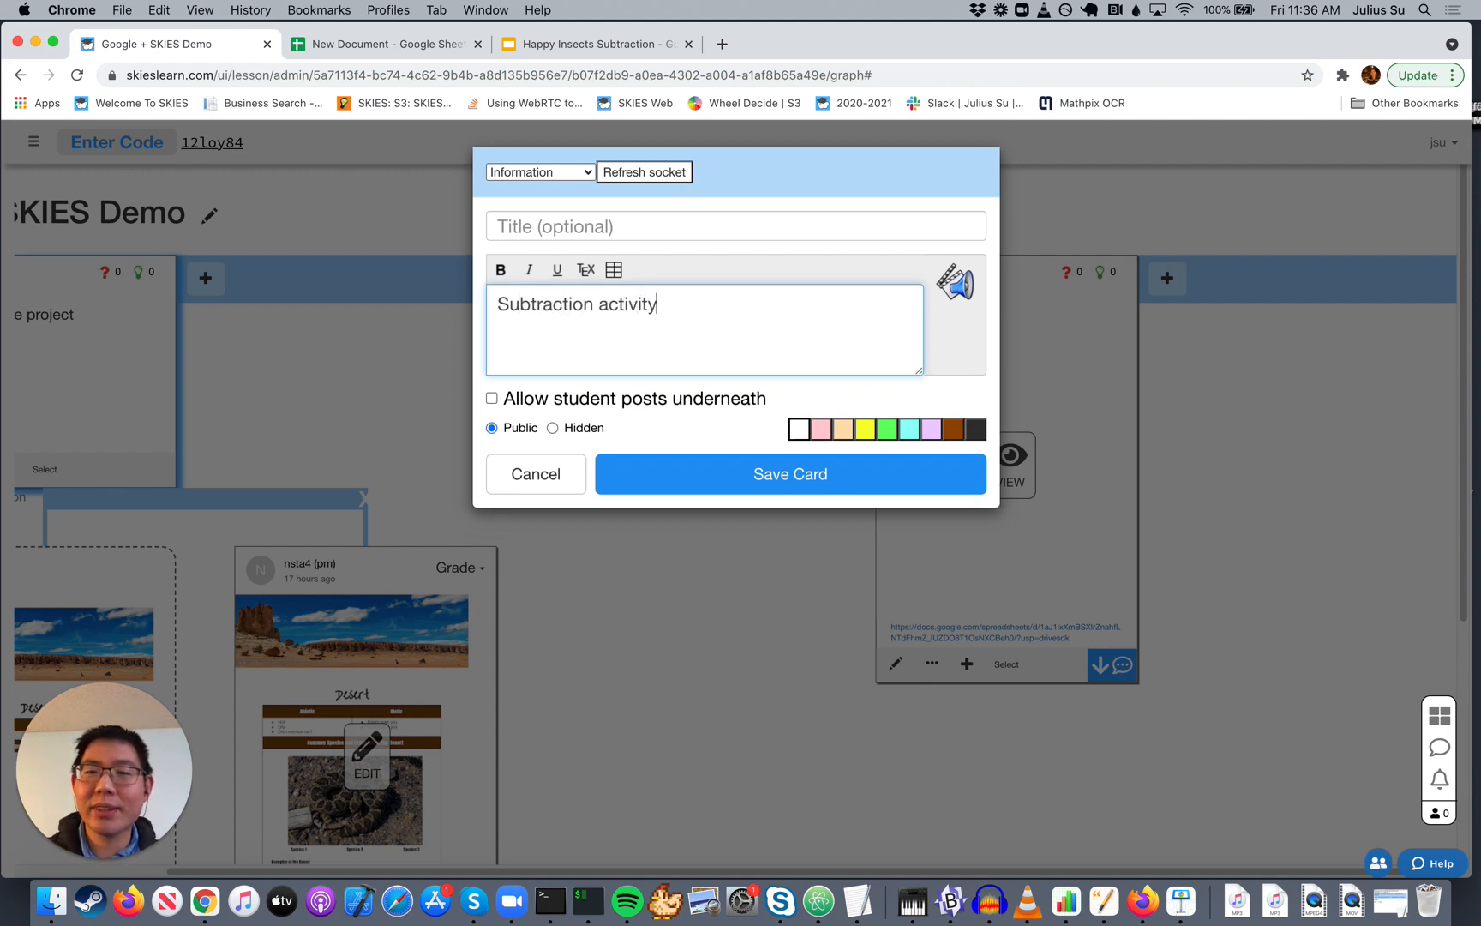
left_click(790, 473)
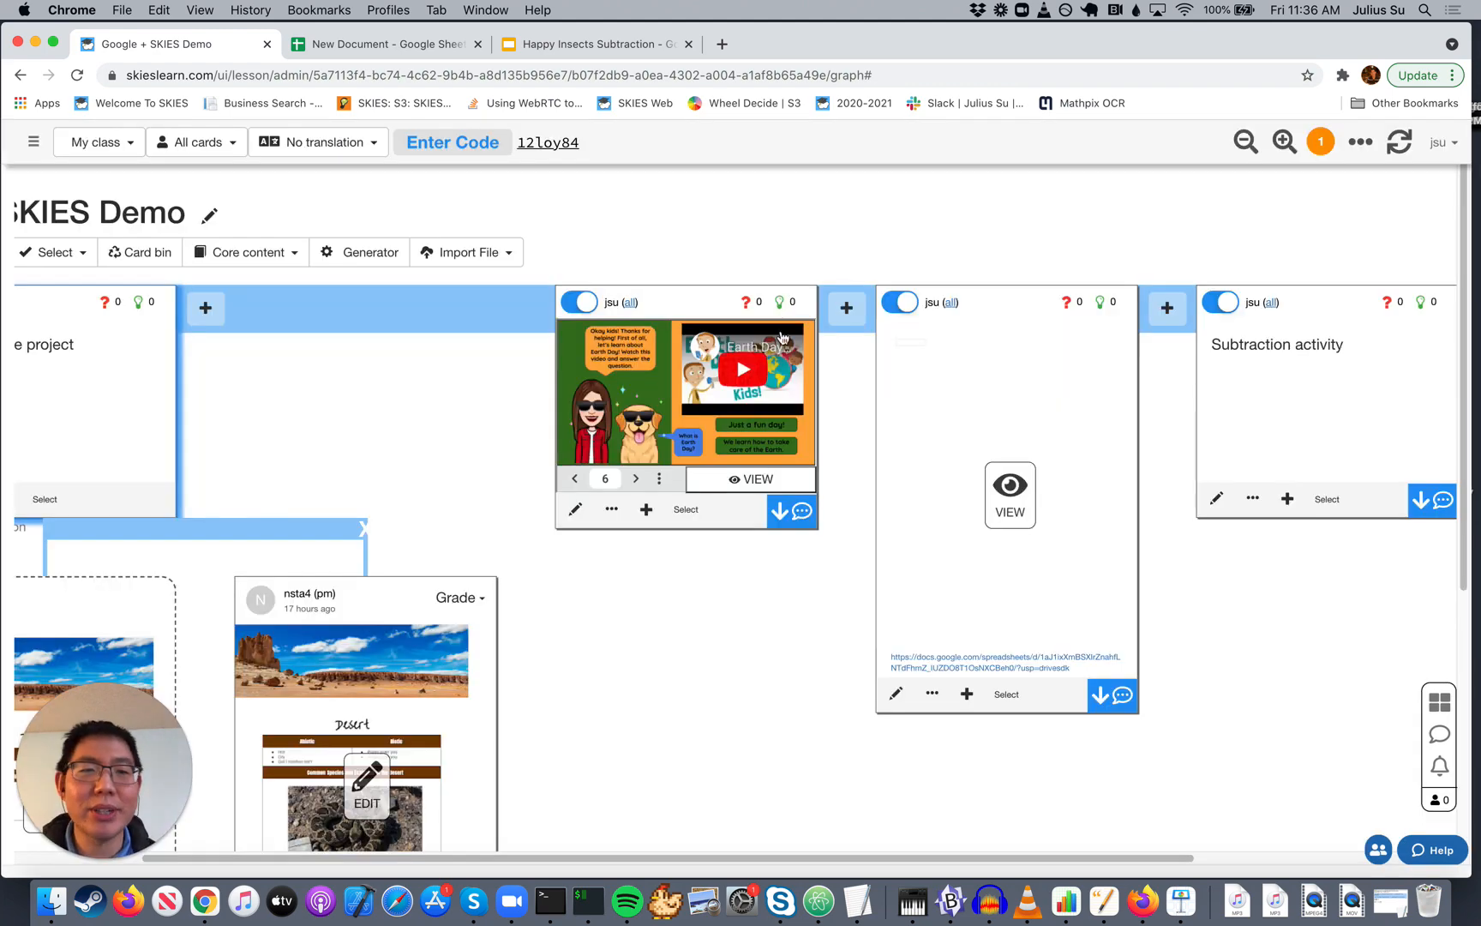
left_click(593, 42)
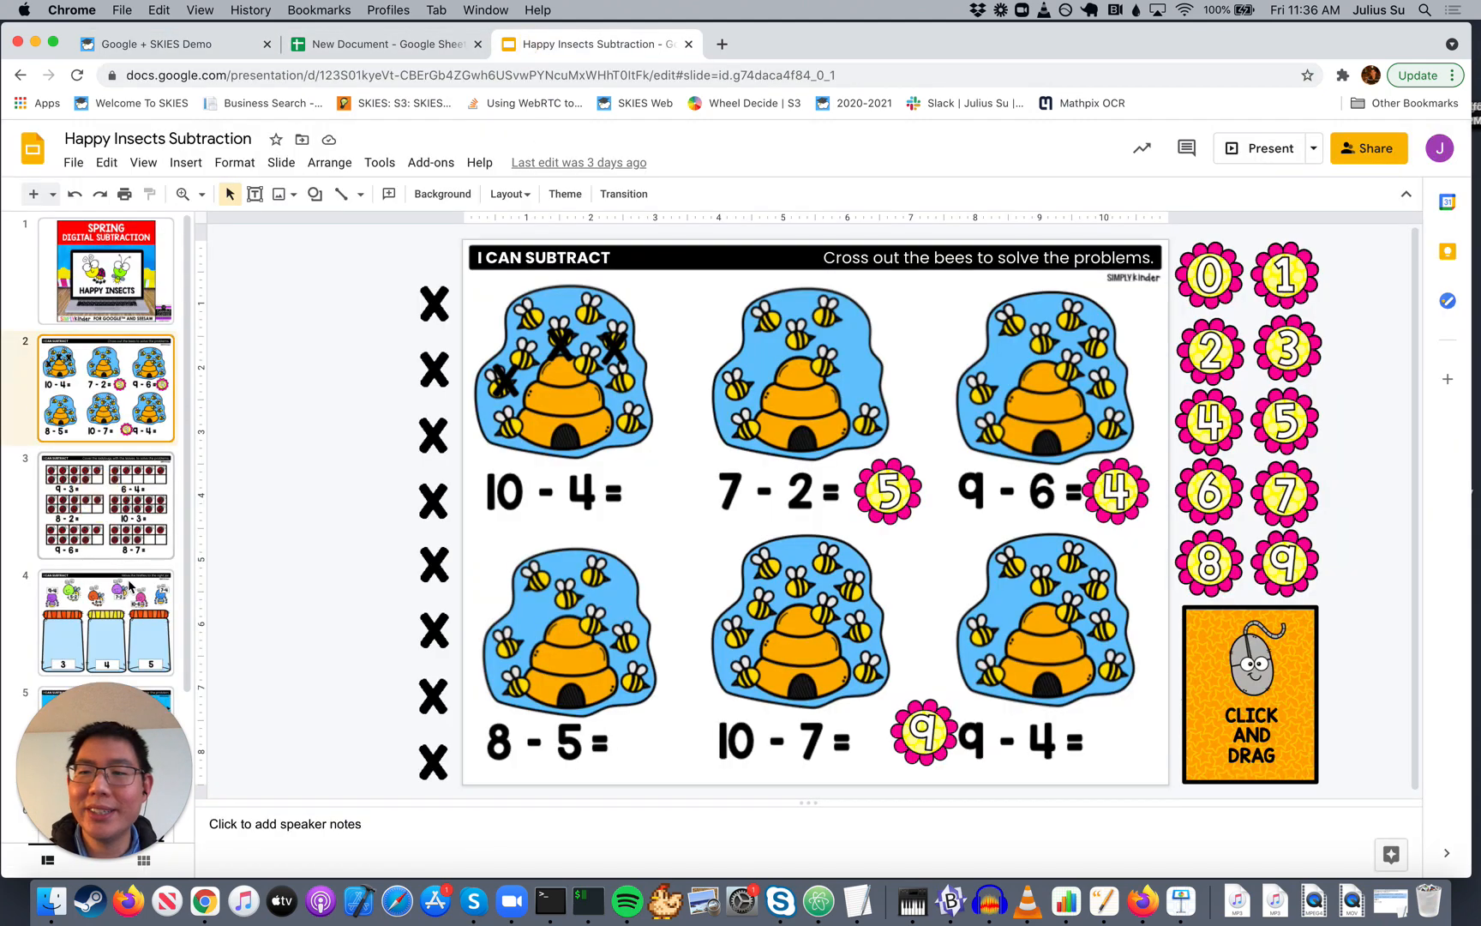
Step: Review the butterfly number-line and ladybug ten-frame slides, then return to SKIES
left_click(106, 504)
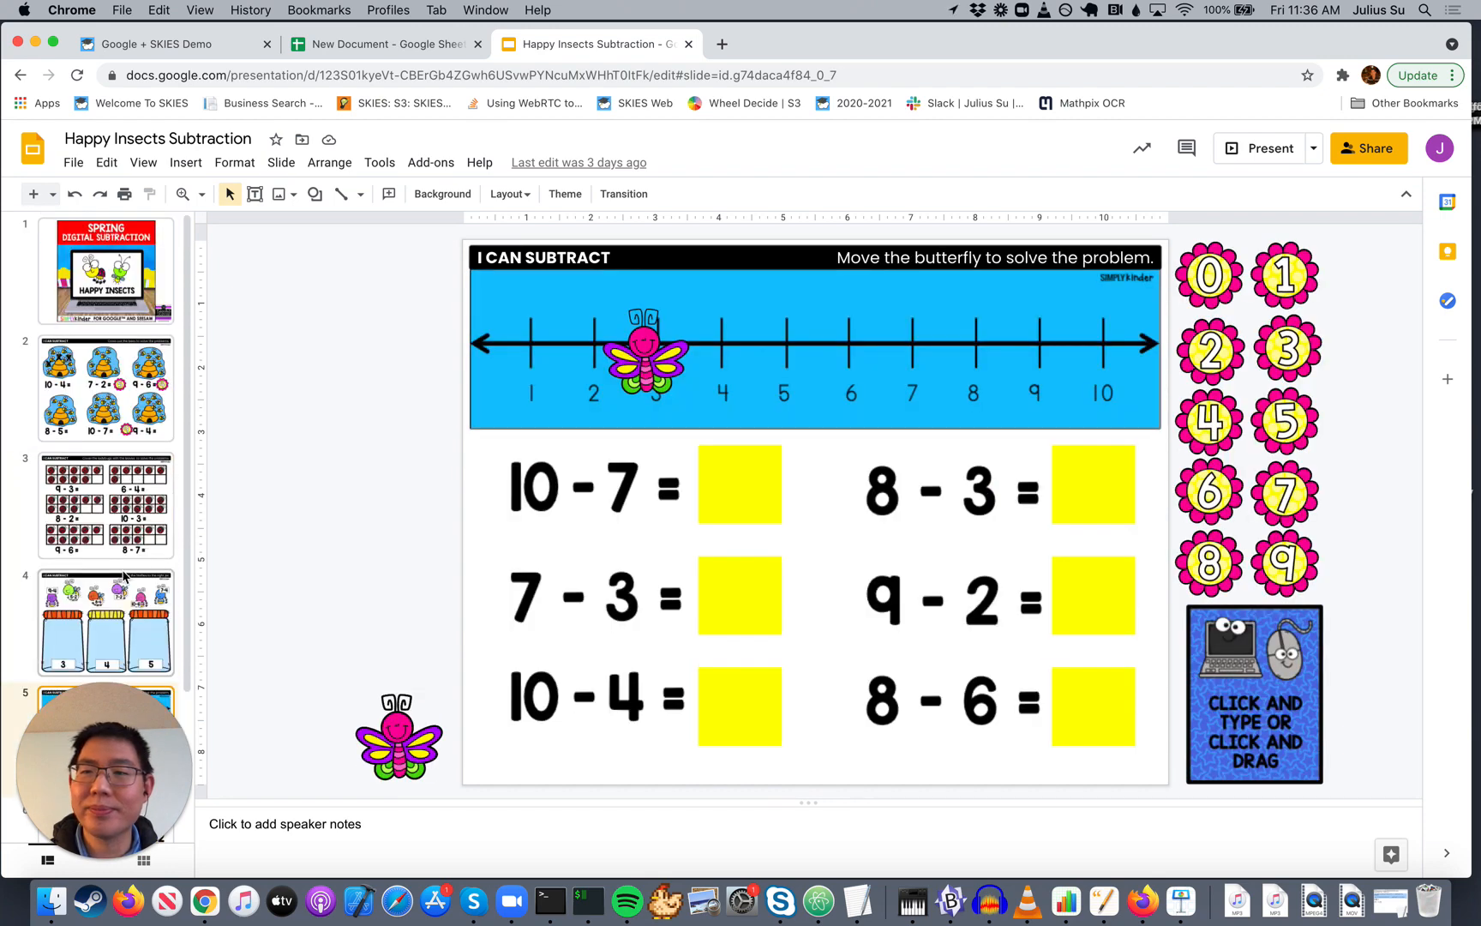
left_click(107, 505)
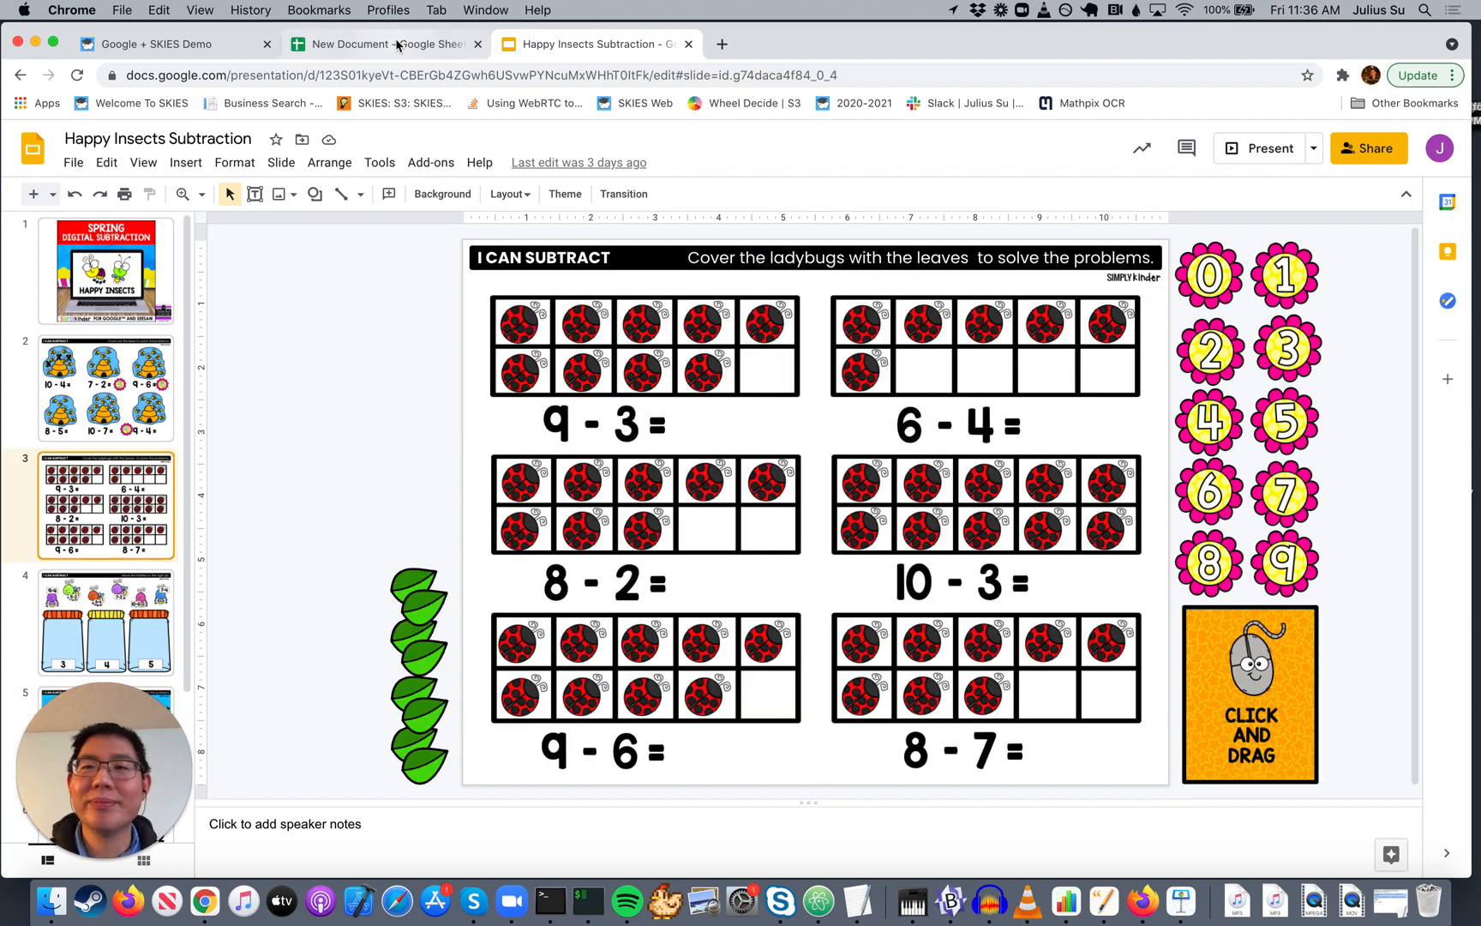
left_click(161, 43)
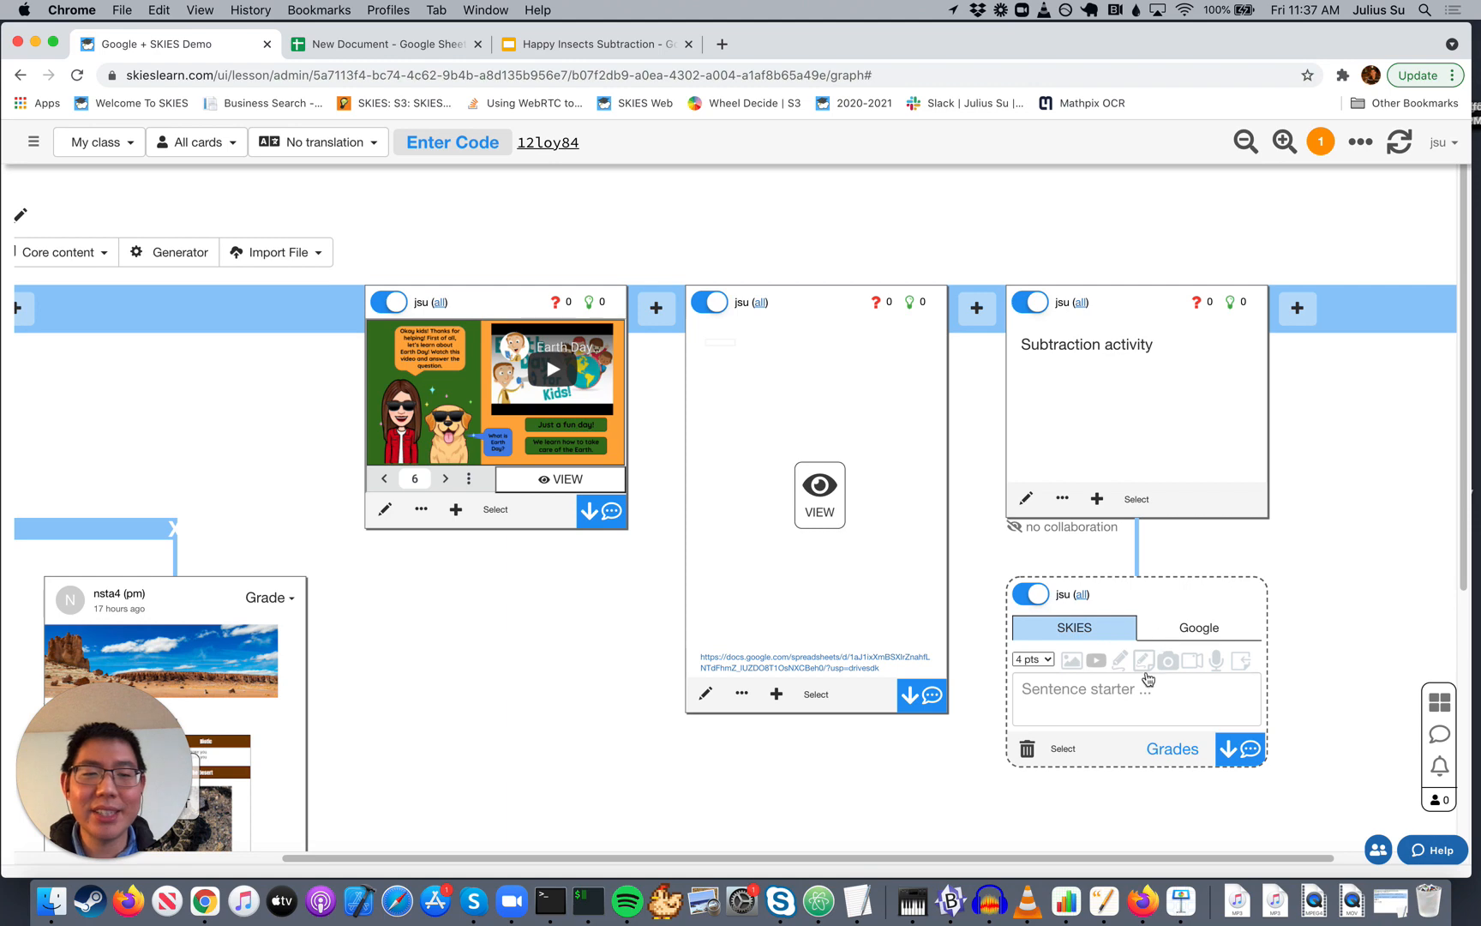
Step: Switch the answer card to the Google option and browse Google Drive for a file
left_click(1200, 627)
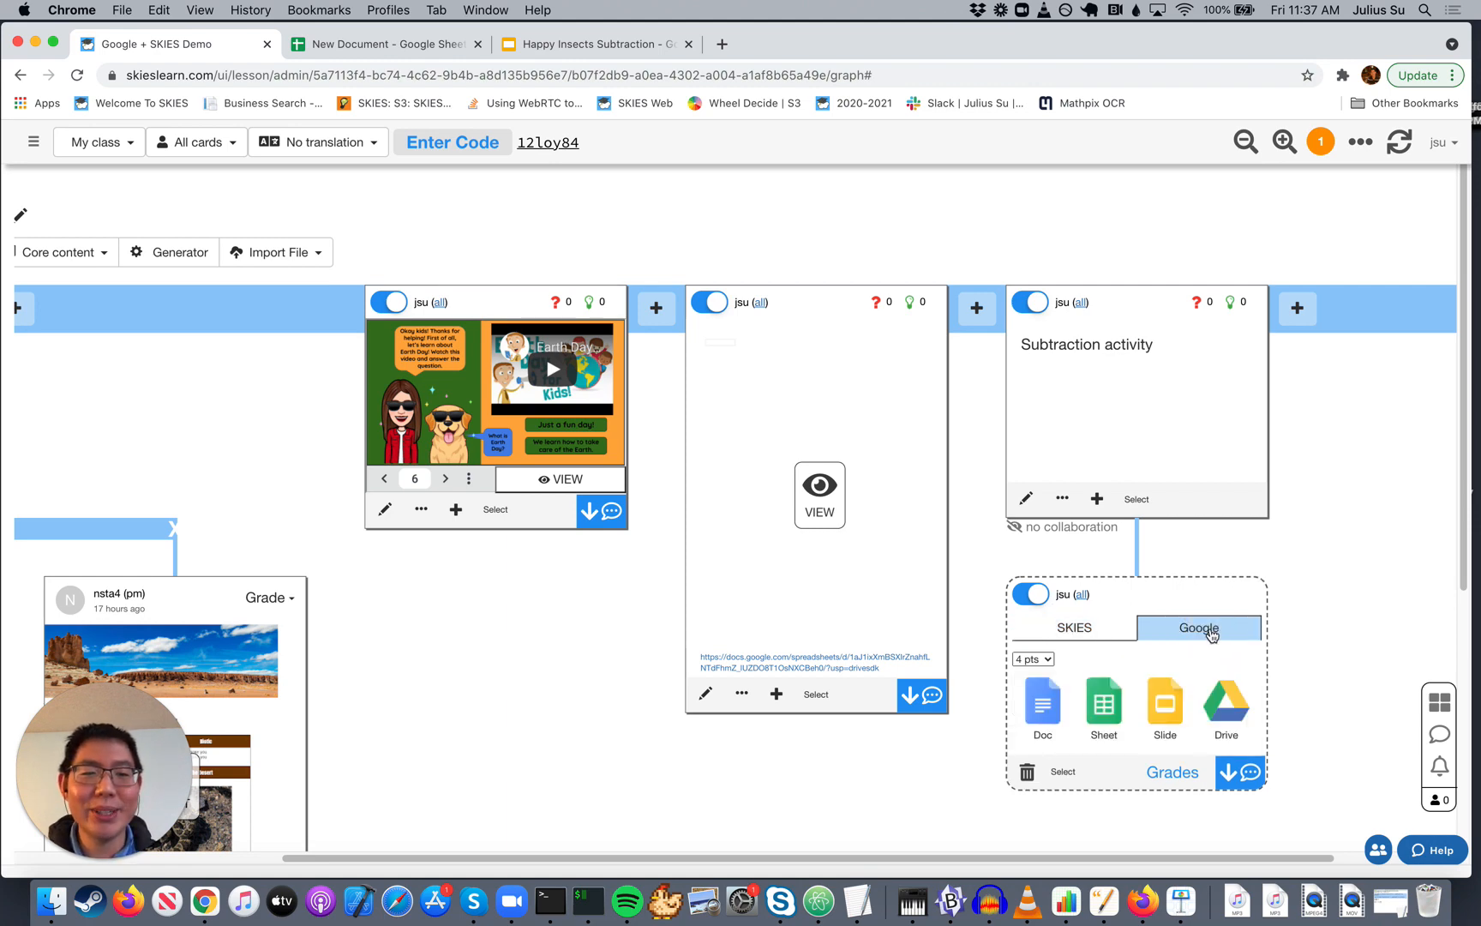
mouse_move(1121, 628)
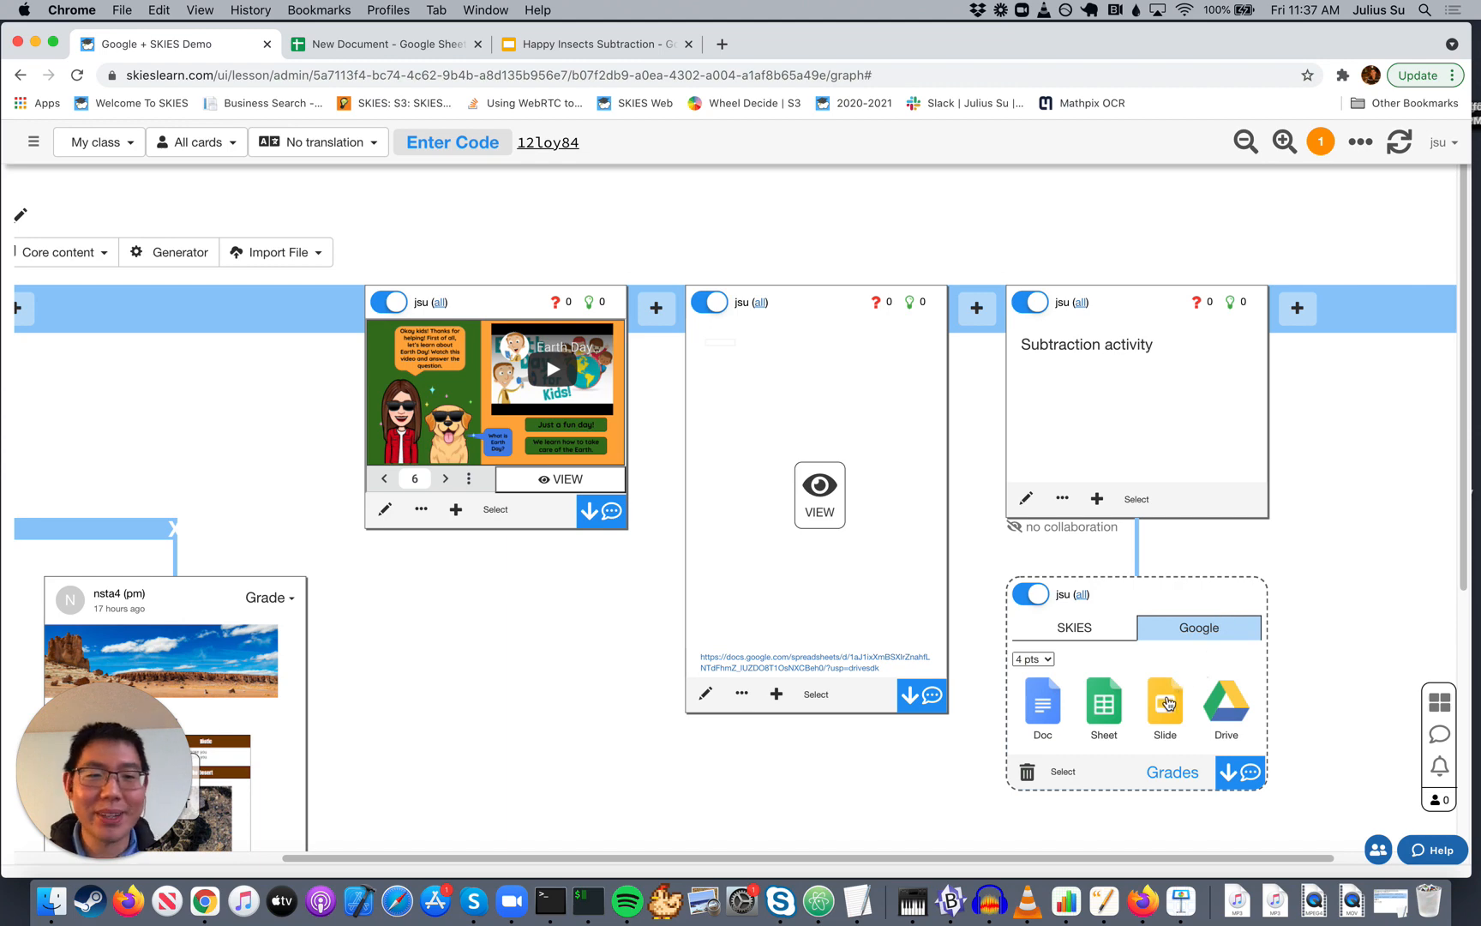
mouse_move(1240, 710)
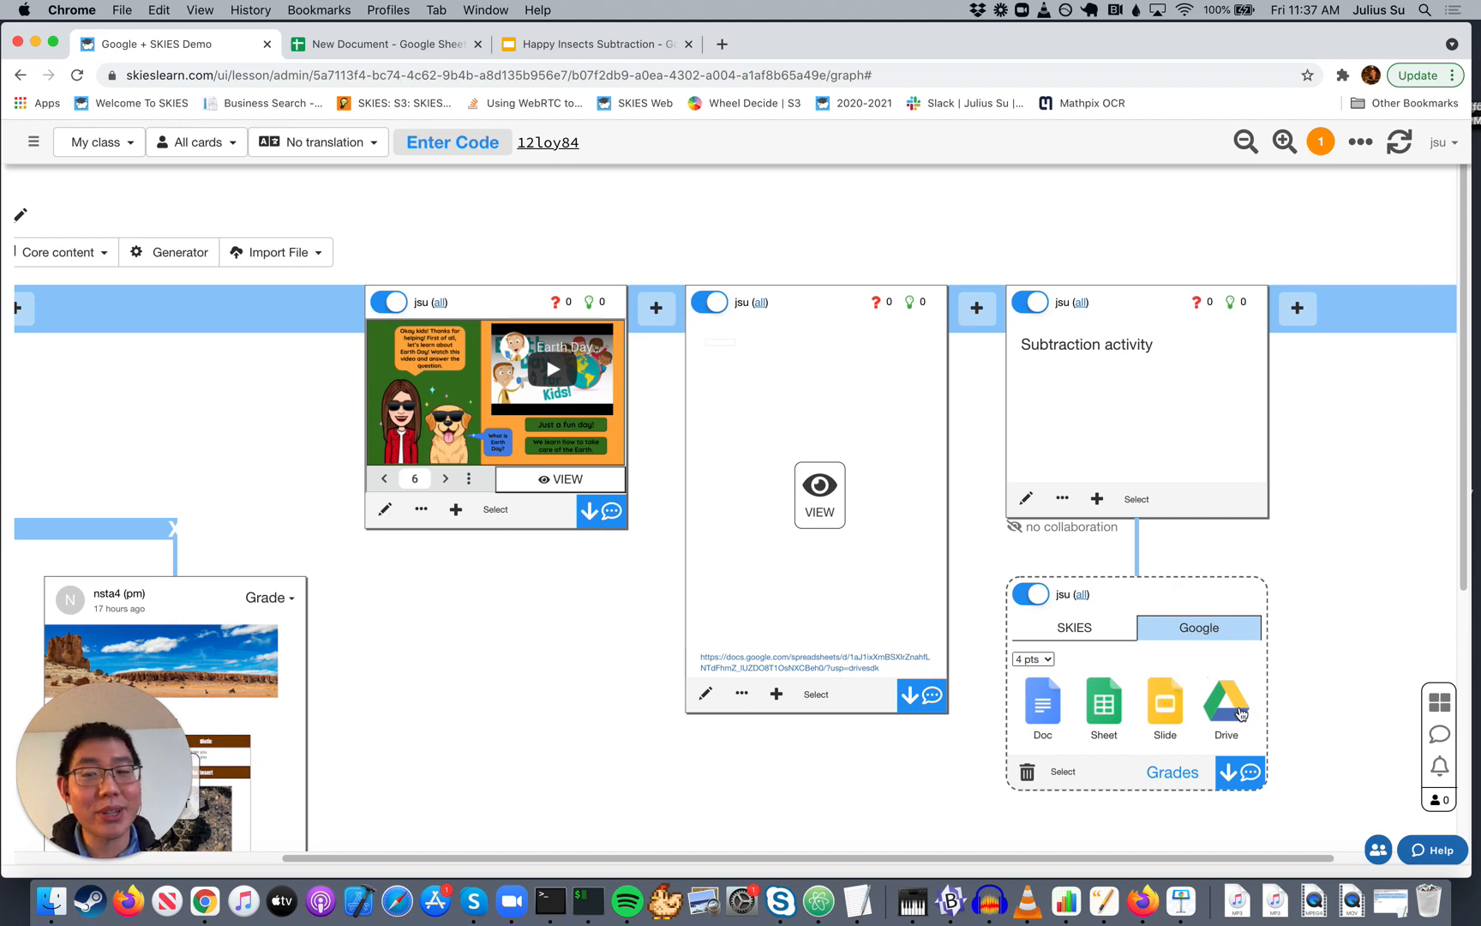
left_click(1227, 703)
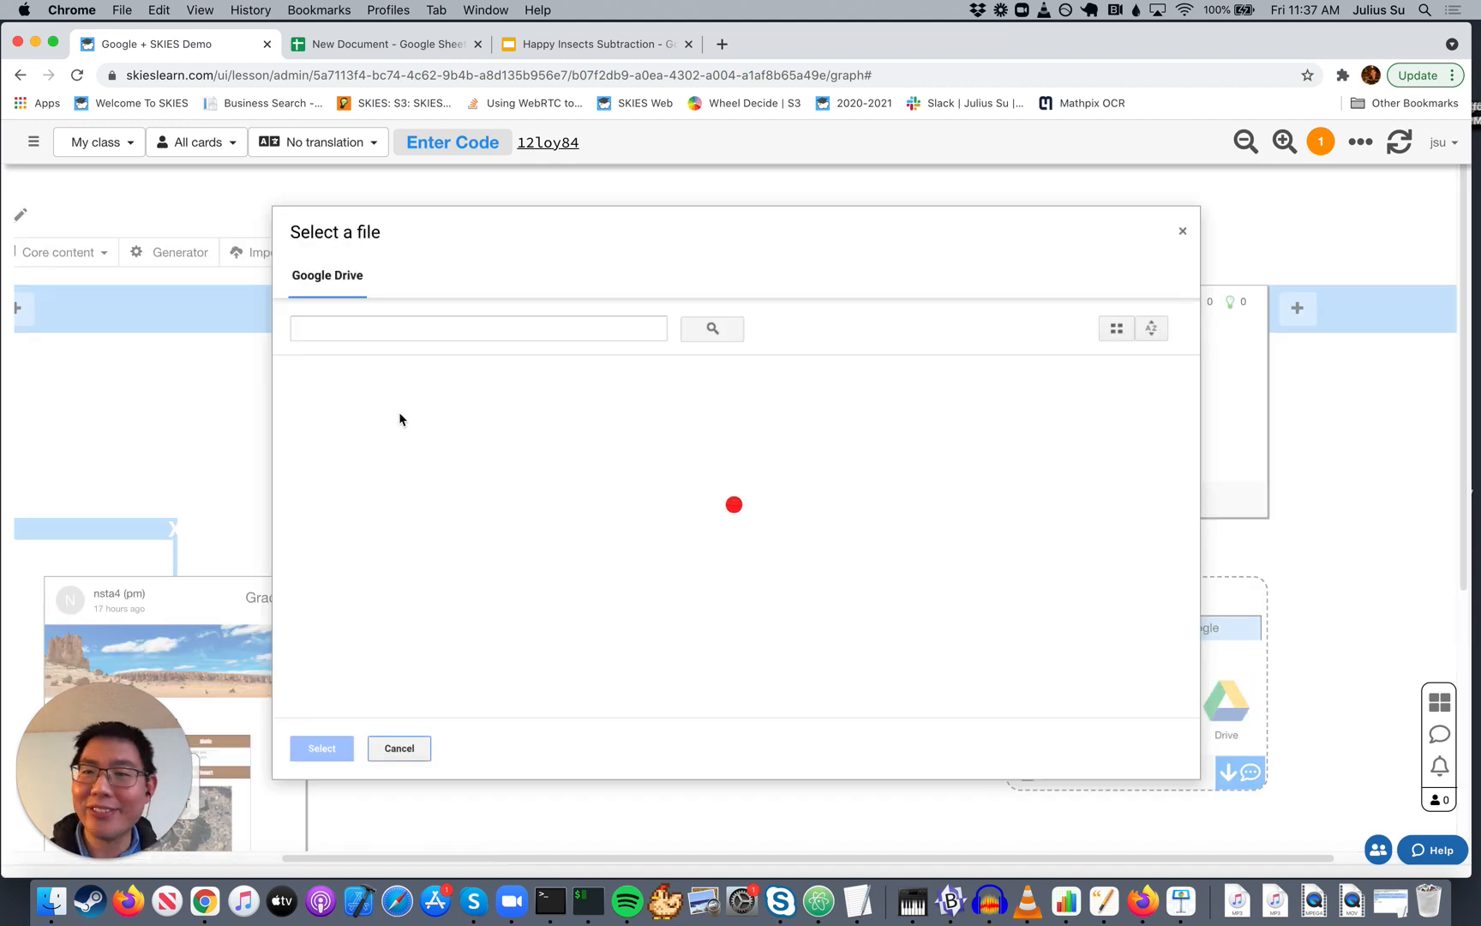
Step: Search 'subtraction', select Happy Insects Subtraction, and import only page 3 as a custom range
type("subtraction")
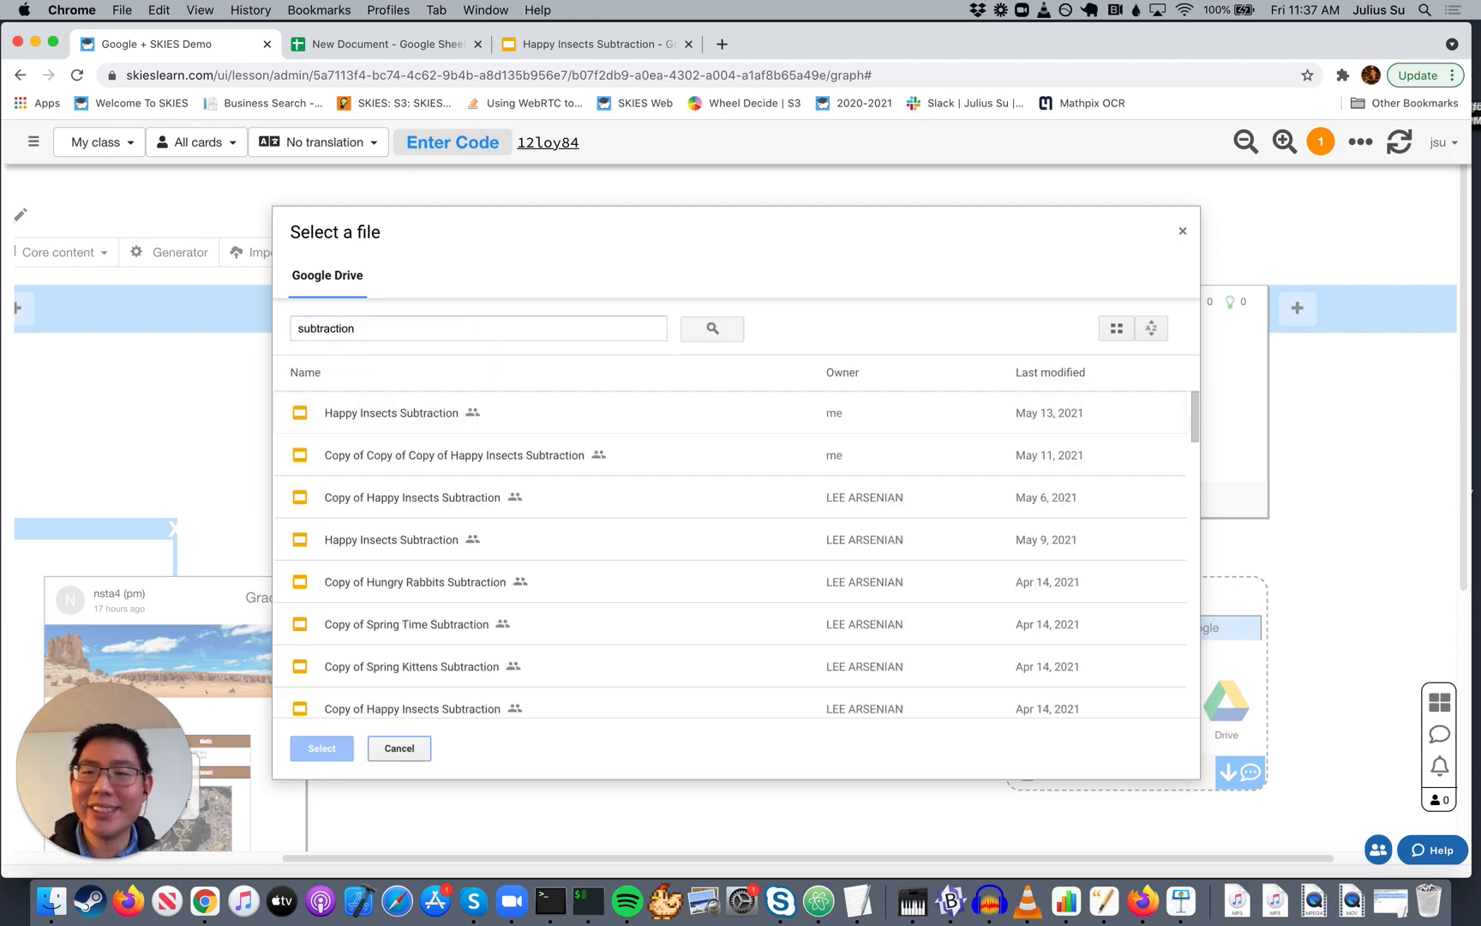
left_click(391, 413)
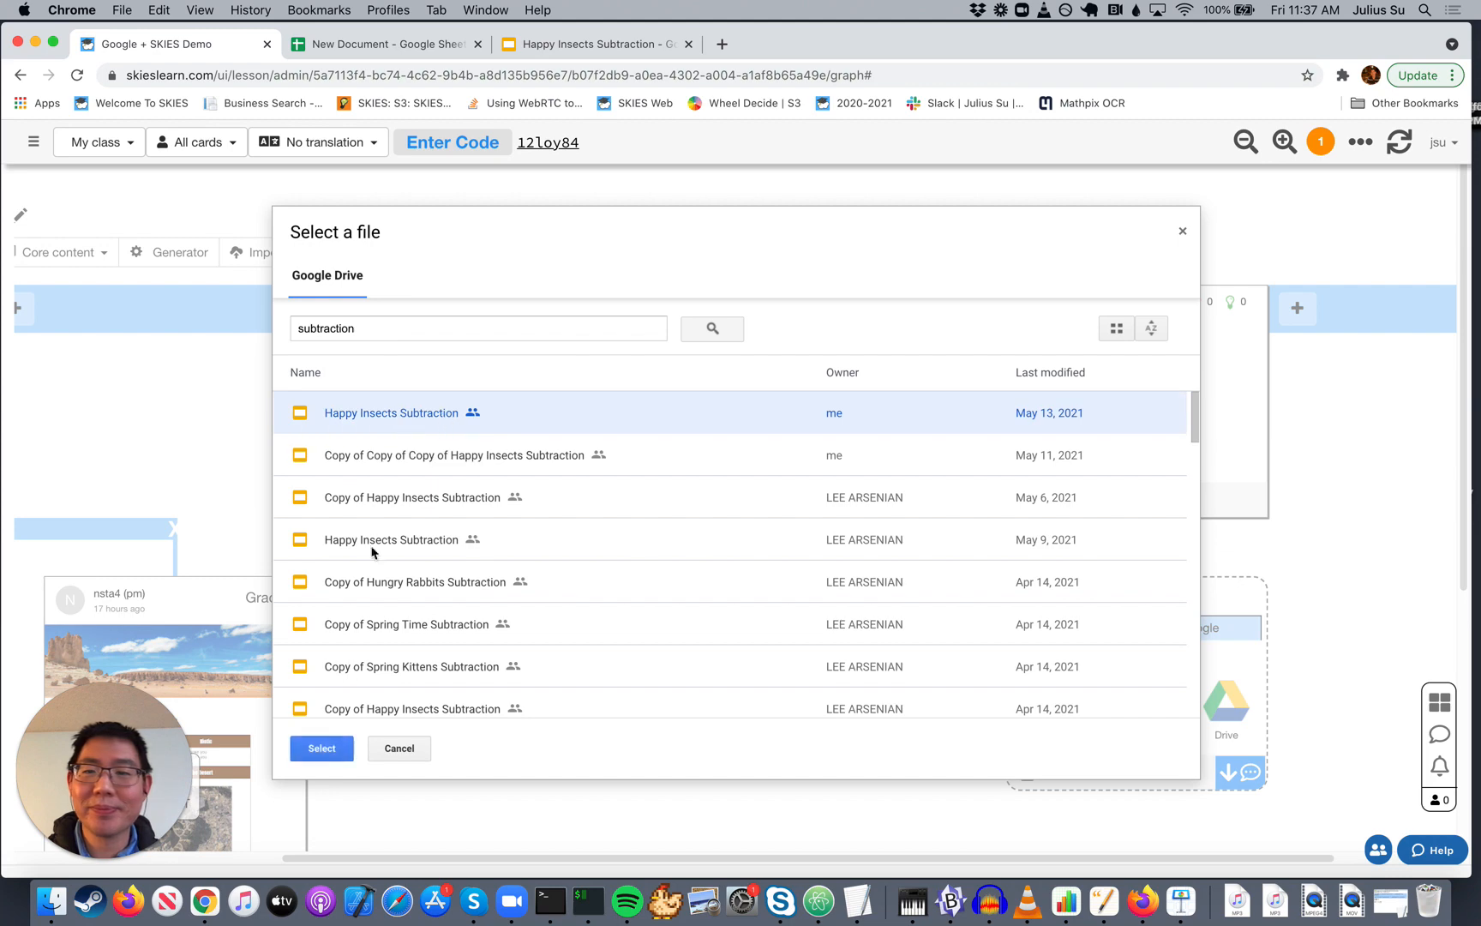
left_click(321, 748)
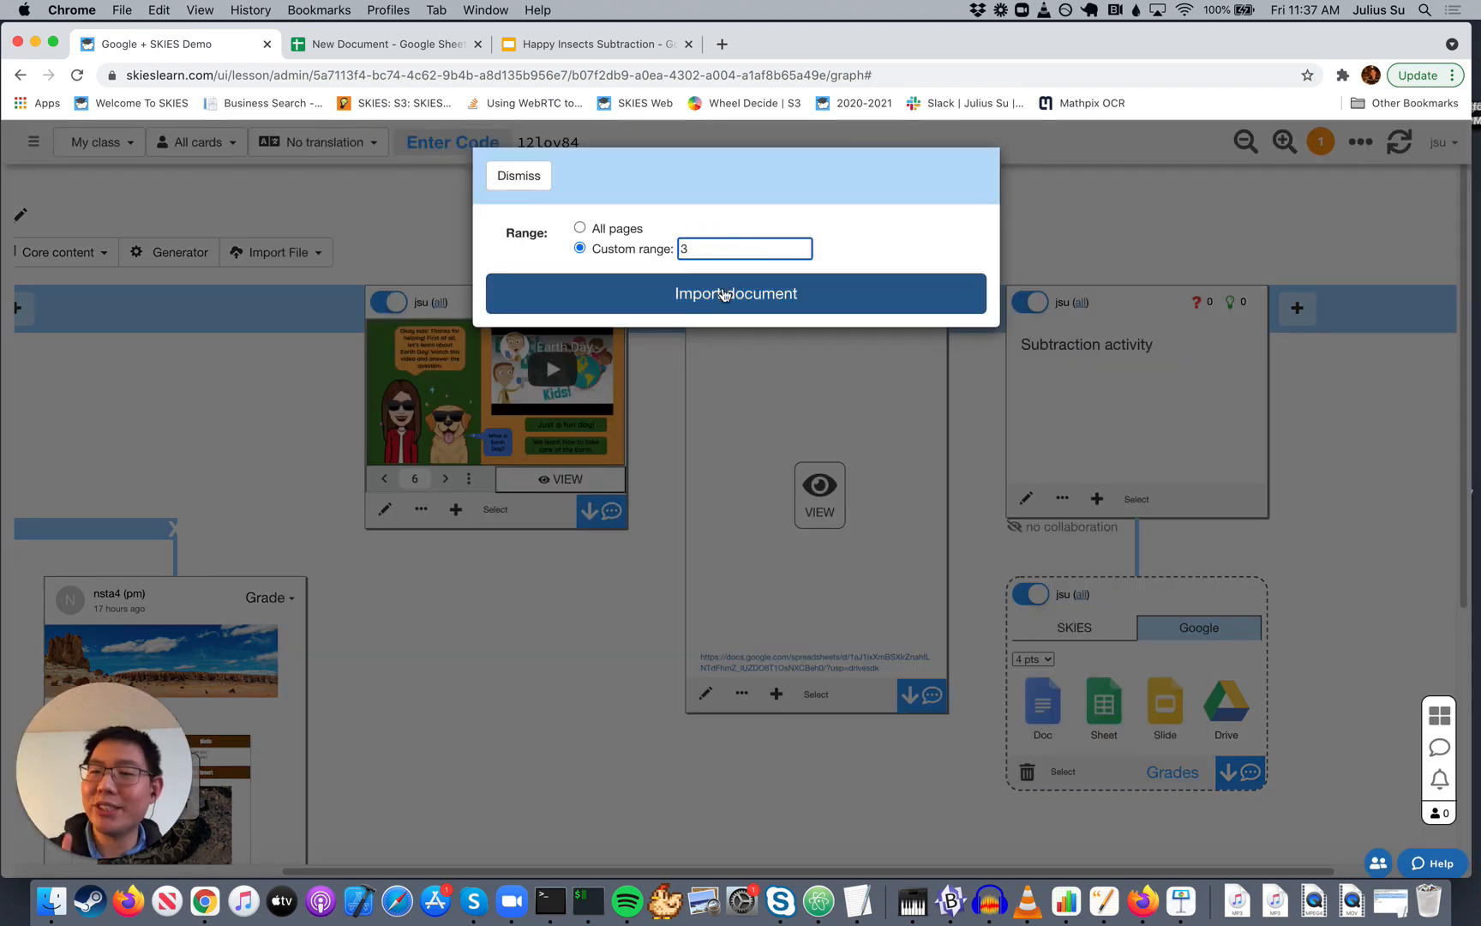
left_click(736, 294)
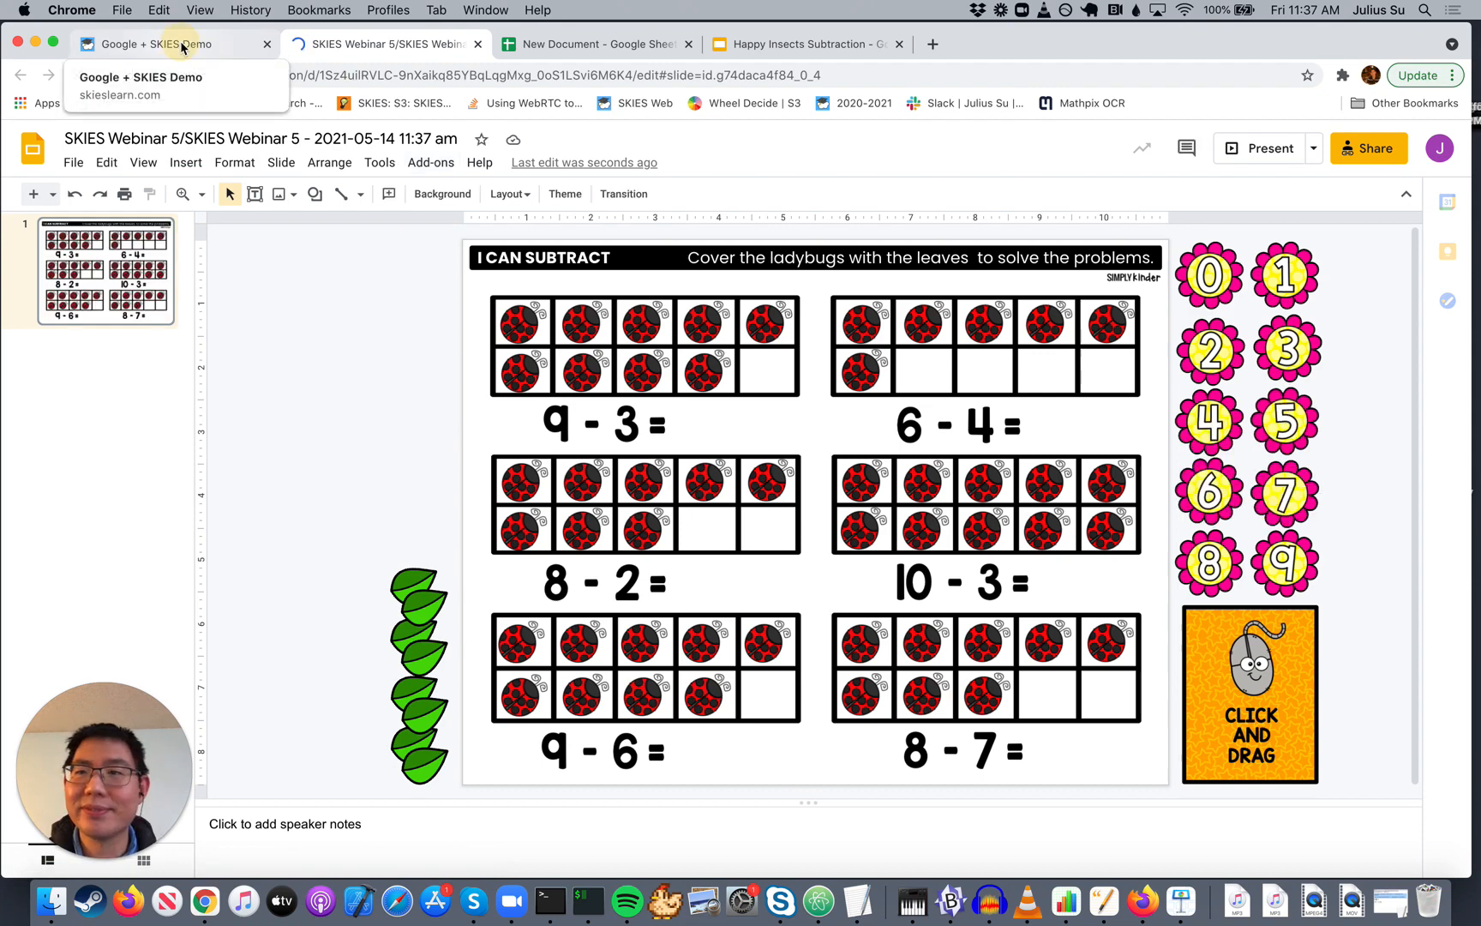
Step: Return to the SKIES lesson and view the board as a student, showing the 4-point ladybug slide card
left_click(151, 43)
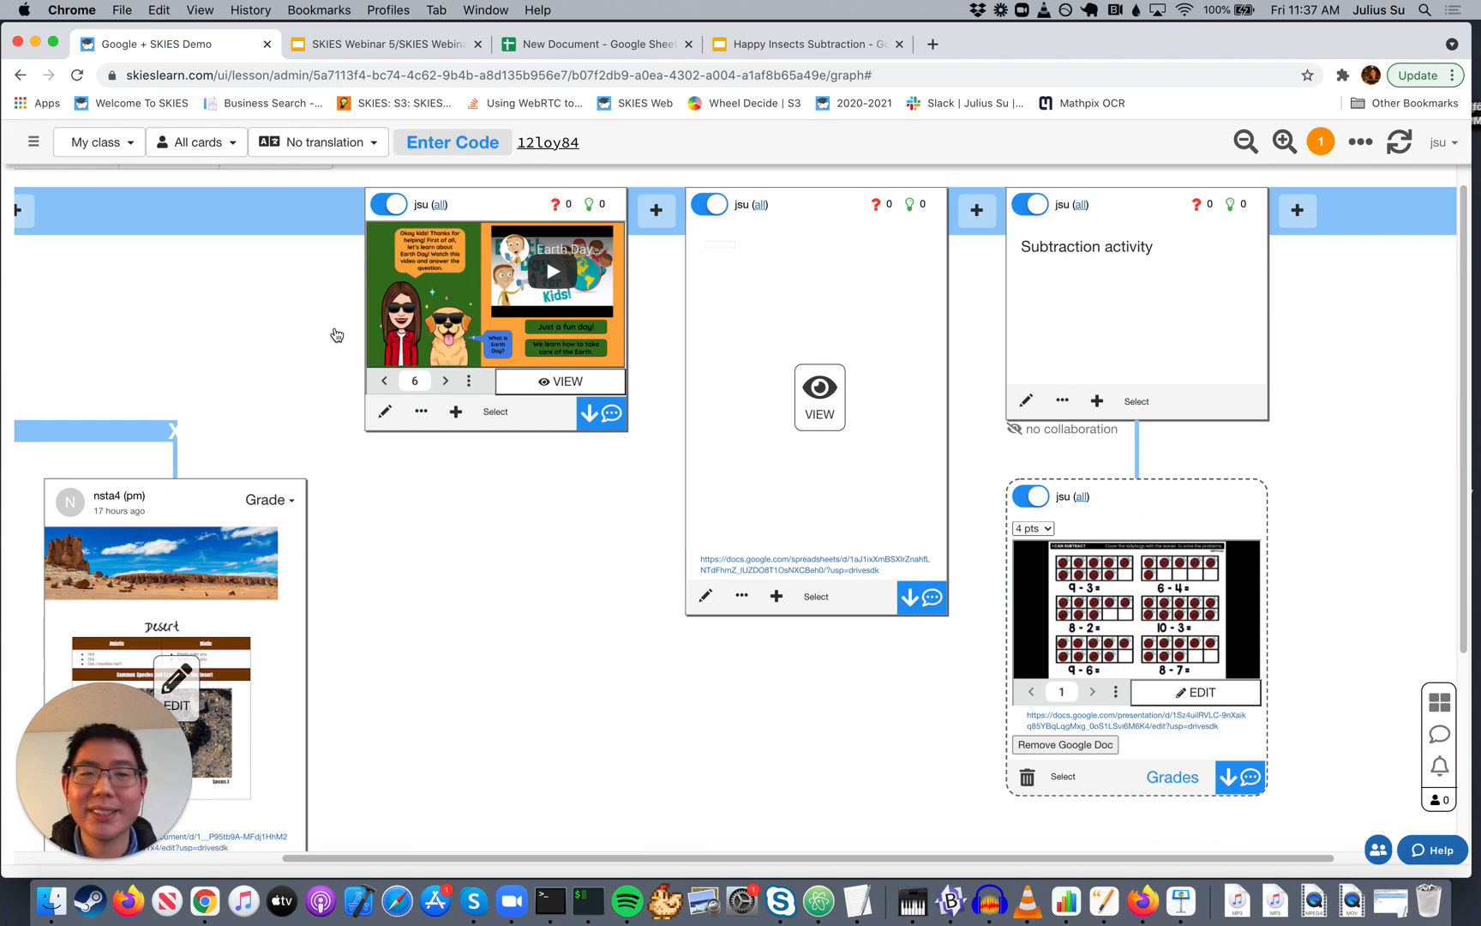
left_click(194, 142)
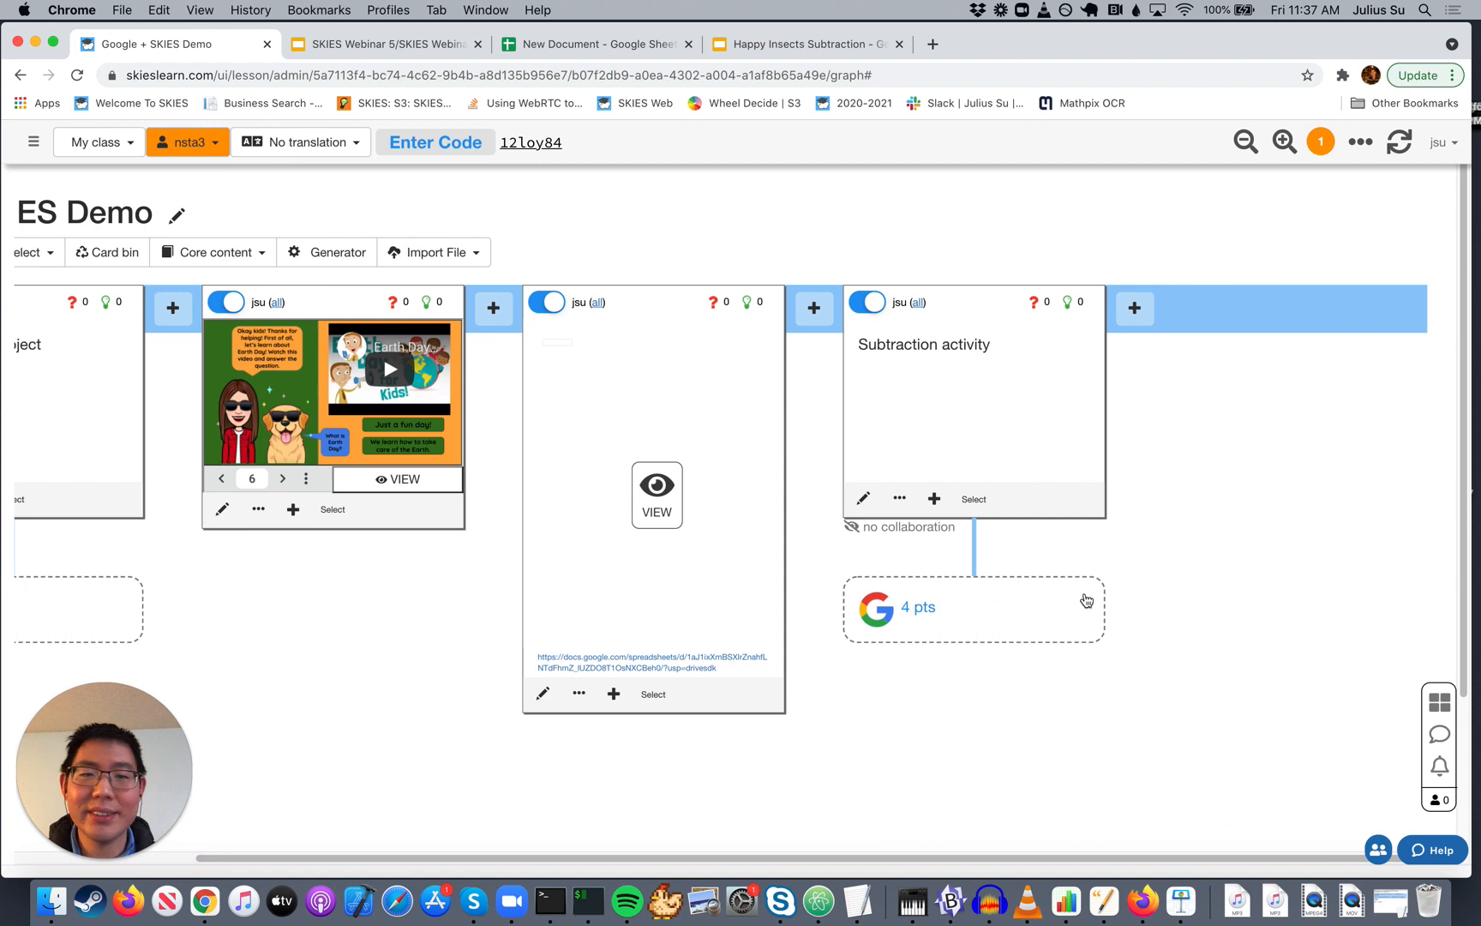
mouse_move(1123, 621)
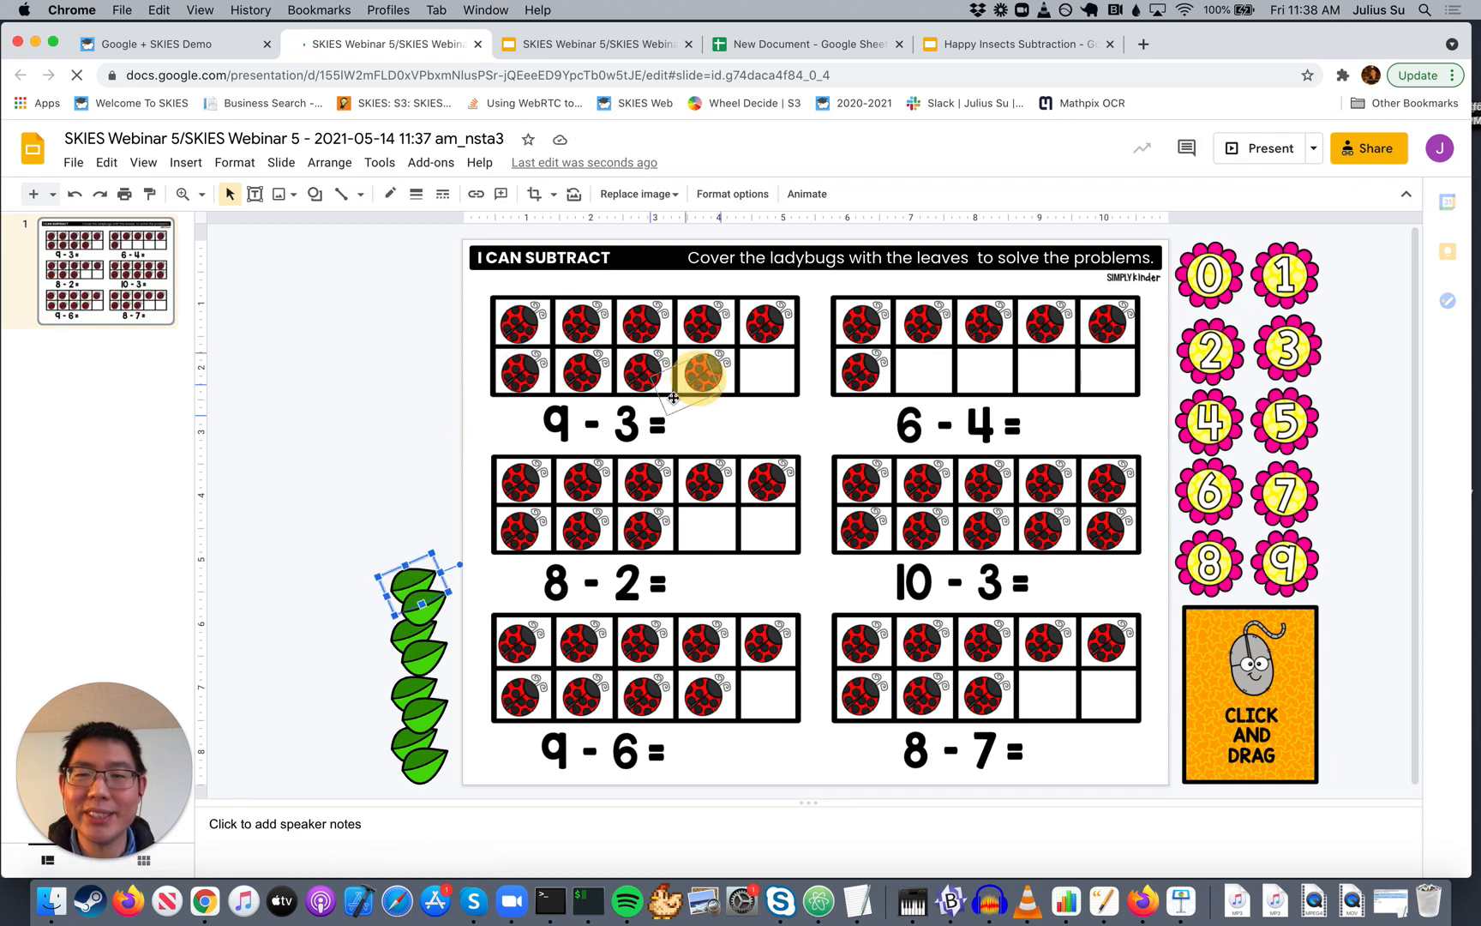
Step: Cover three ladybugs in the 9 - 3 frame with leaves and place the 6 flower as the answer
left_click_drag(420, 605, 706, 375)
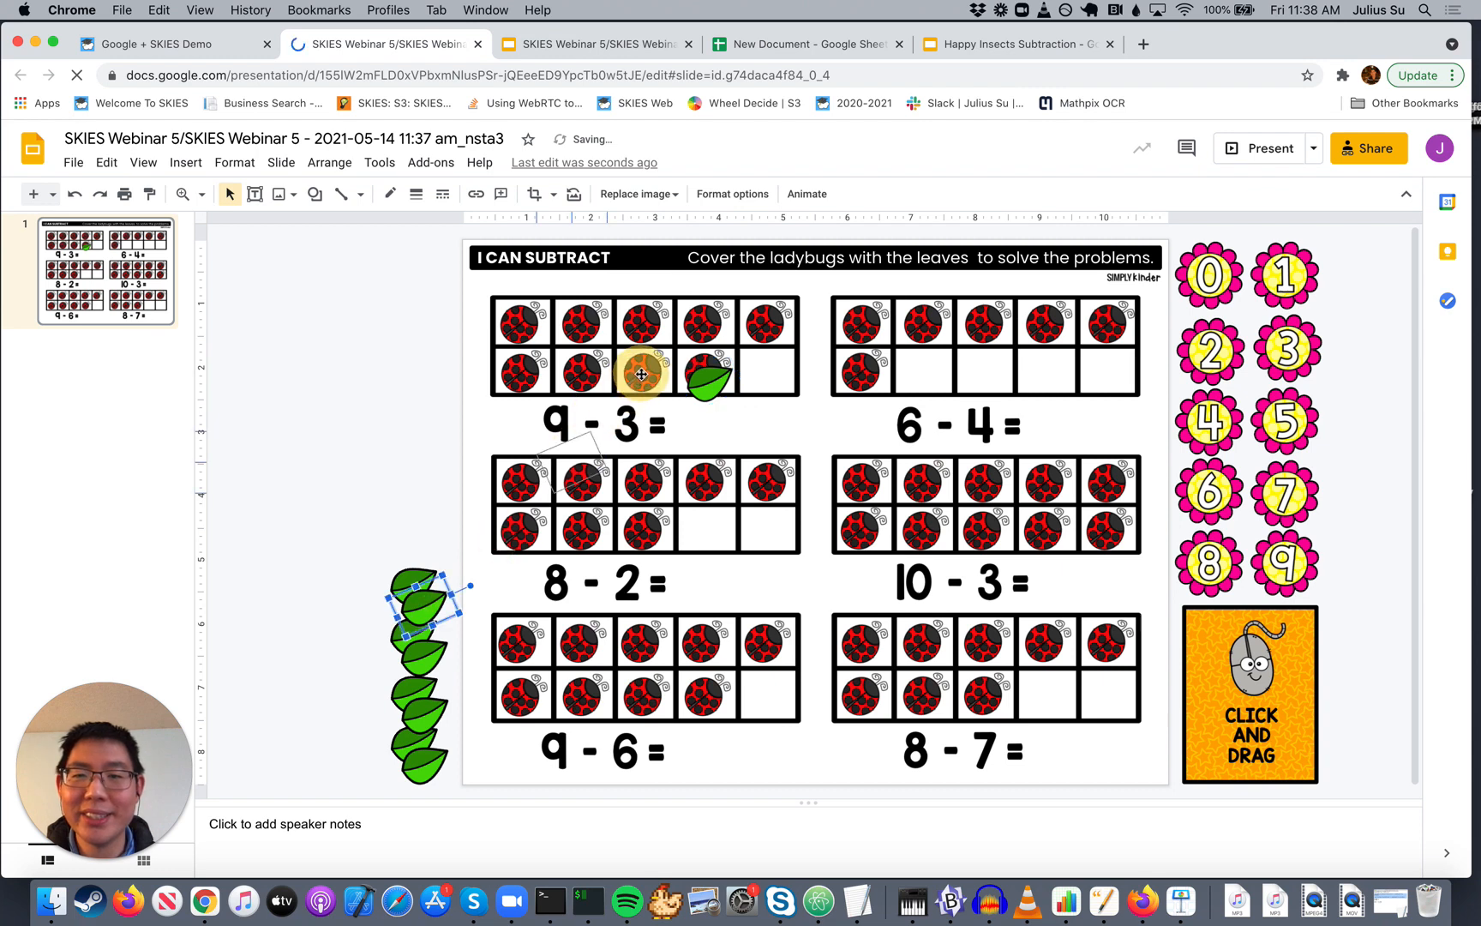
left_click_drag(426, 606, 646, 369)
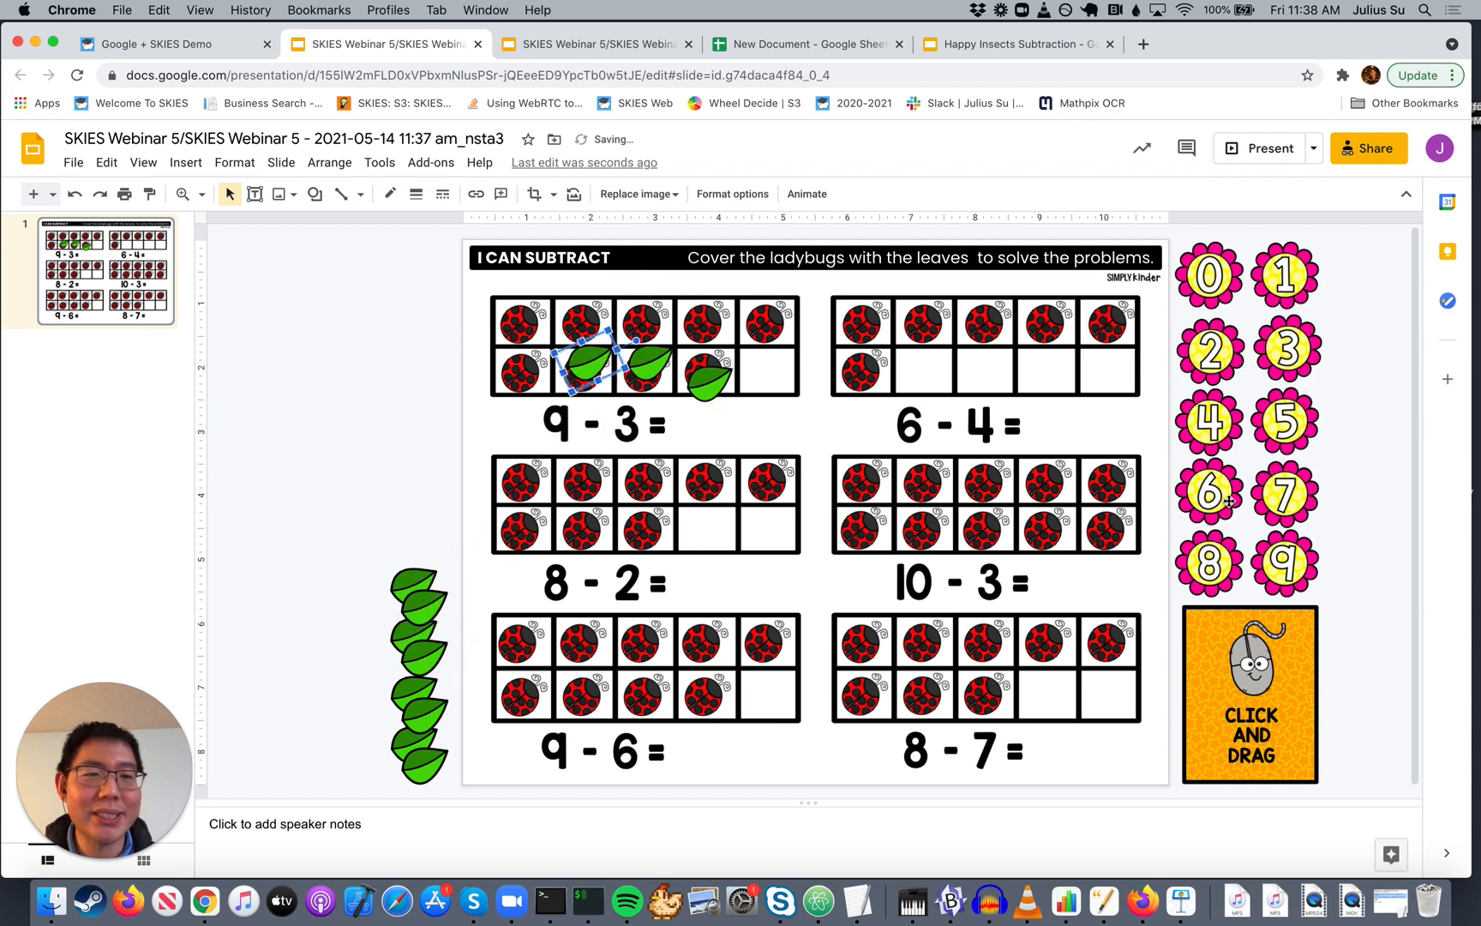
left_click_drag(1207, 495, 687, 413)
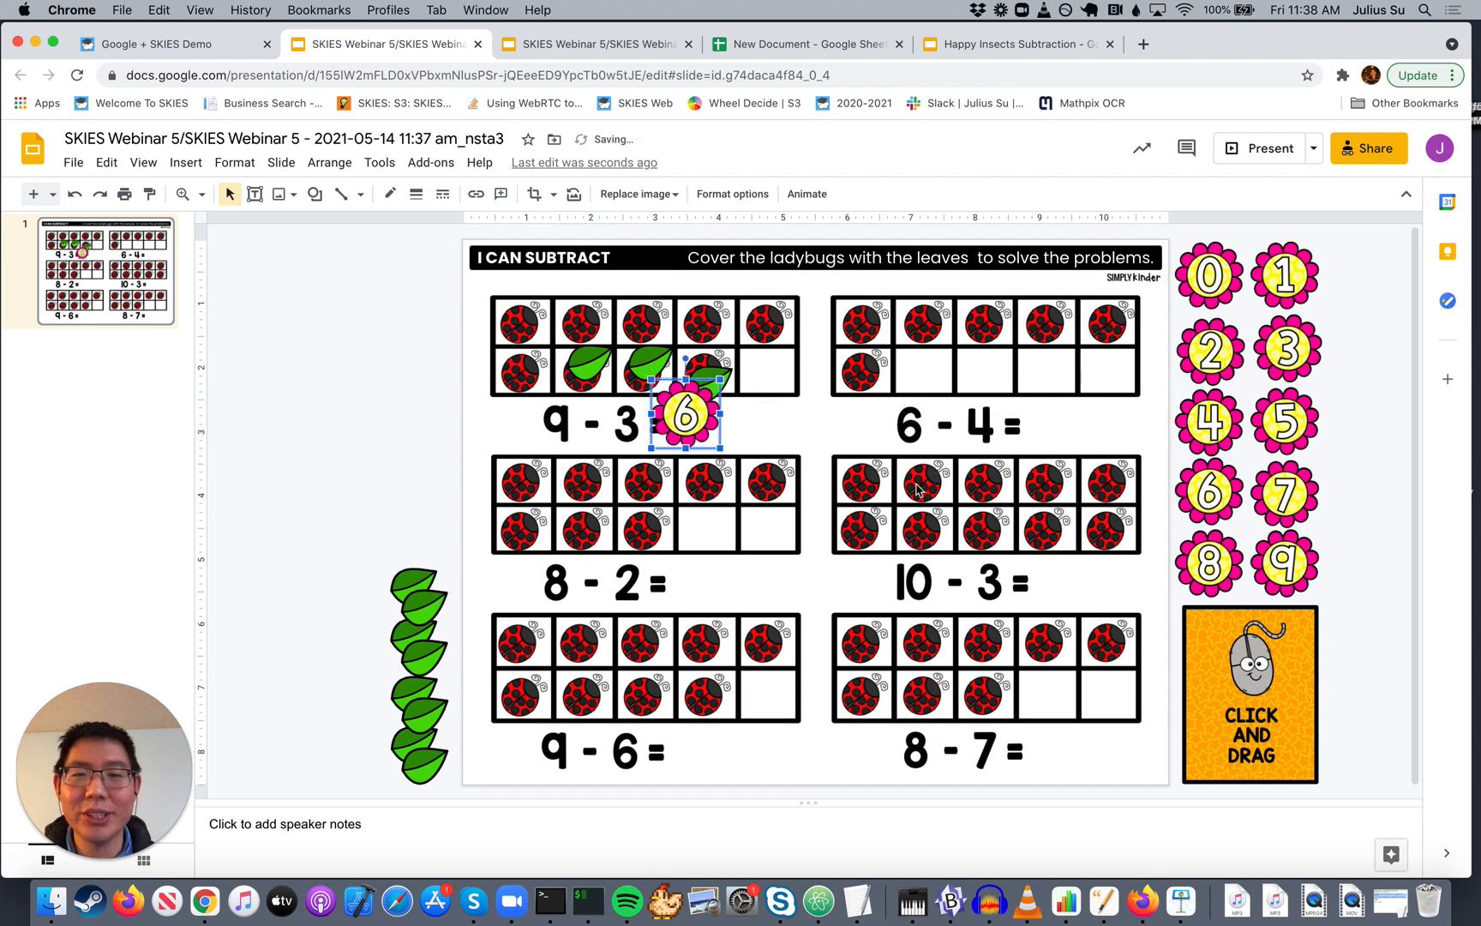
mouse_move(1369, 149)
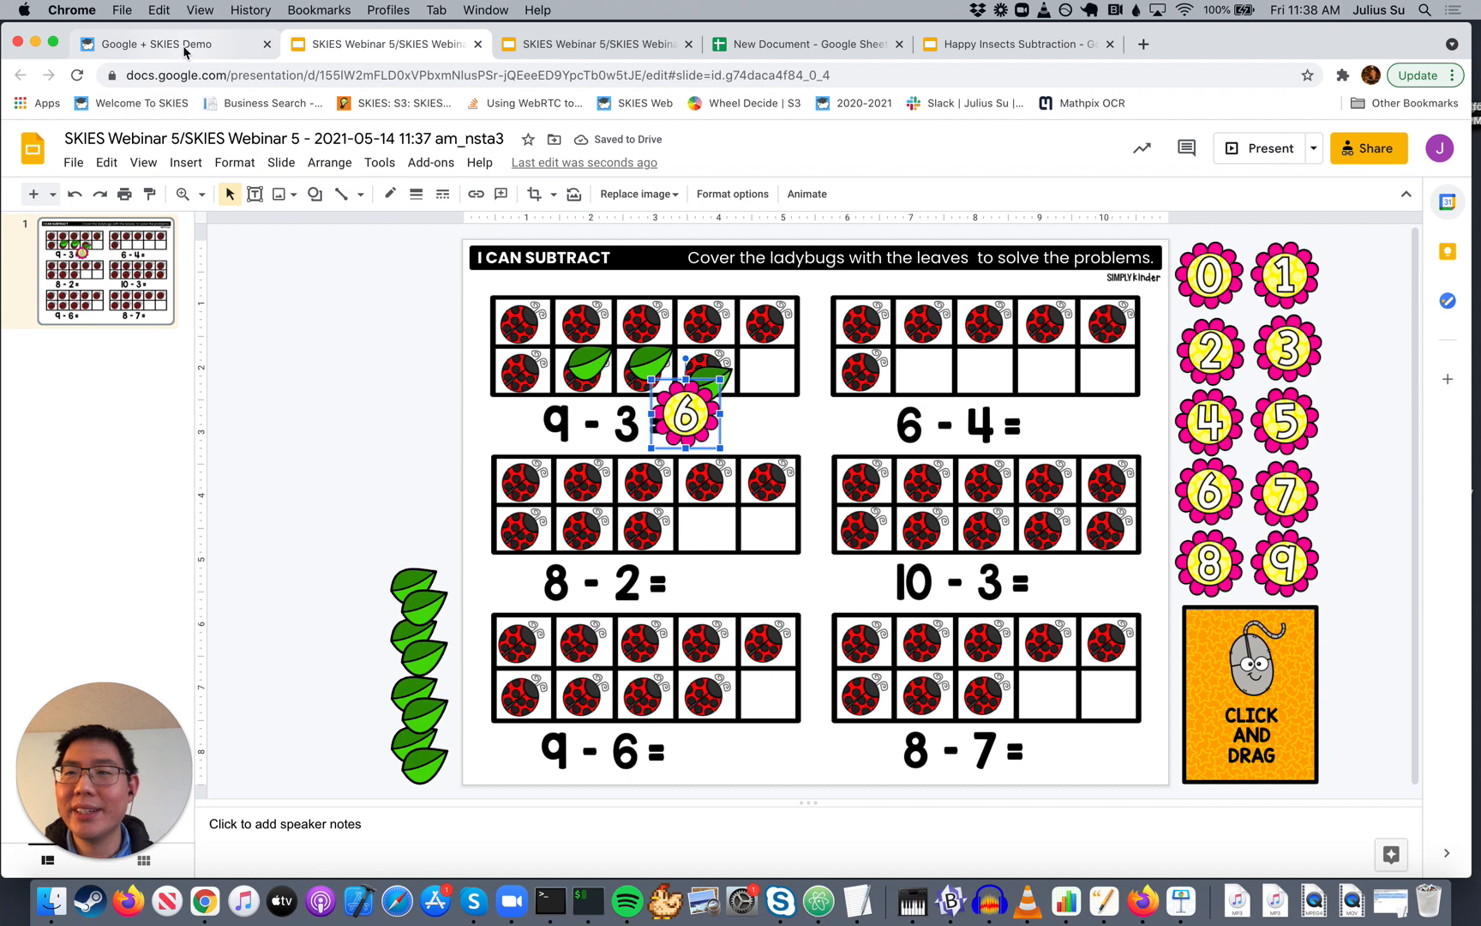
mouse_move(165, 43)
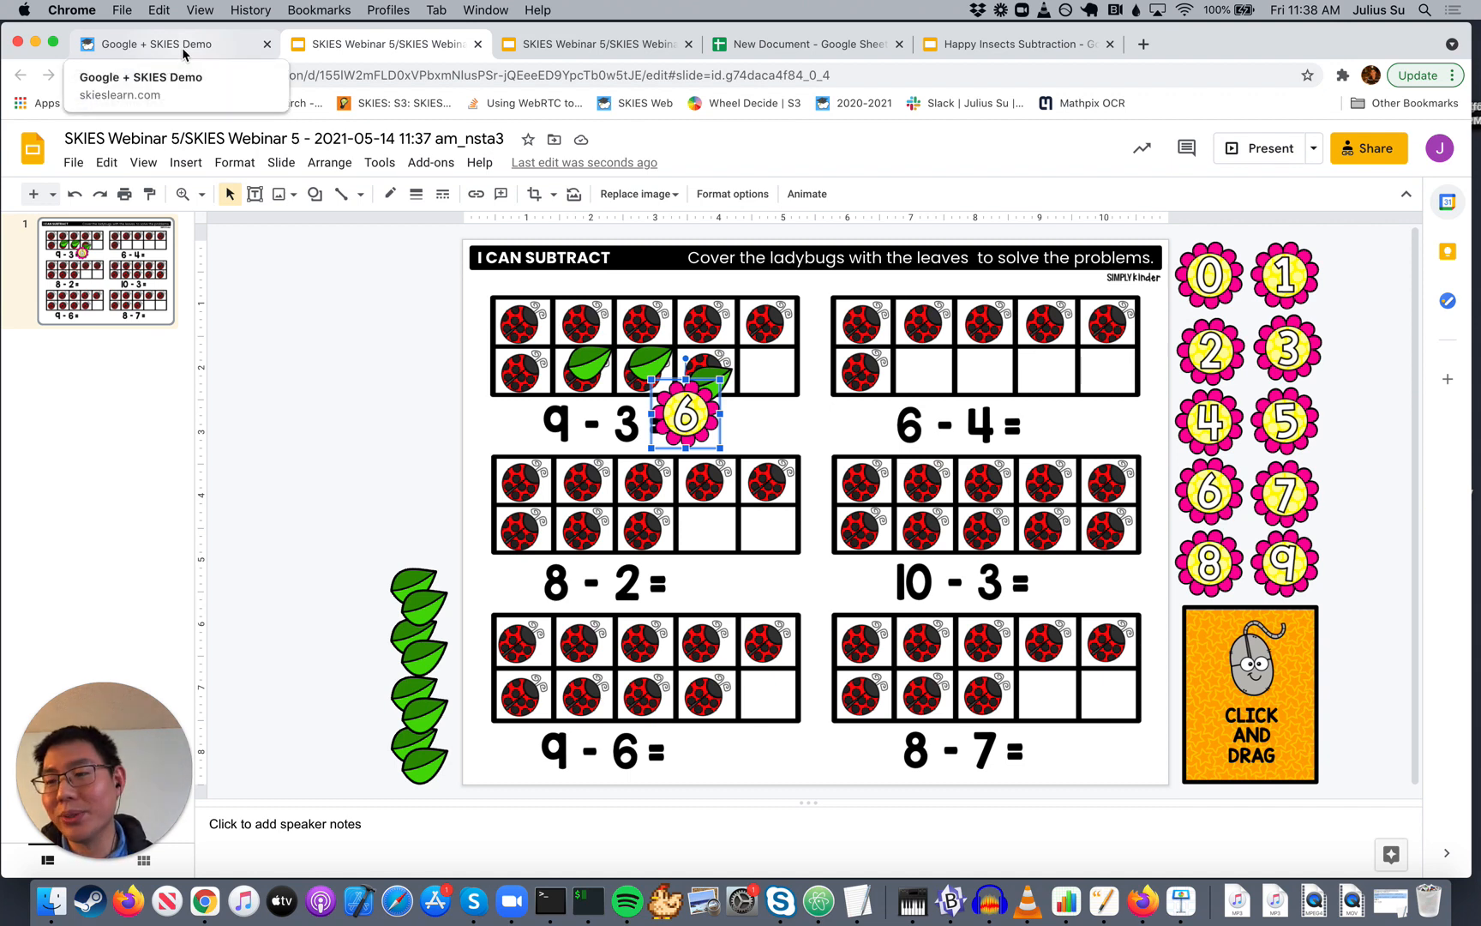
left_click(174, 43)
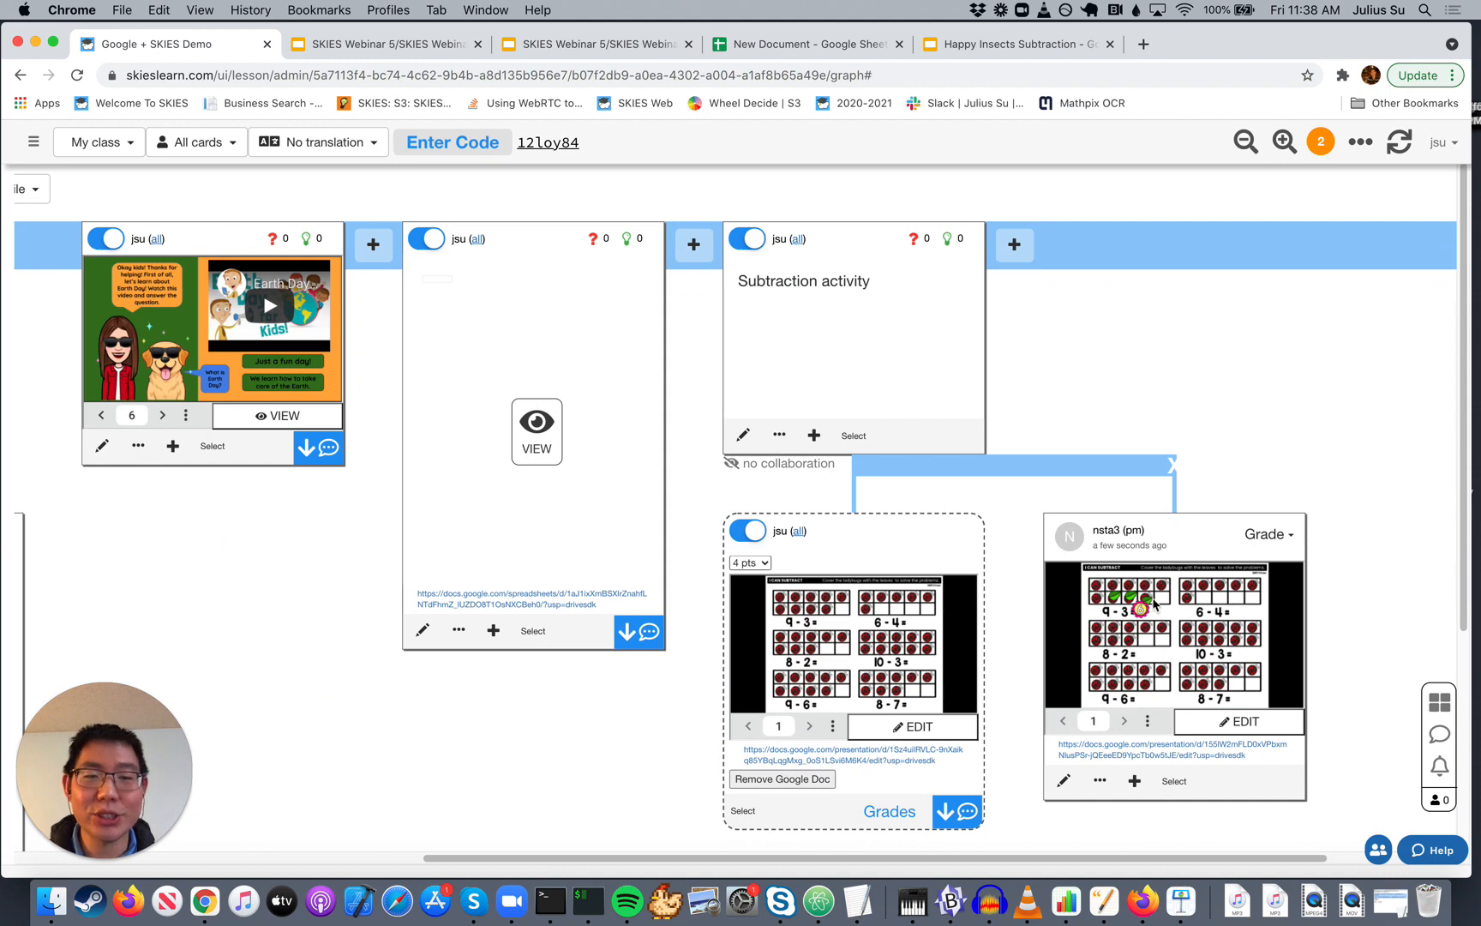
Step: Grade the student's ladybug subtraction slide 4 points and return to the lesson board
left_click(1270, 533)
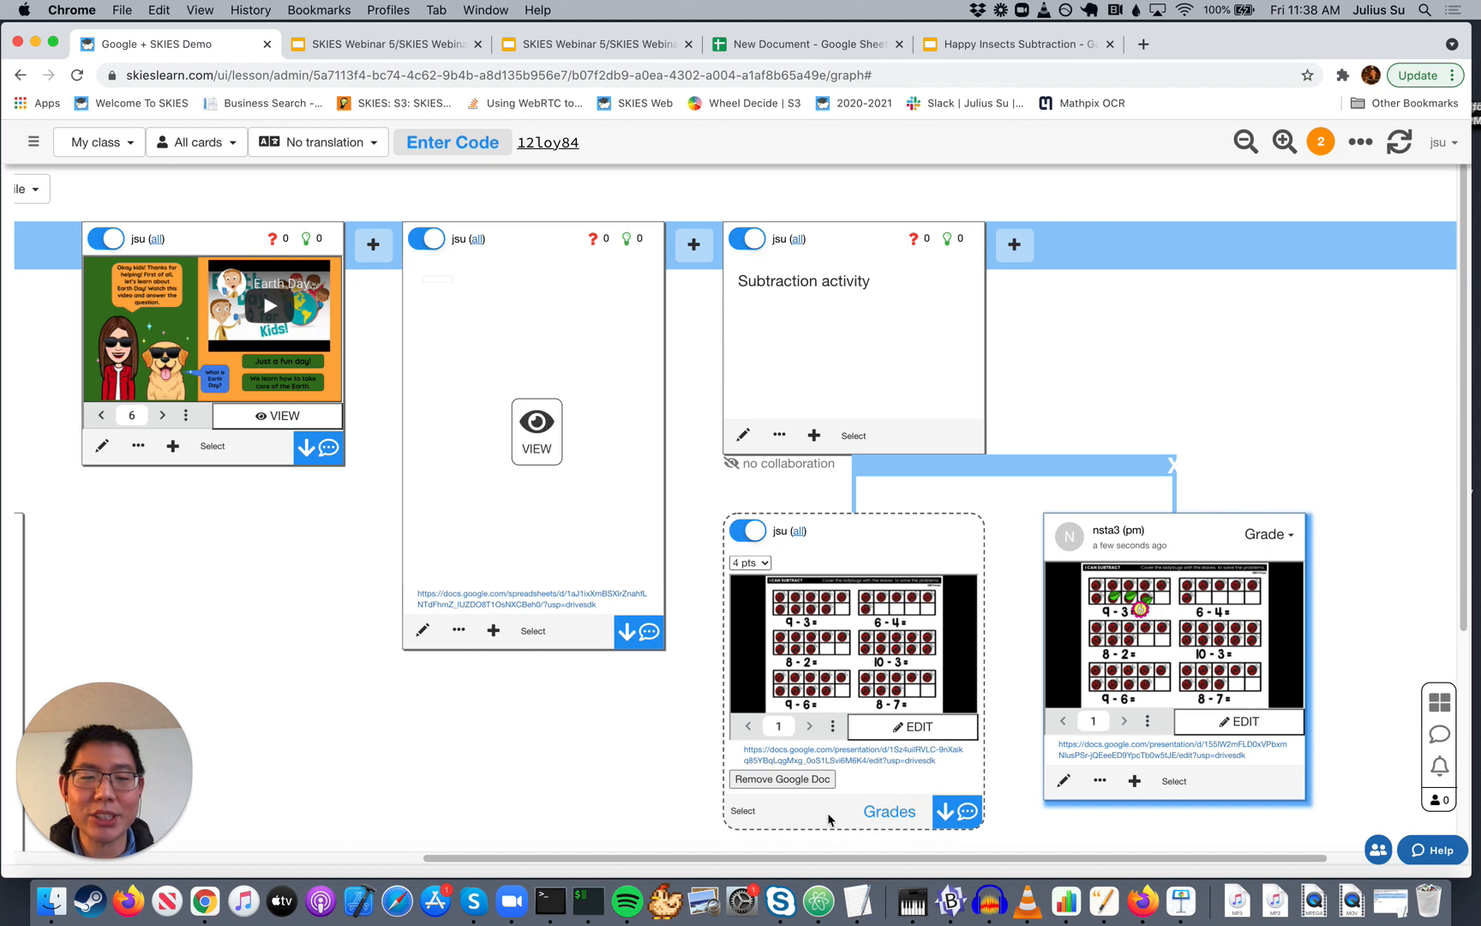
left_click(888, 811)
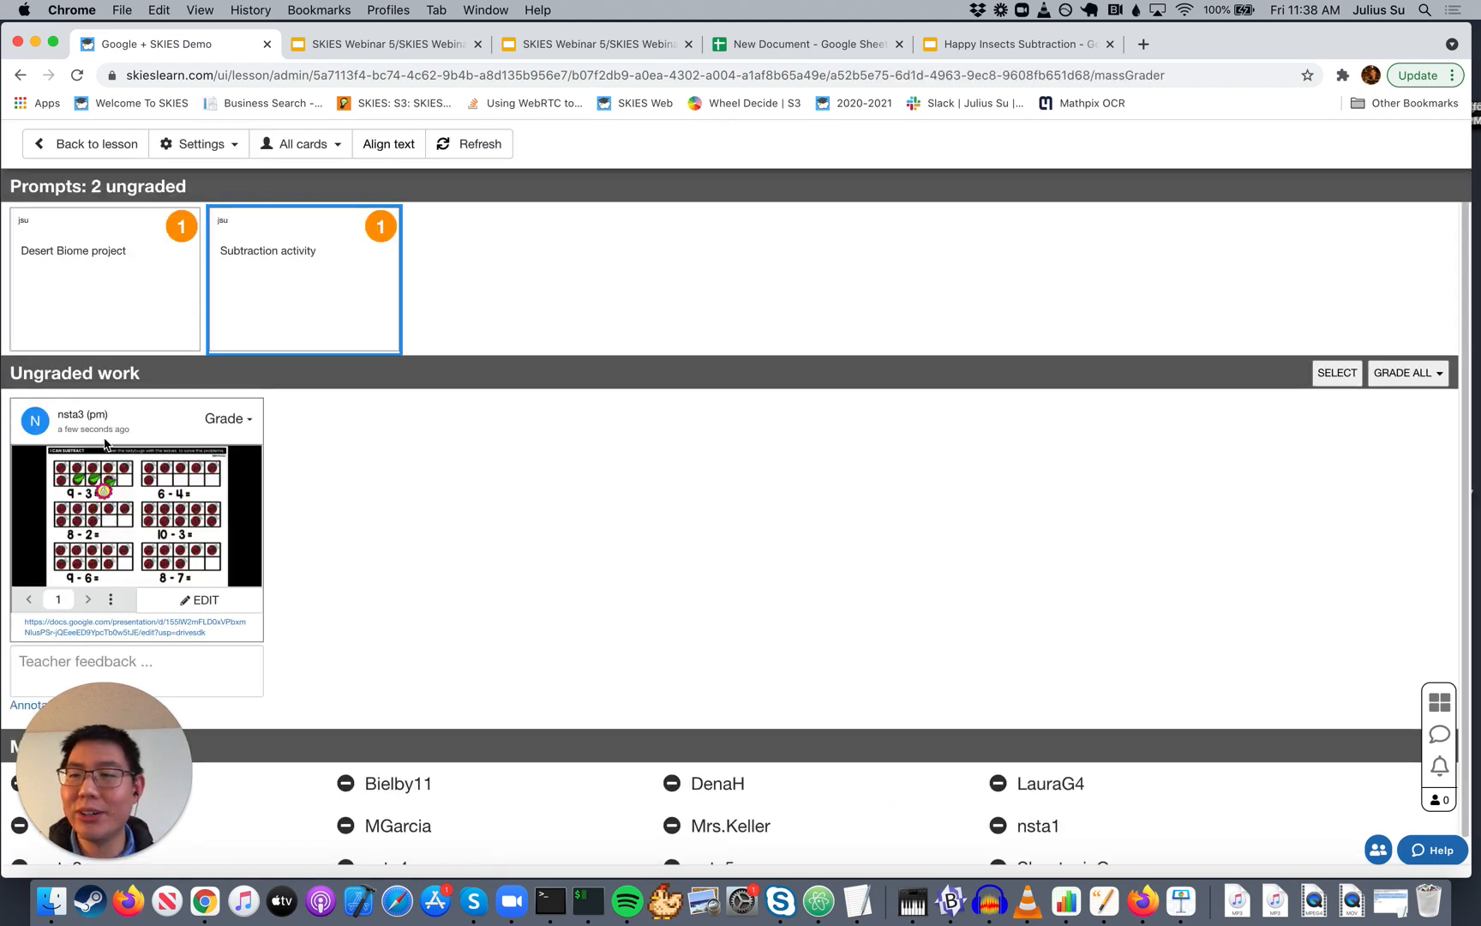
left_click(227, 418)
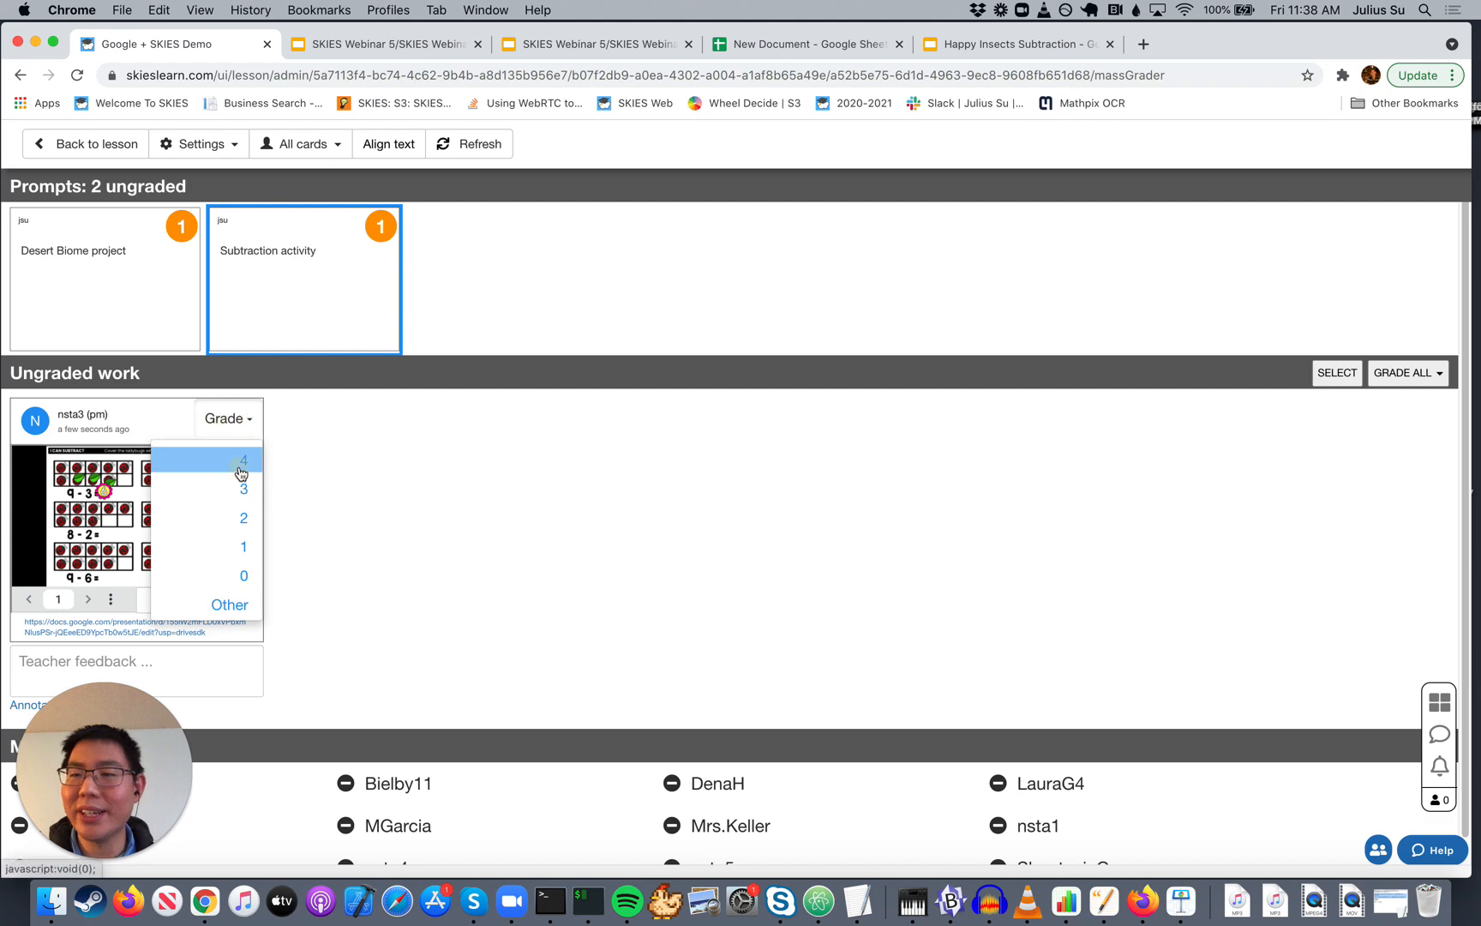
left_click(242, 461)
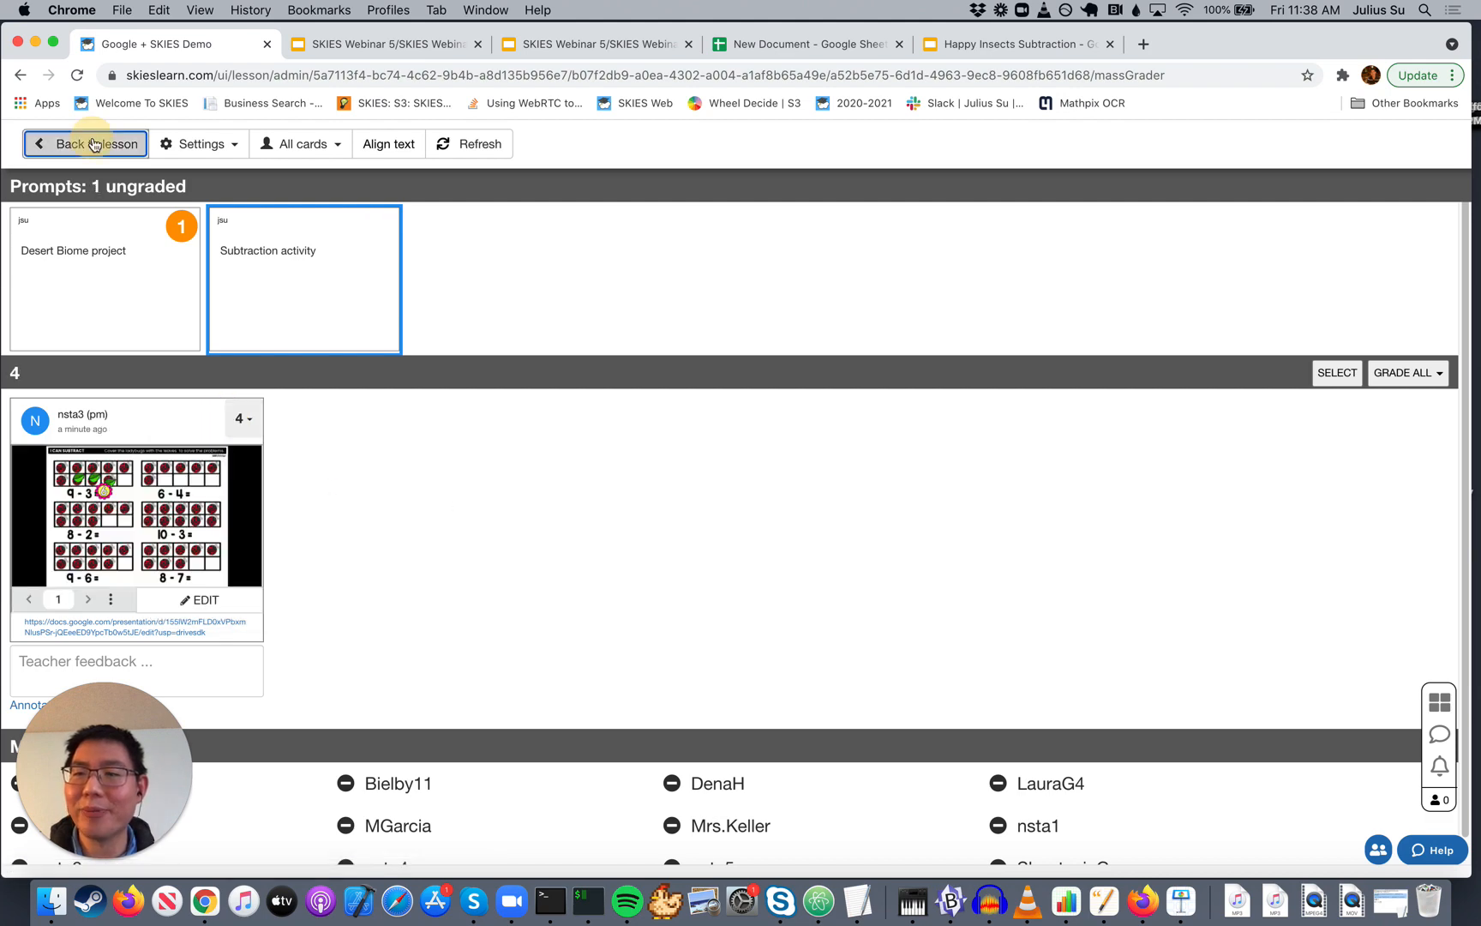
left_click(91, 144)
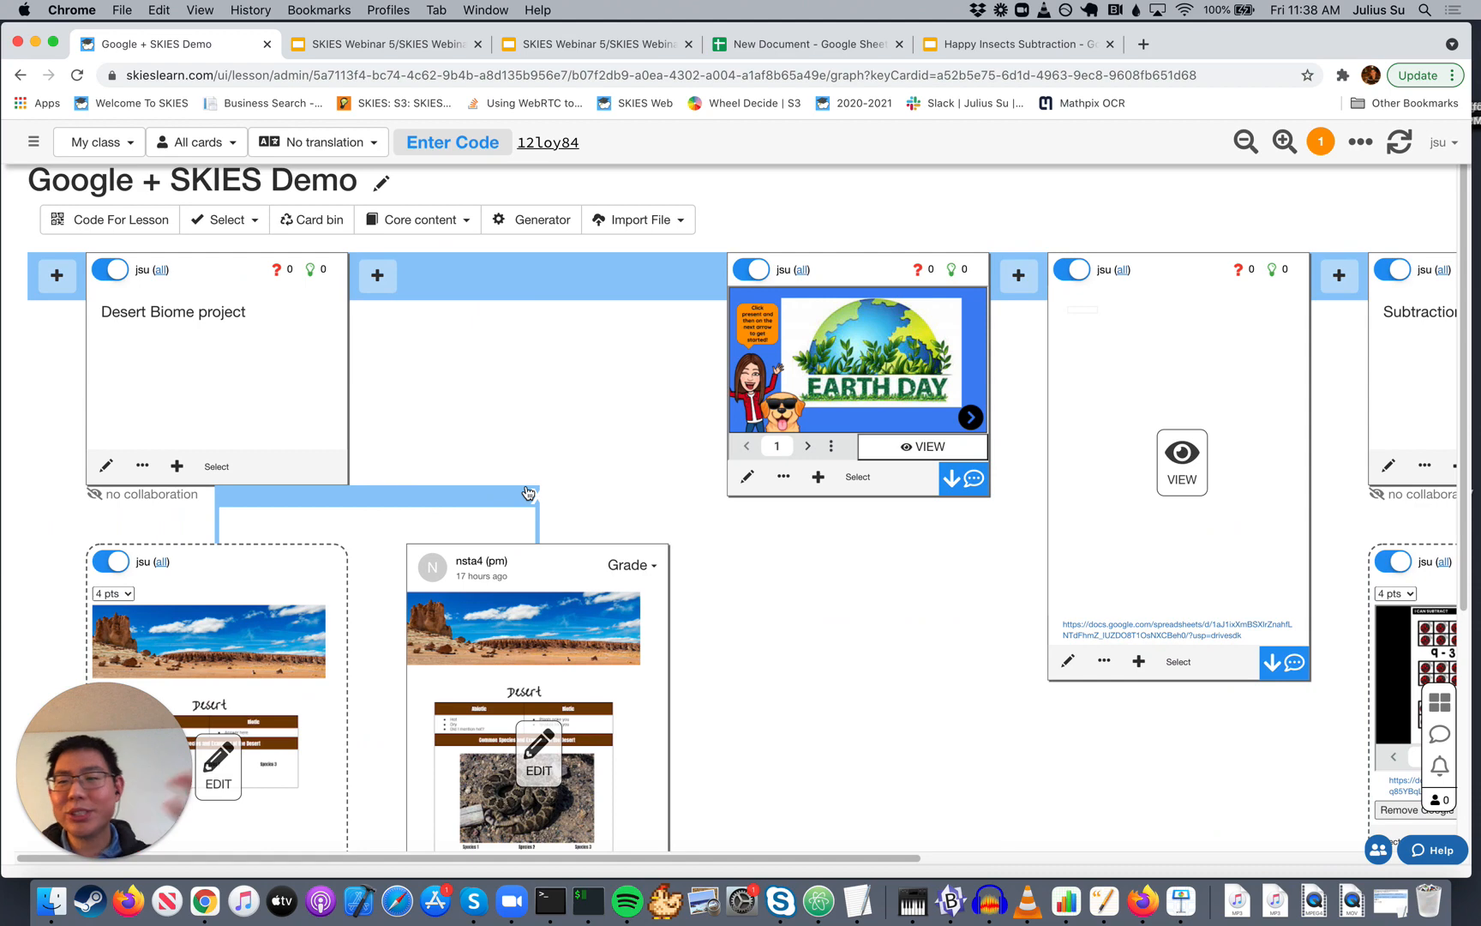
Step: Open the student's Desert Biome submission in Google Docs from the lesson board
scroll("down", 3)
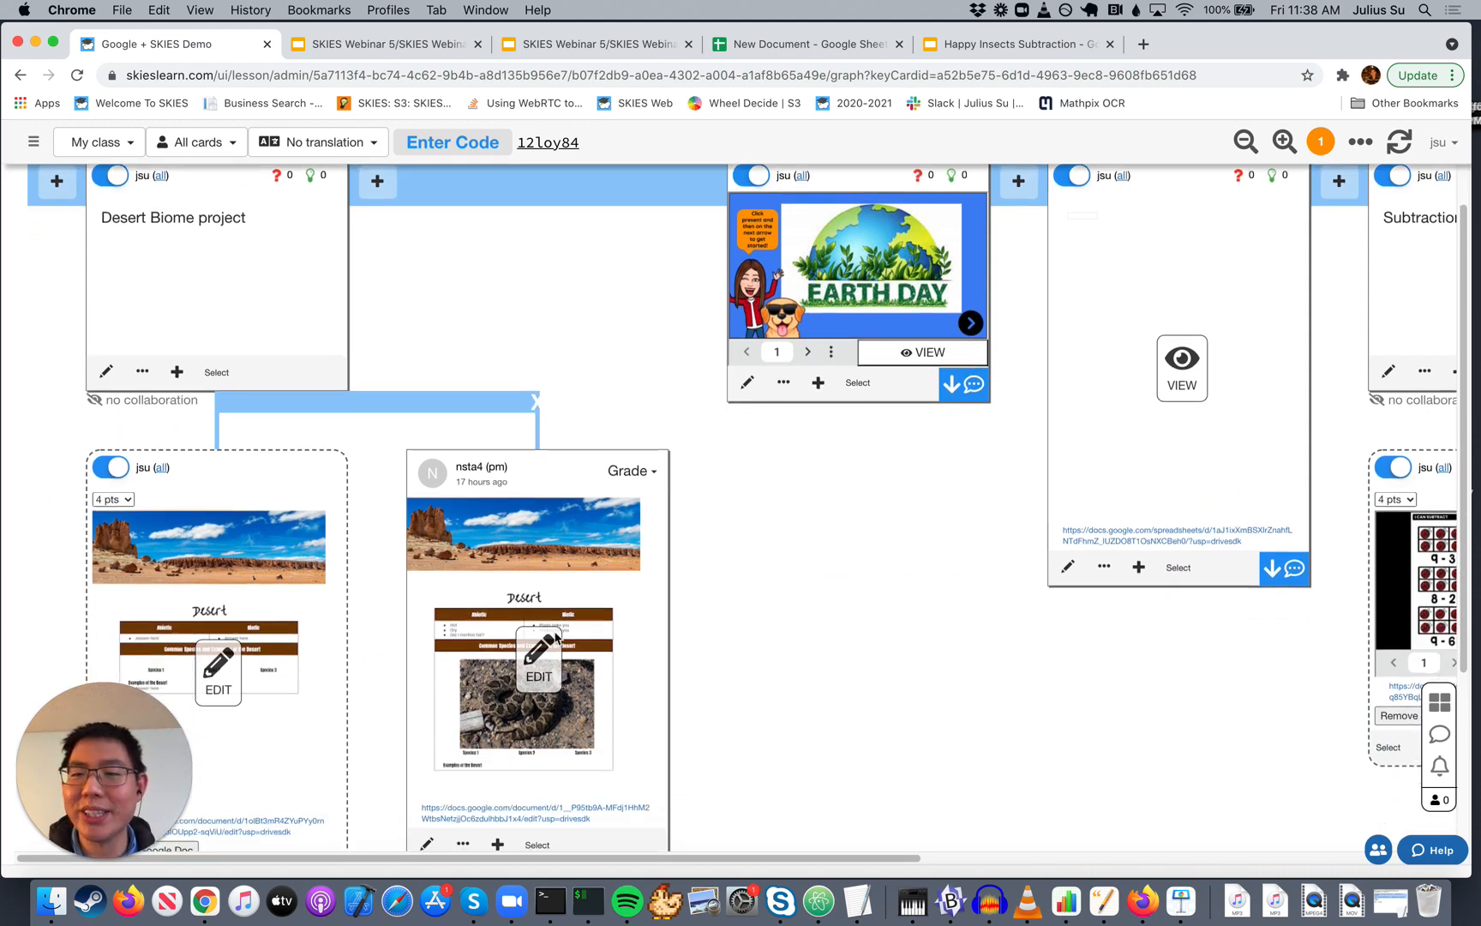
left_click(538, 677)
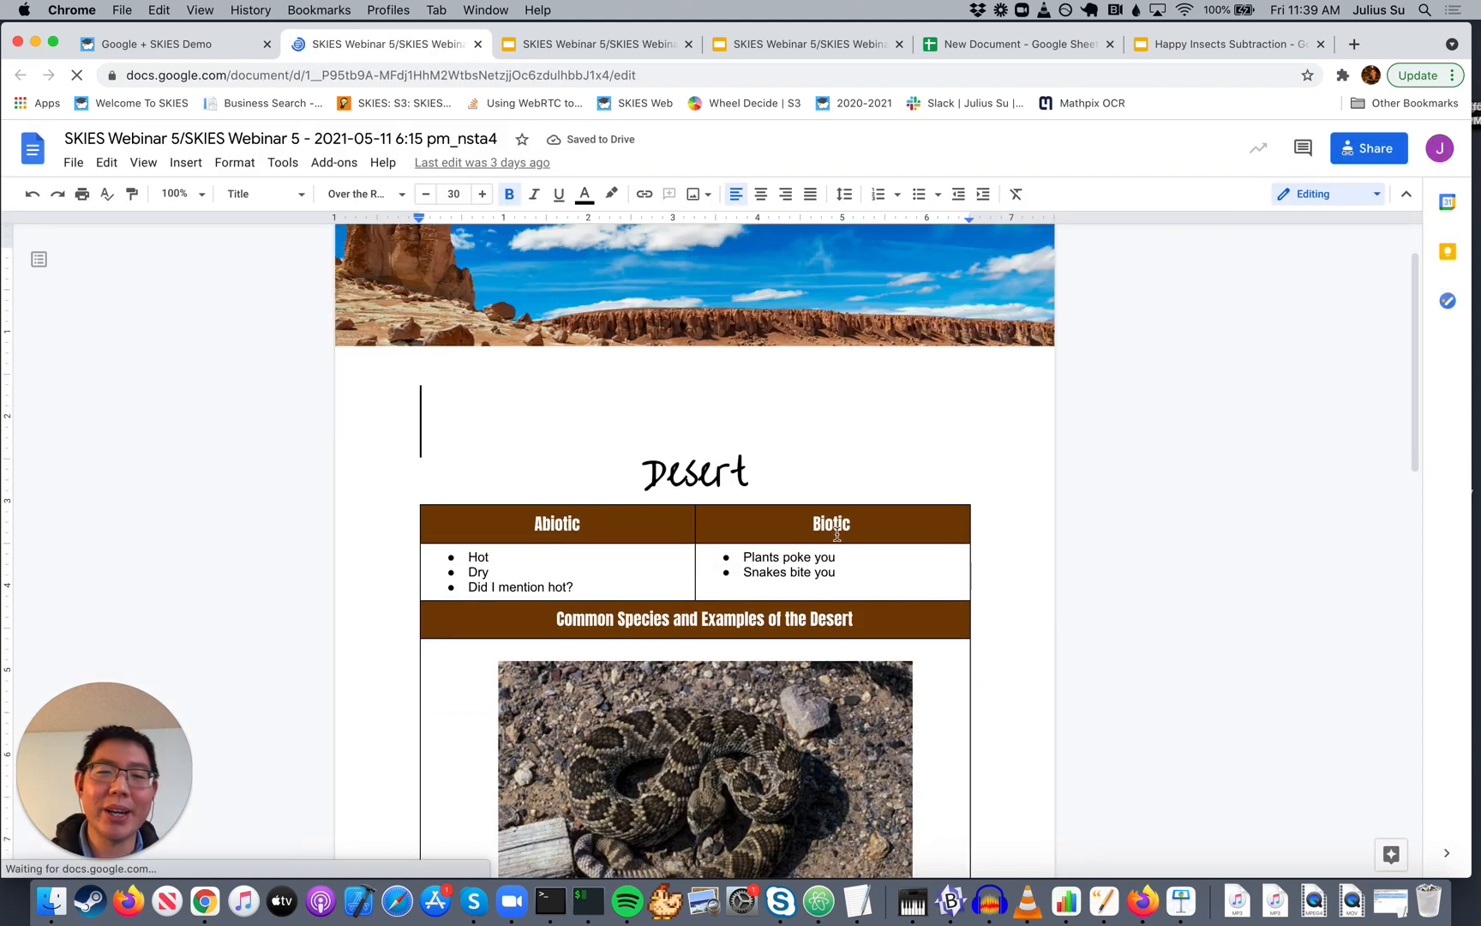
Step: Look over the student's desert biome notes and return to the SKIES lesson
scroll("down", 3)
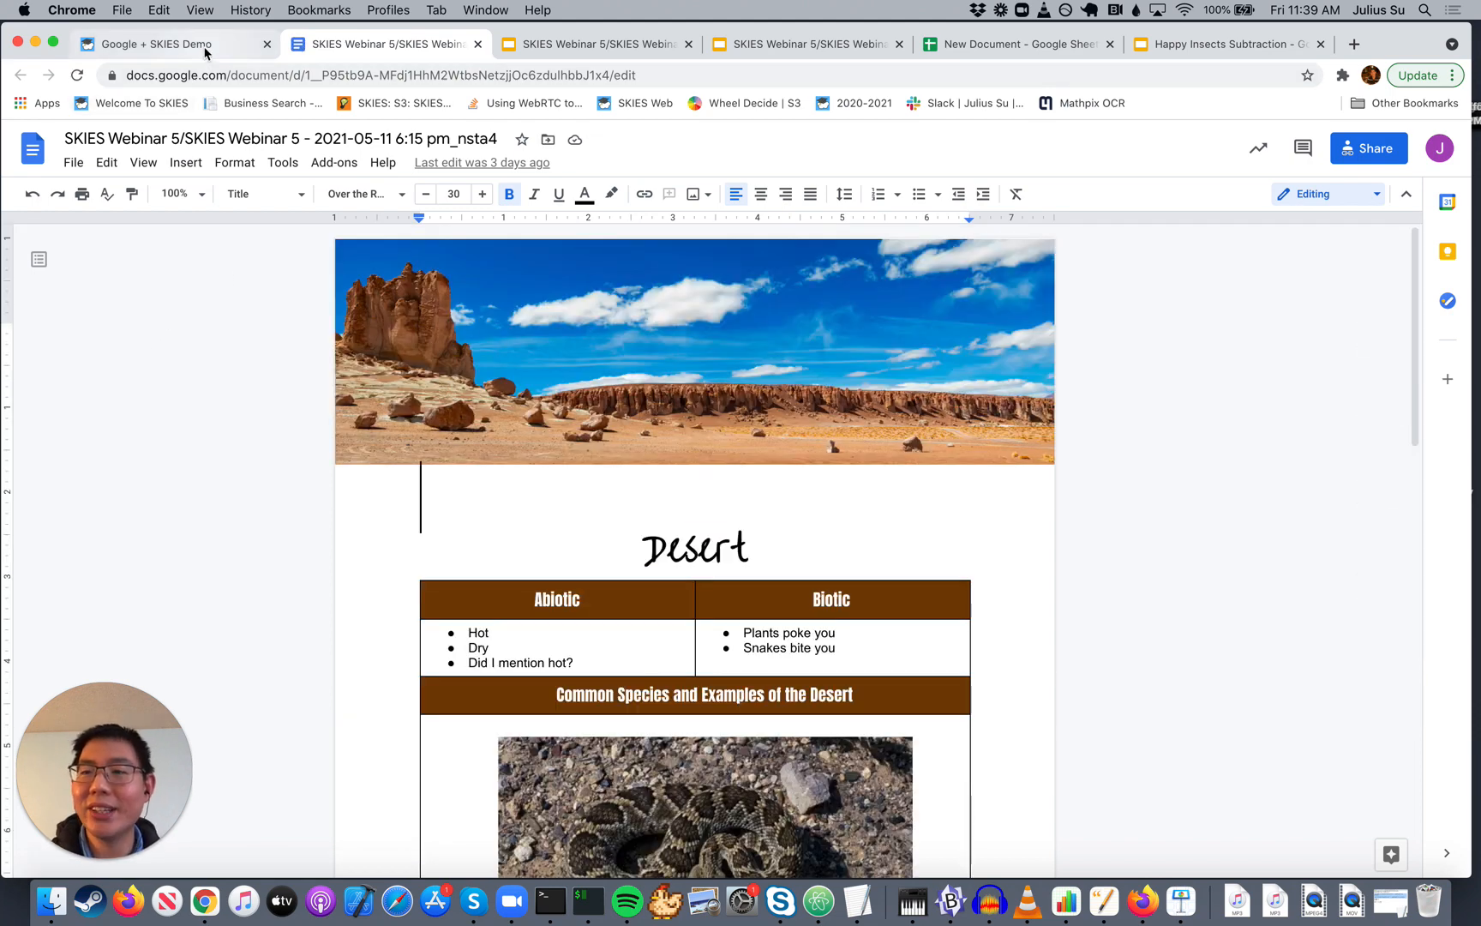
left_click(175, 43)
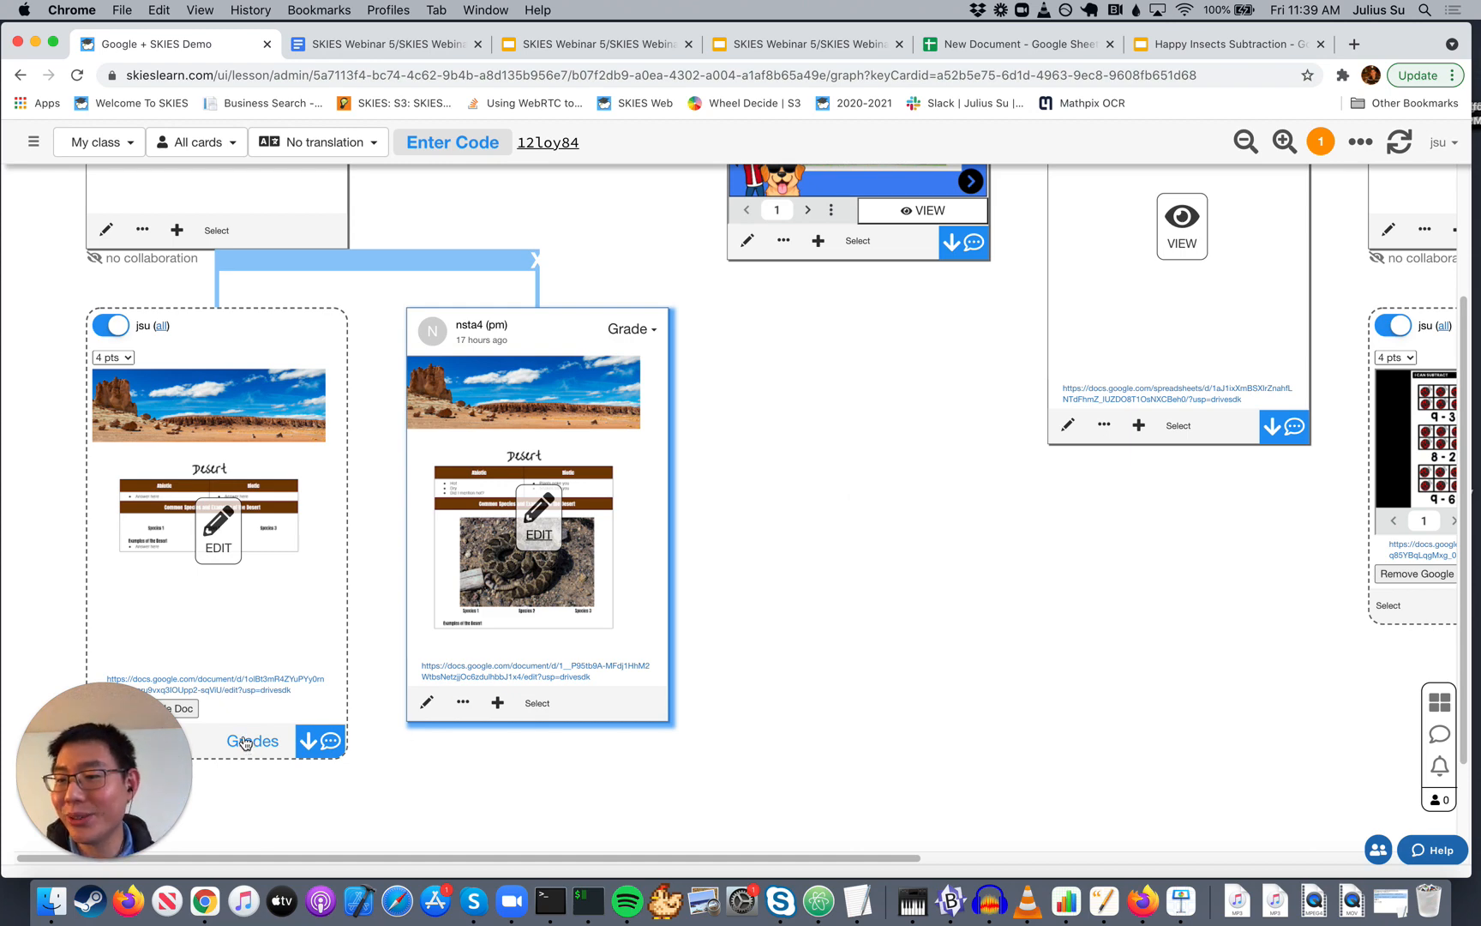
Step: Open Desert Biome grading and extract the student's Google Doc text
left_click(252, 740)
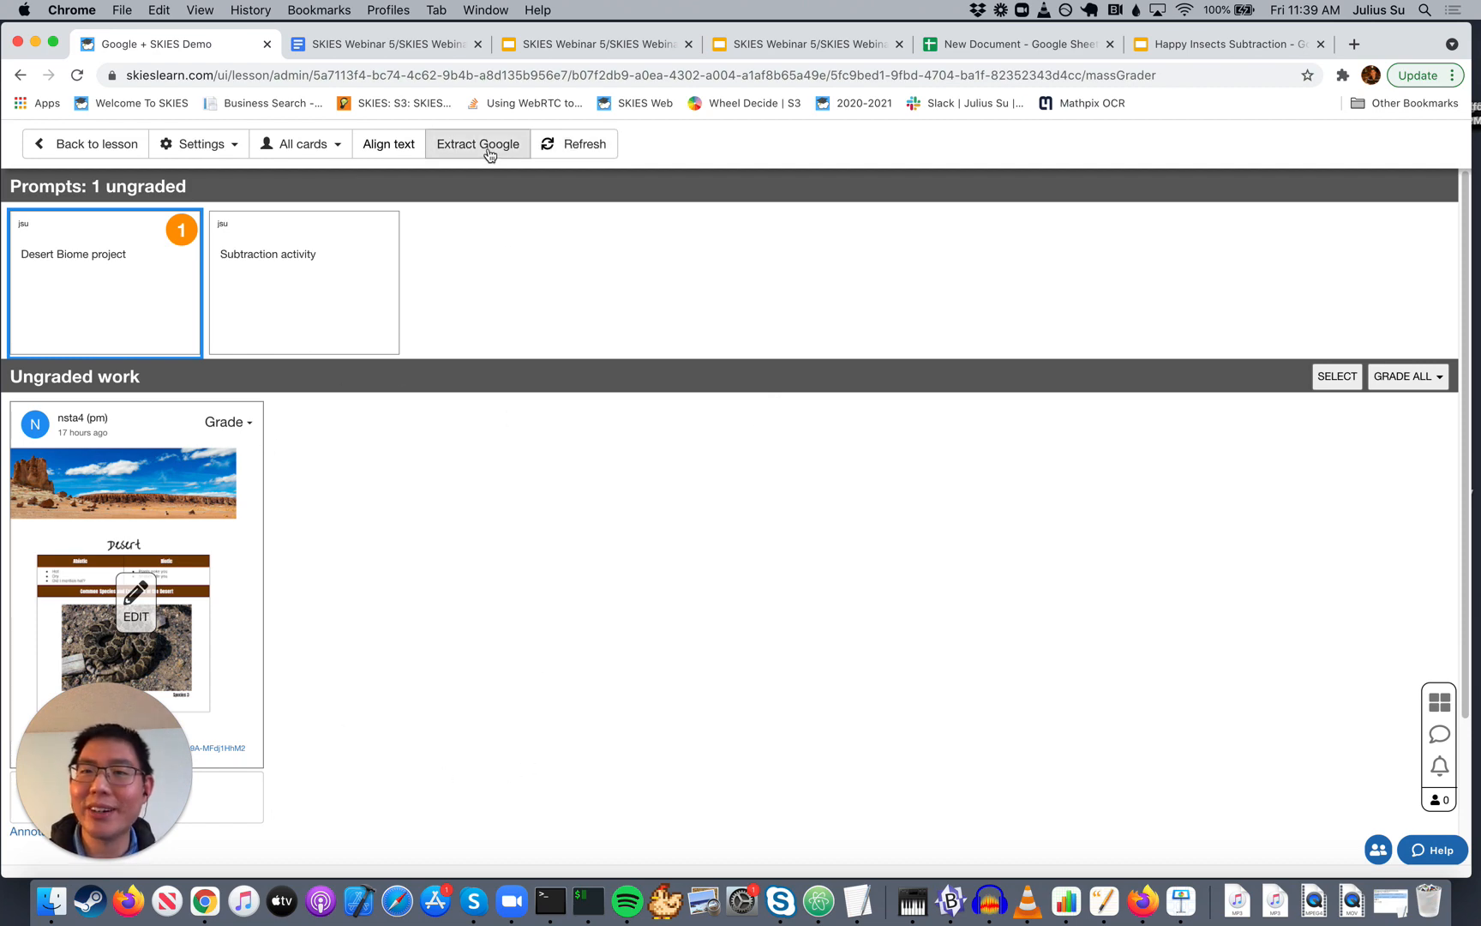
left_click(489, 144)
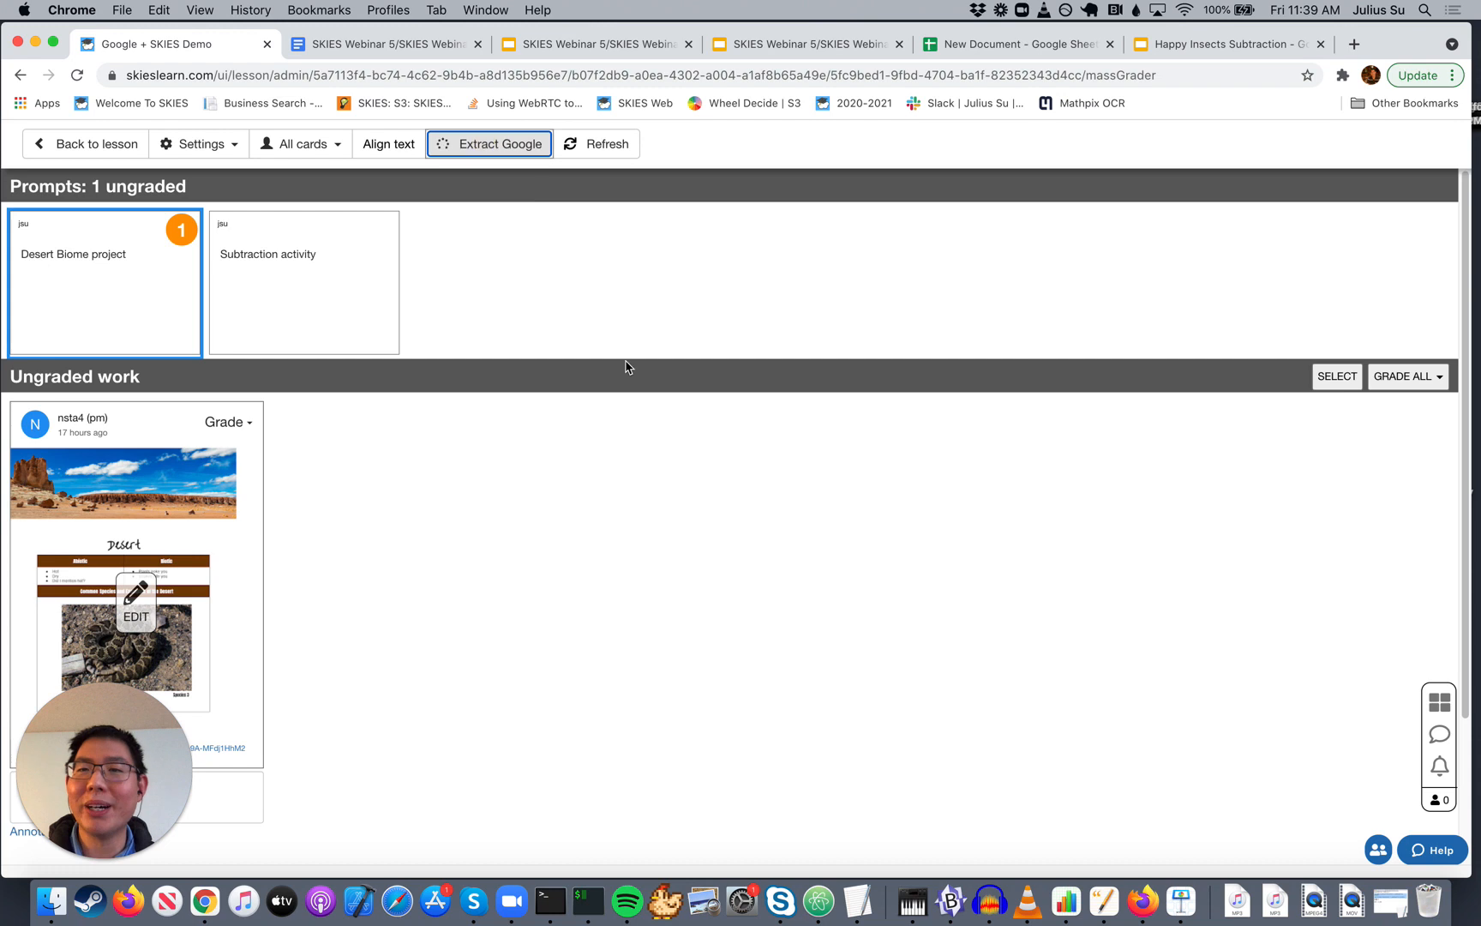
mouse_move(711, 519)
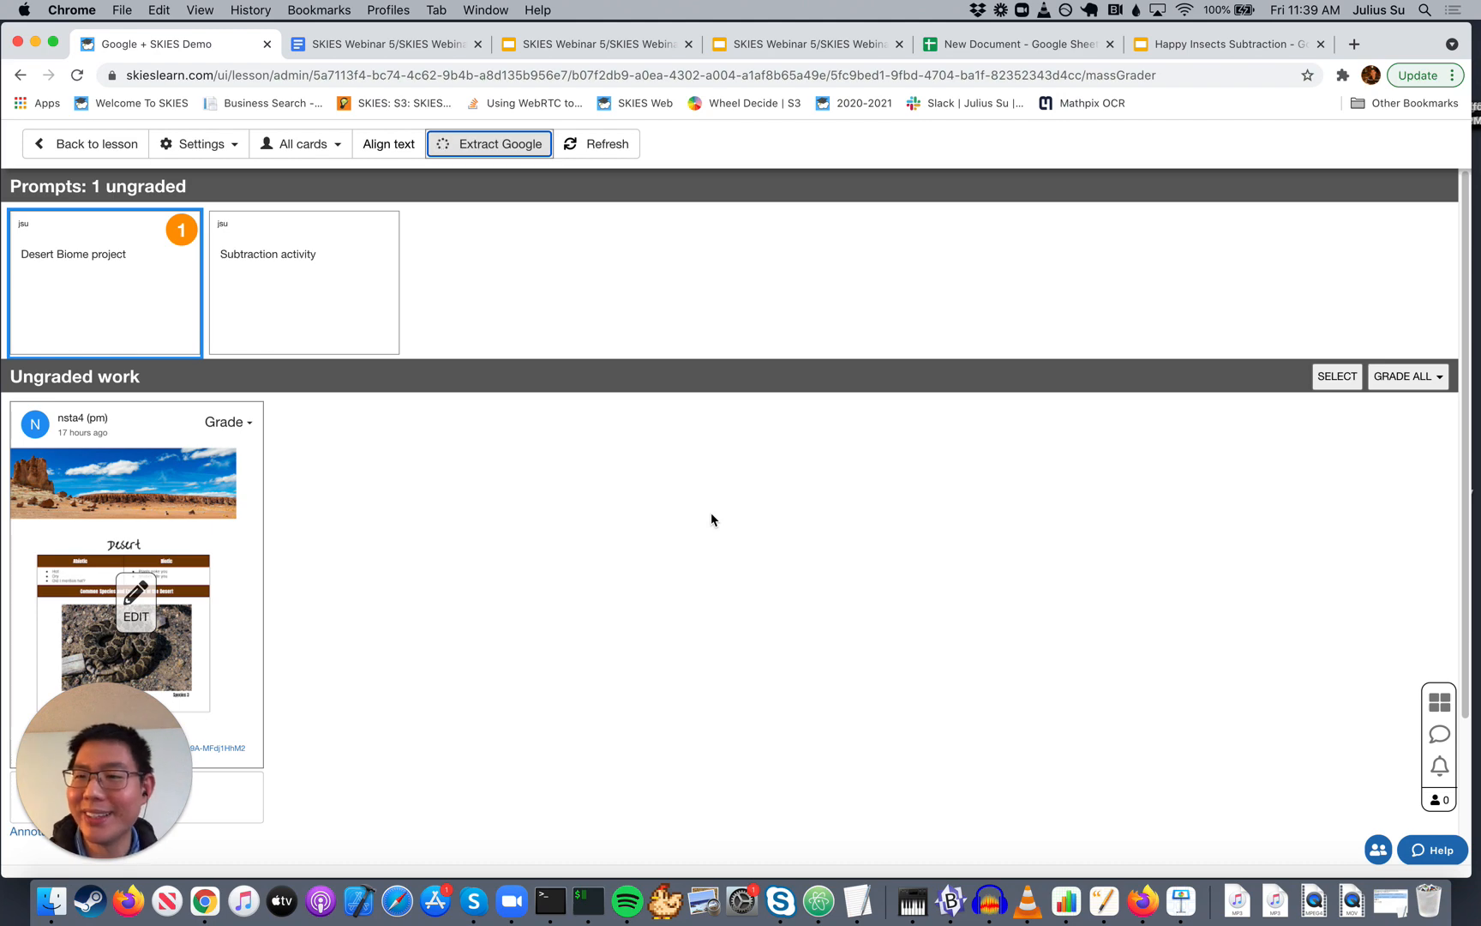
Step: Review the extracted desert doc text and grade the submission 4 points
scroll("down", 3)
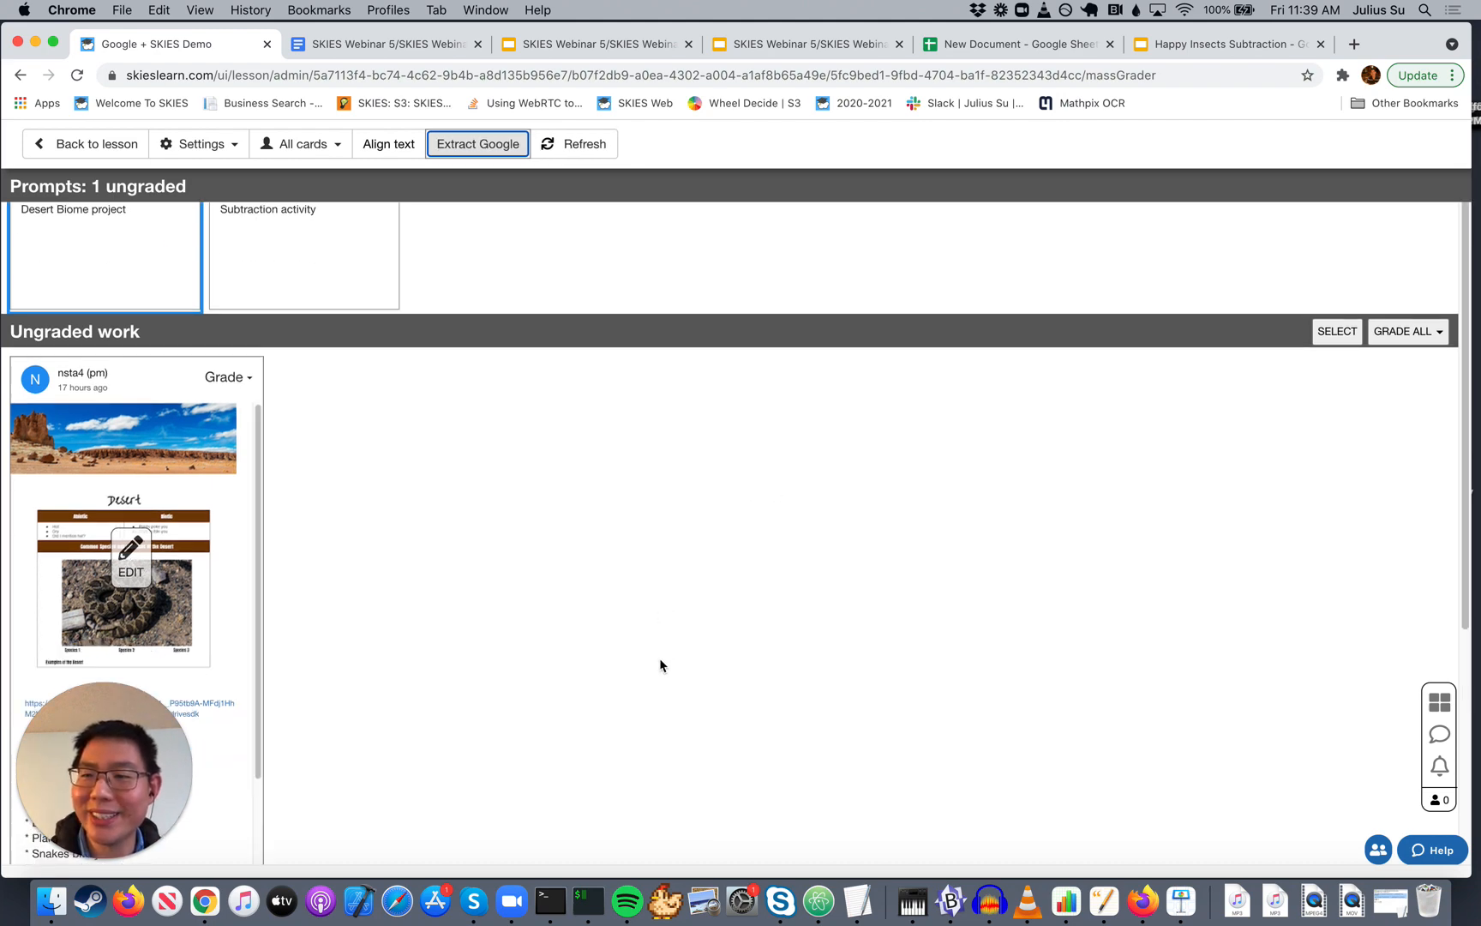
scroll("down", 3)
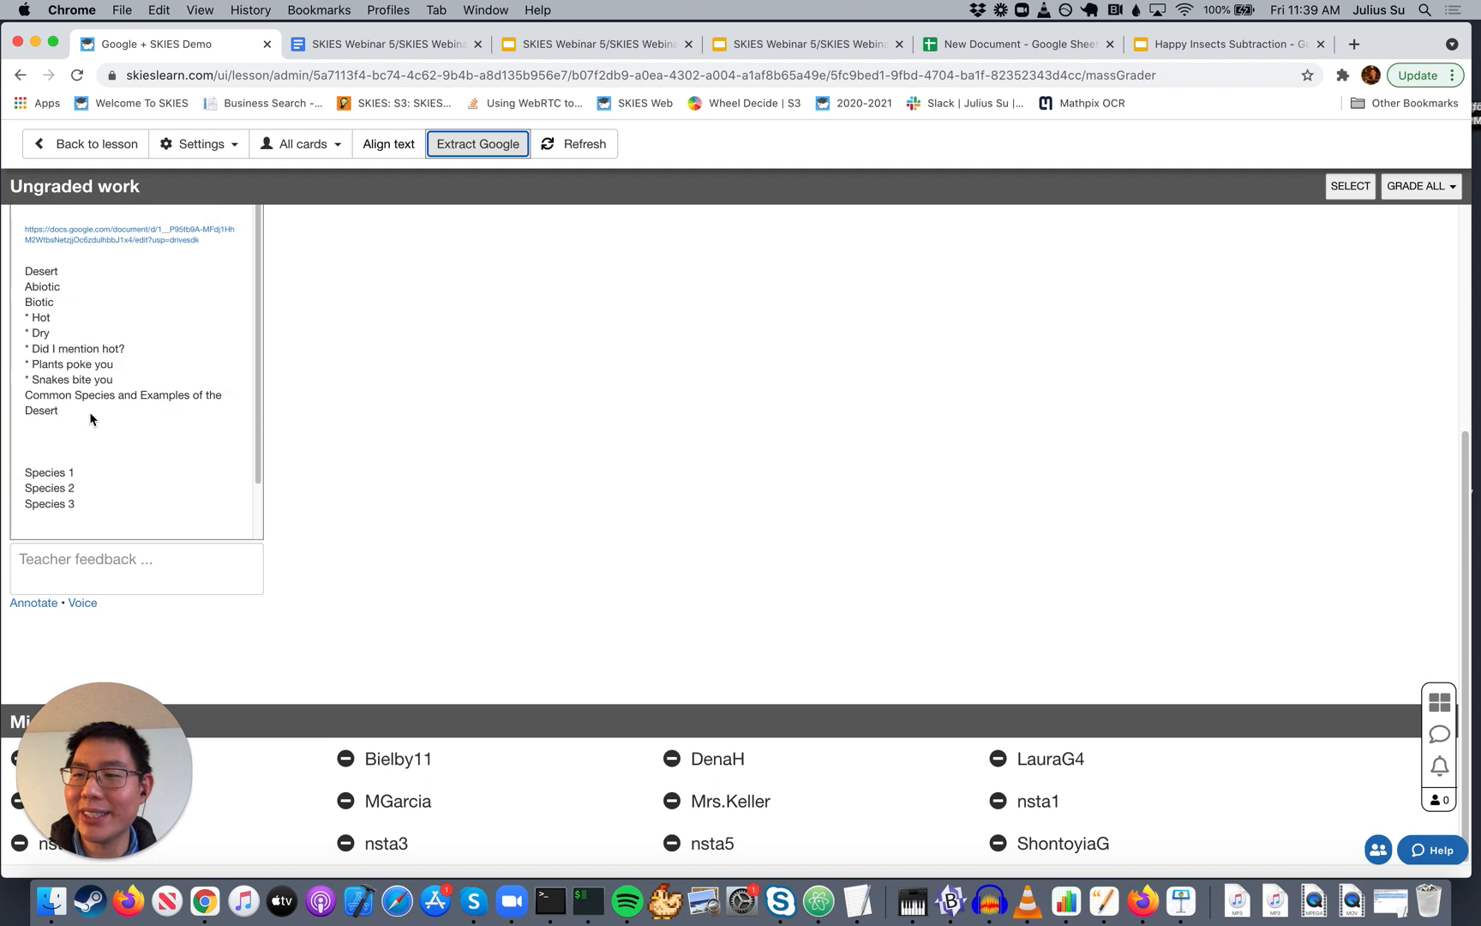
scroll("down", 3)
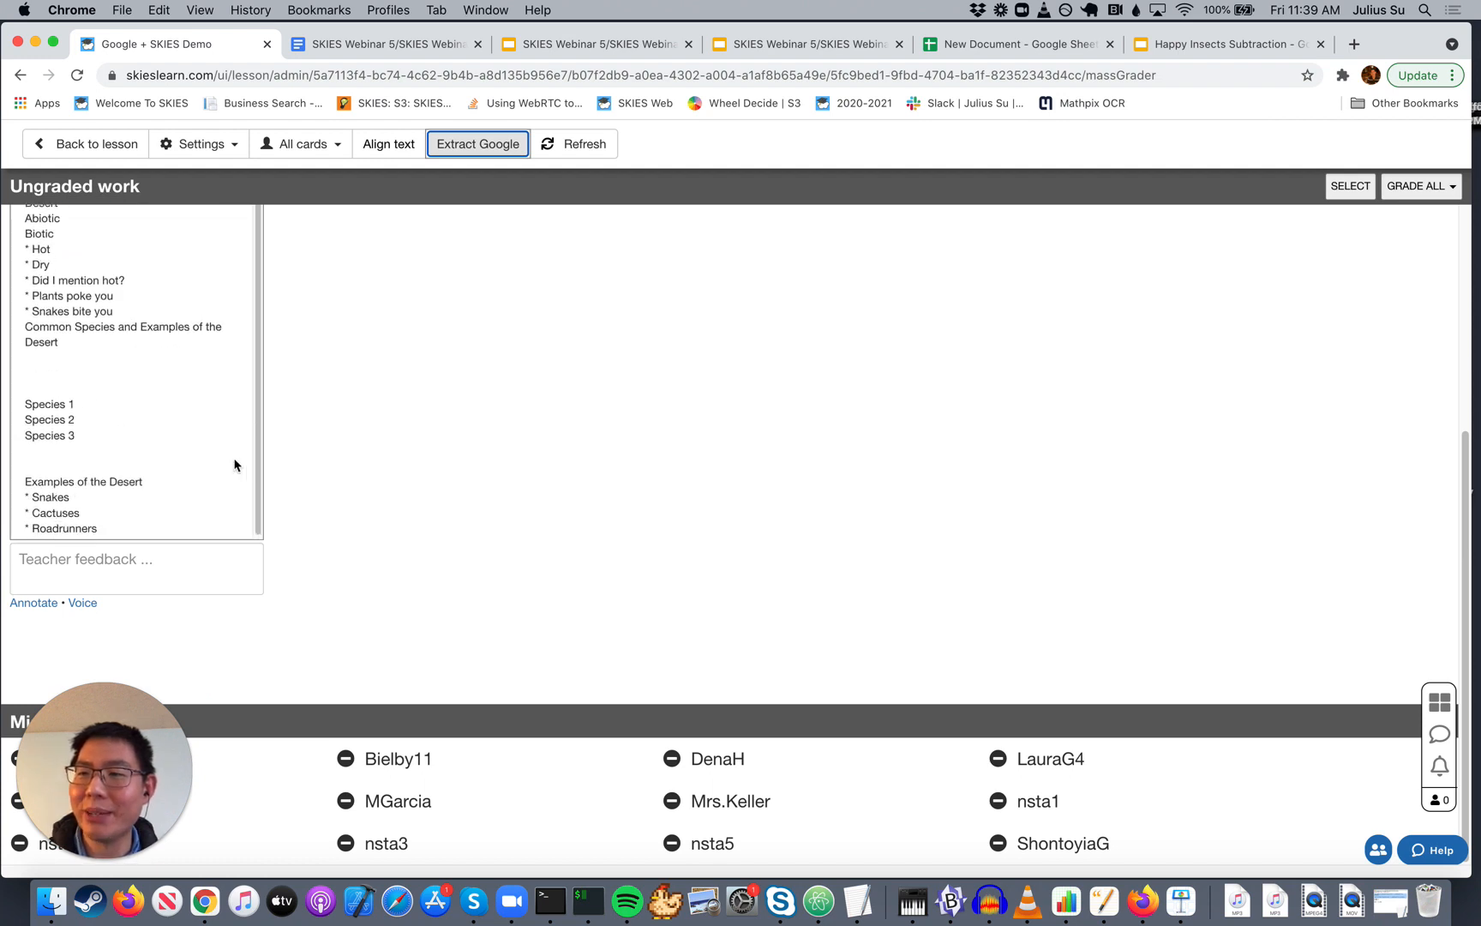
left_click(224, 238)
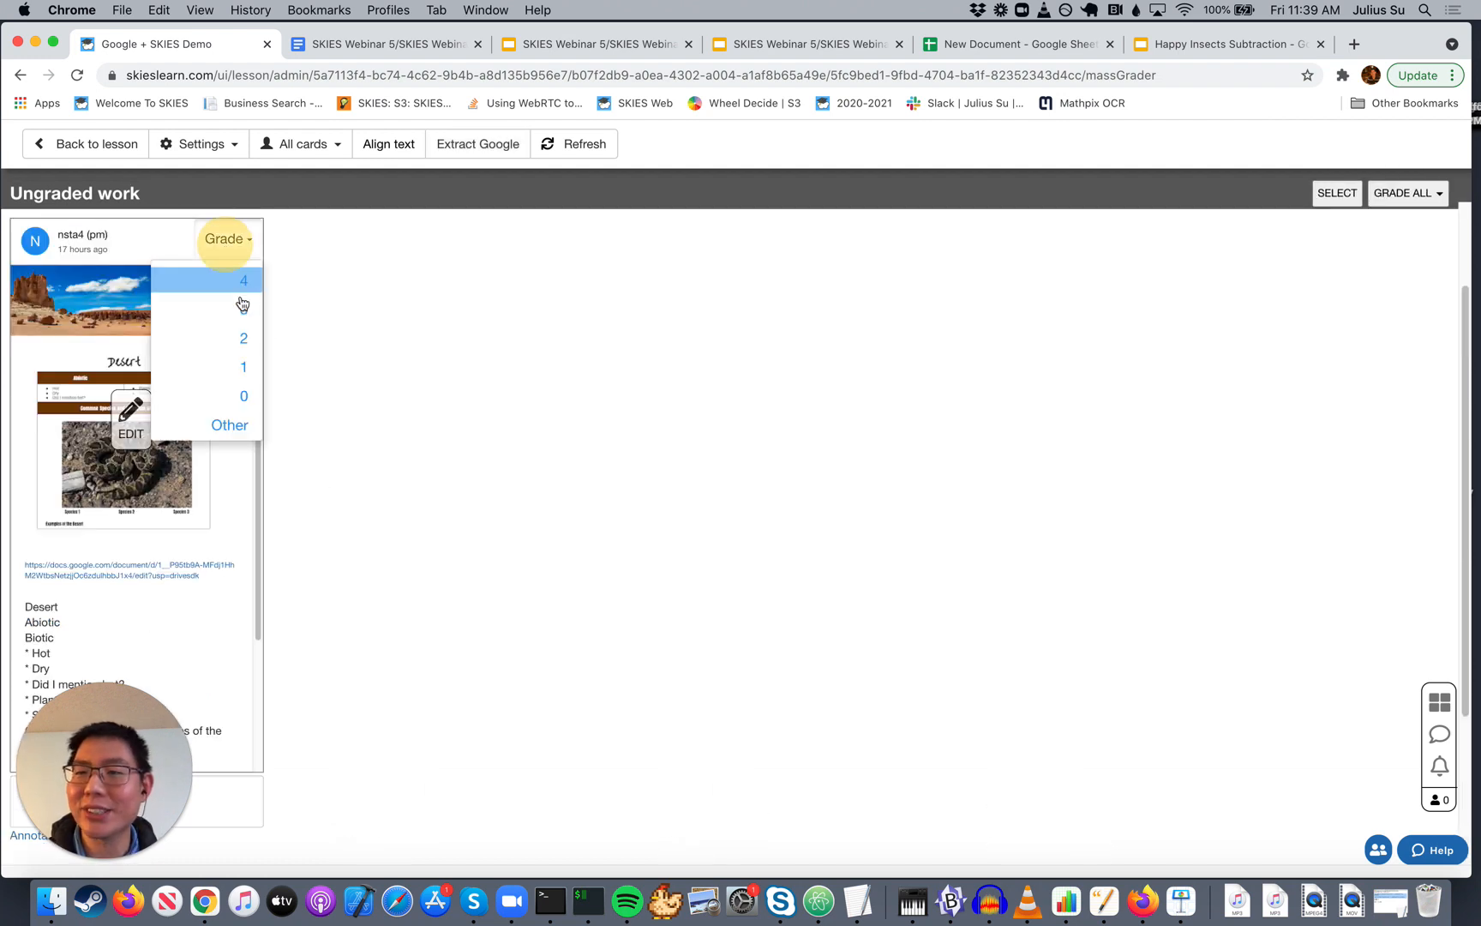
left_click(243, 280)
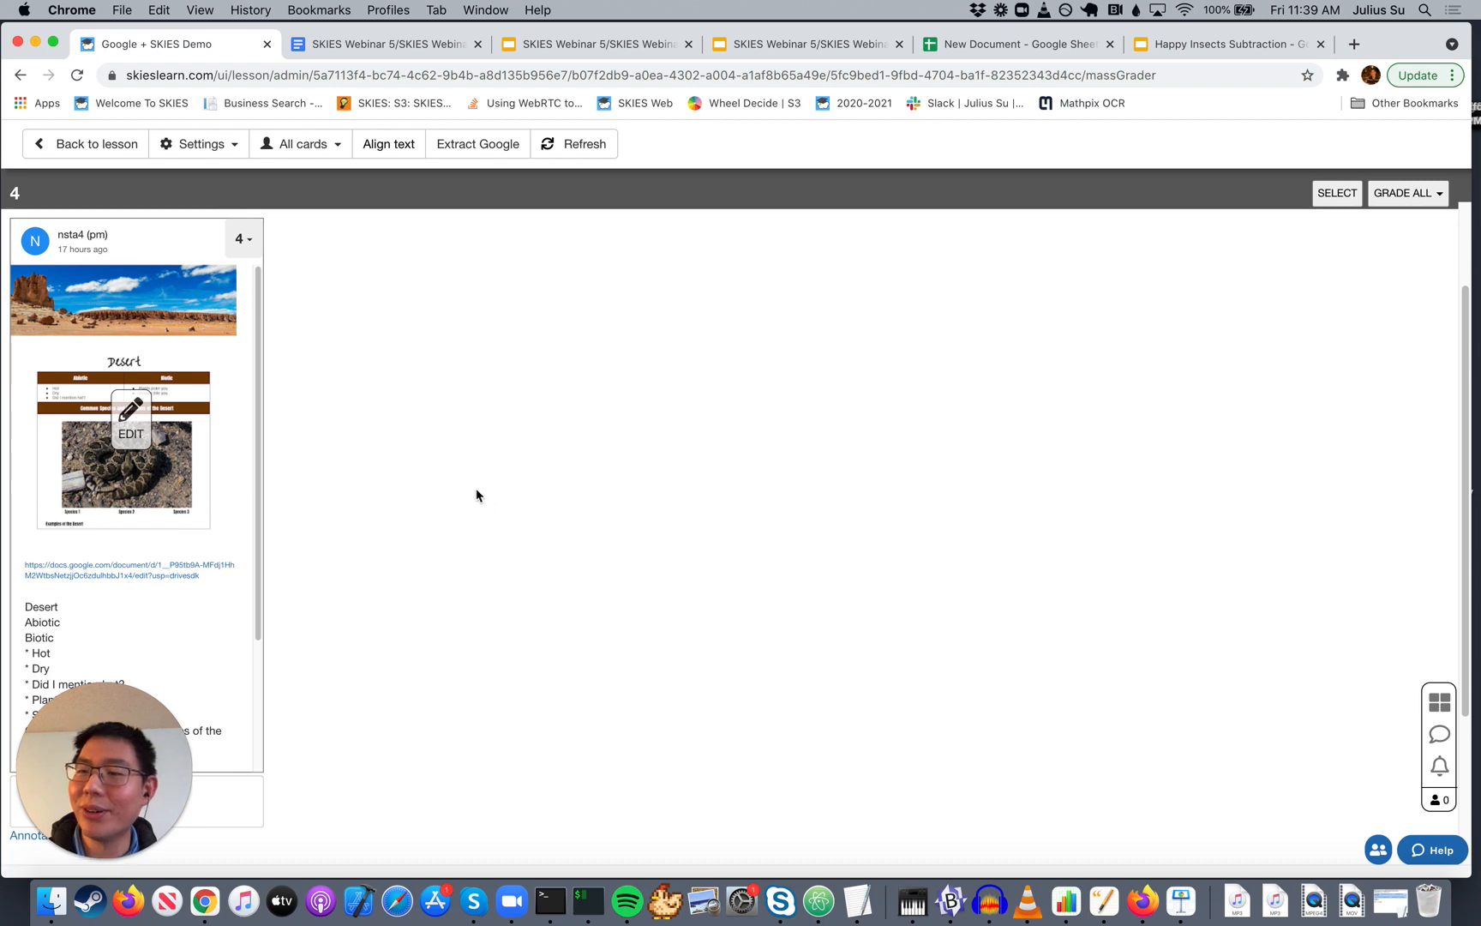